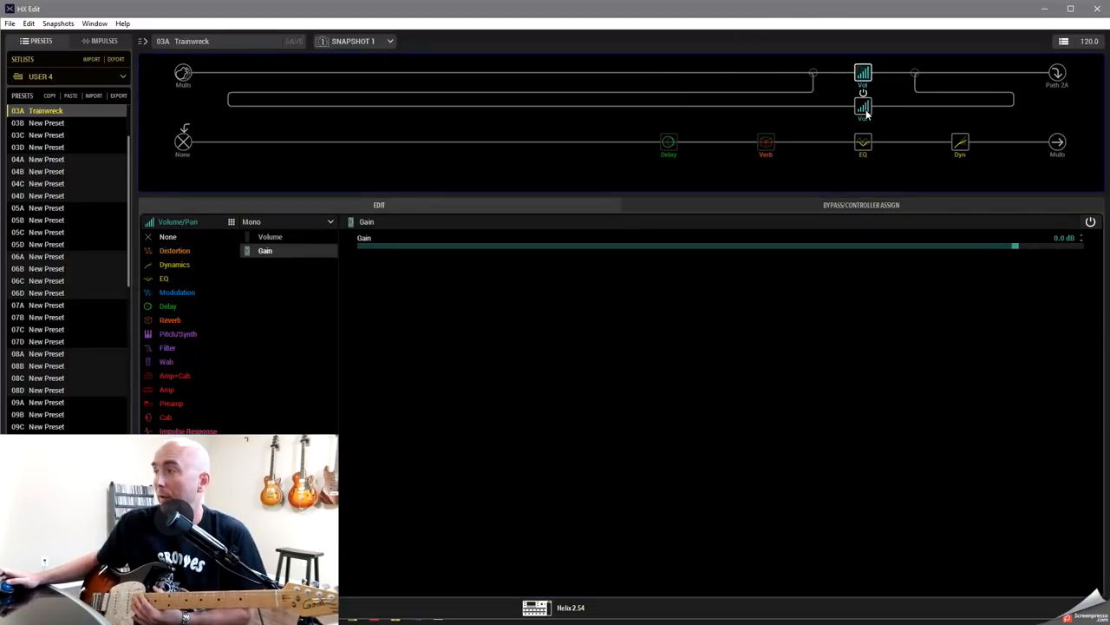
Step: Review the compressor, EQ, reverb and delay blocks, then select the empty upper-path slot
left_click(961, 143)
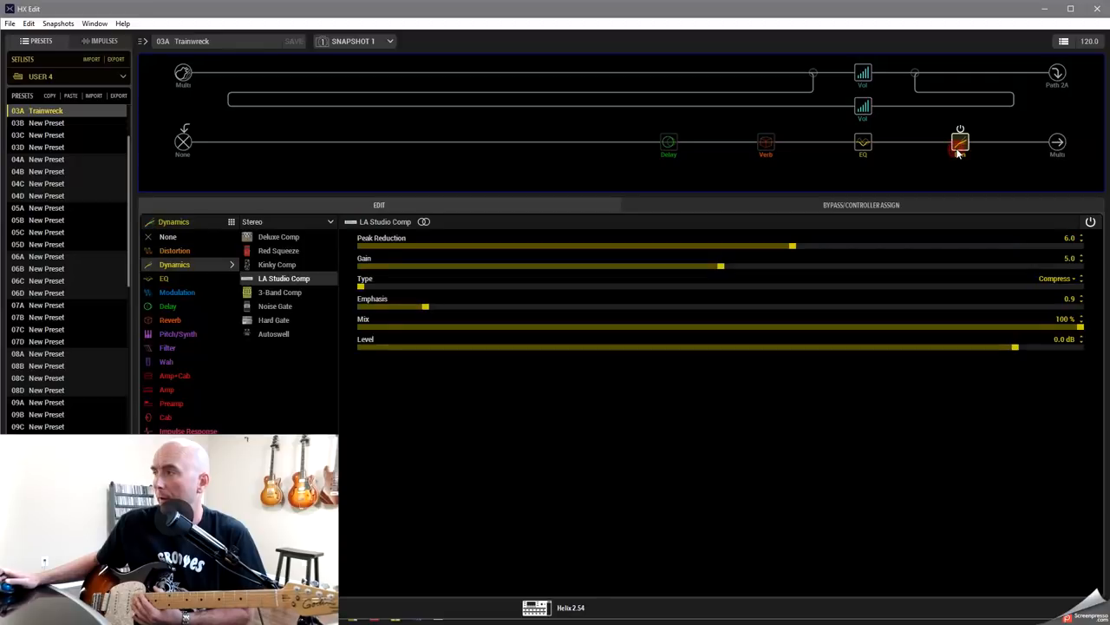
left_click(962, 142)
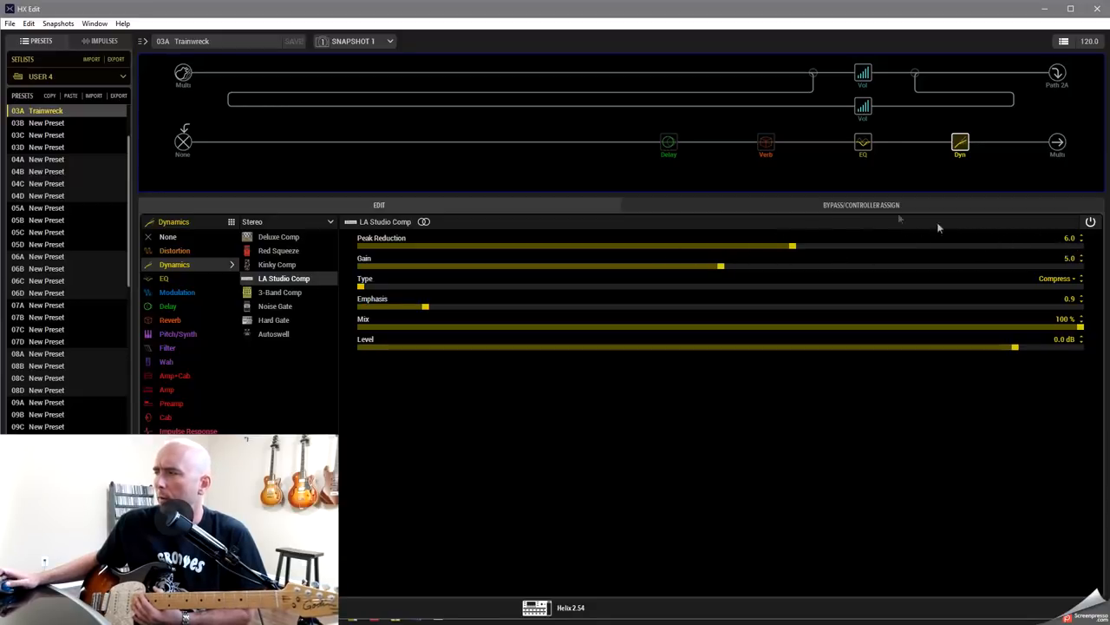
left_click(862, 142)
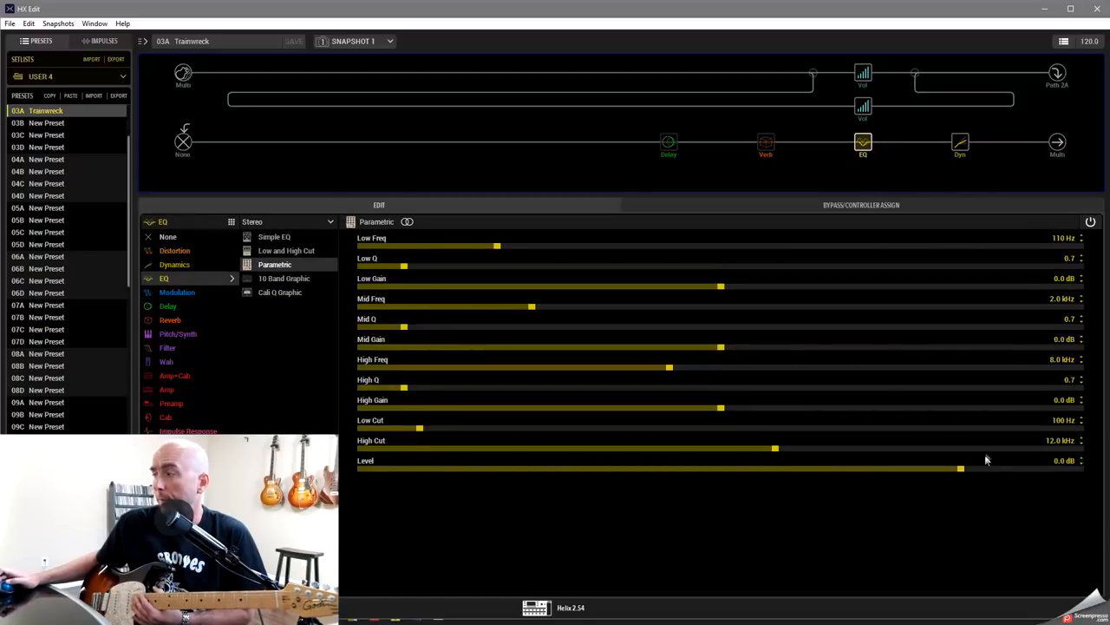
mouse_move(796, 455)
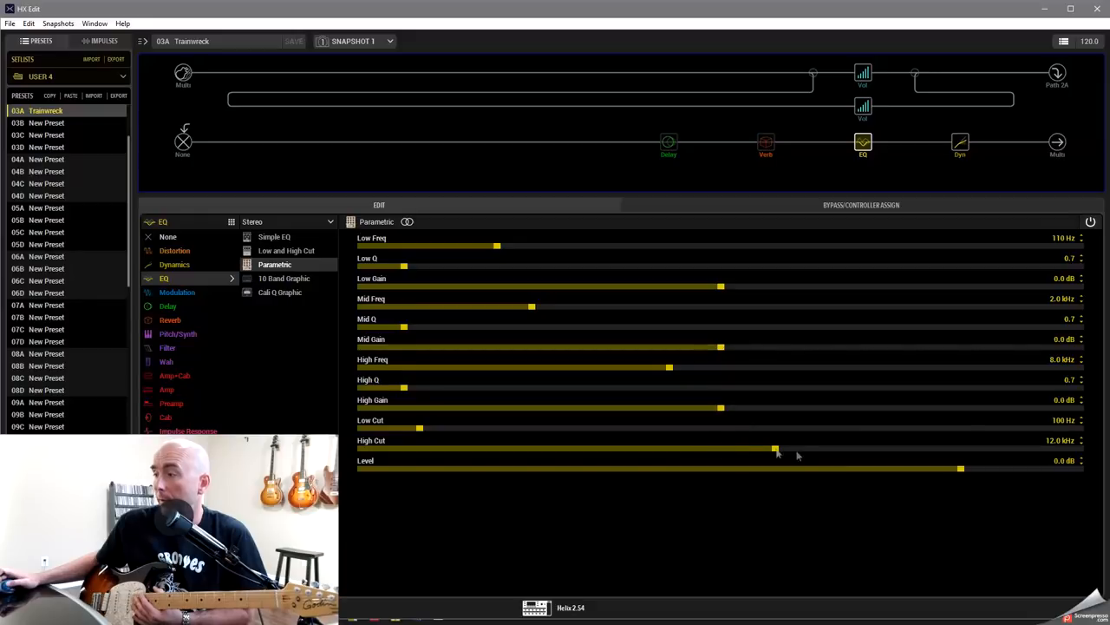
left_click(767, 142)
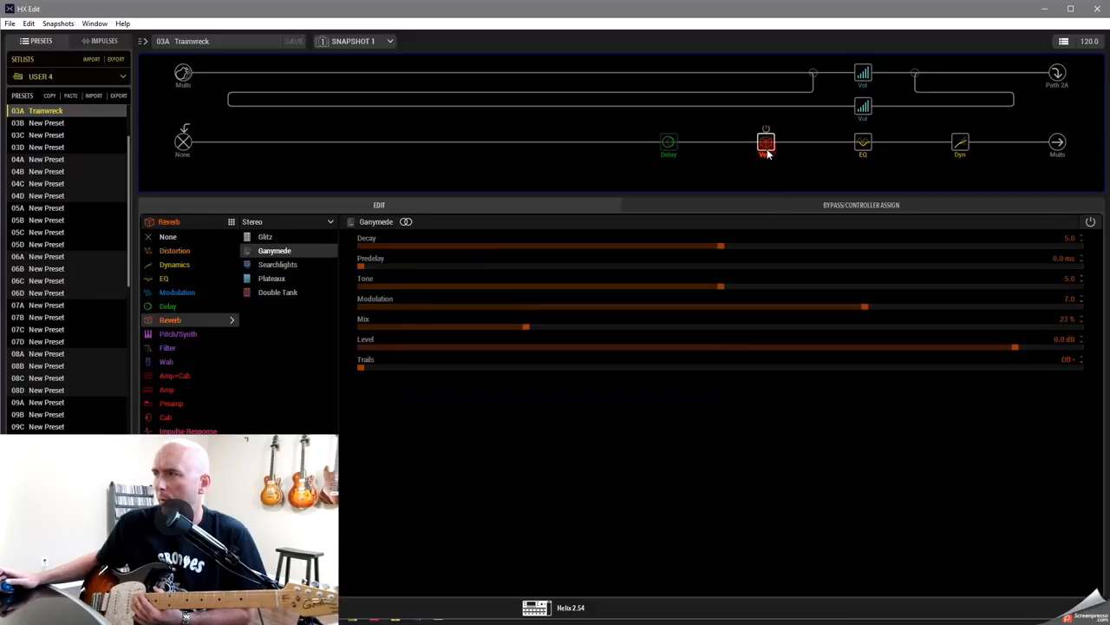
left_click(668, 142)
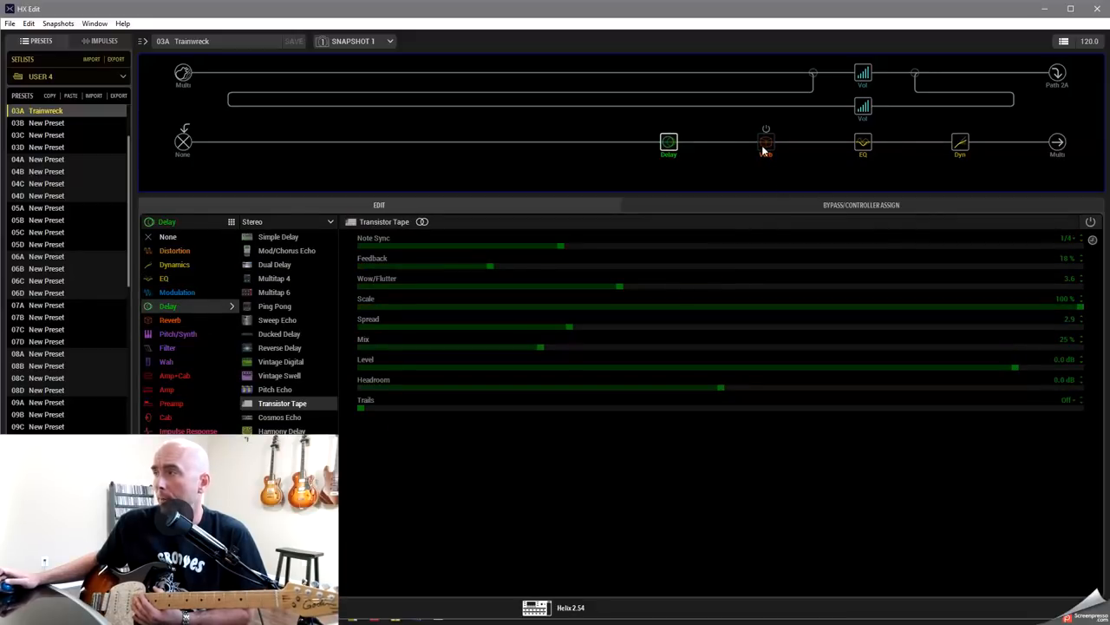
left_click(767, 143)
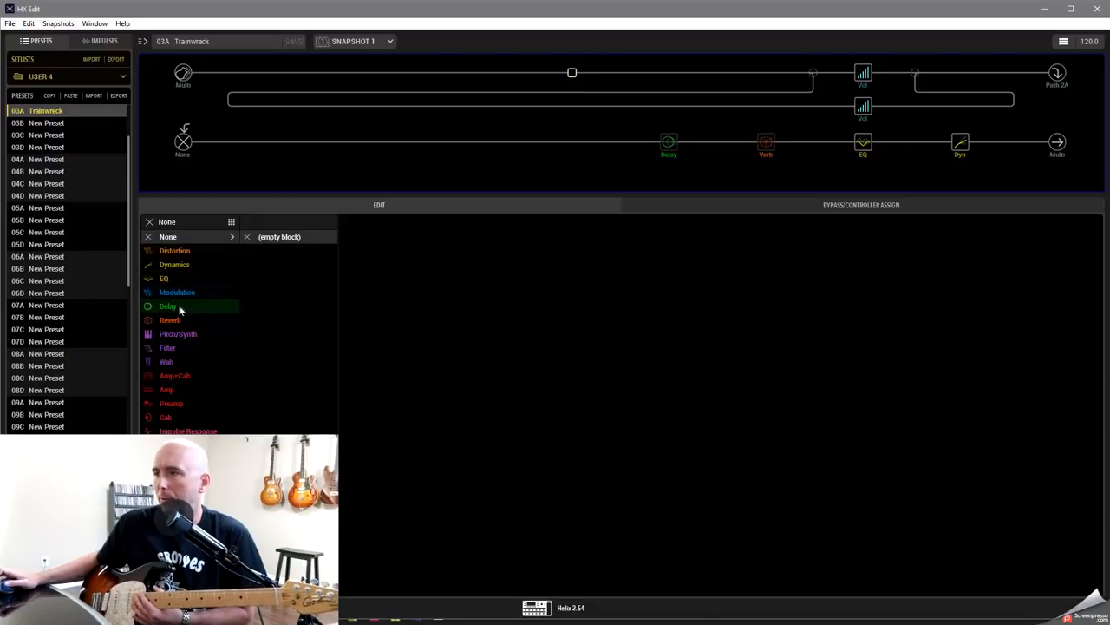
Step: Place a Derailed Ingrid amp in the slot and a 4x12 Greenback cab right after it
left_click(173, 375)
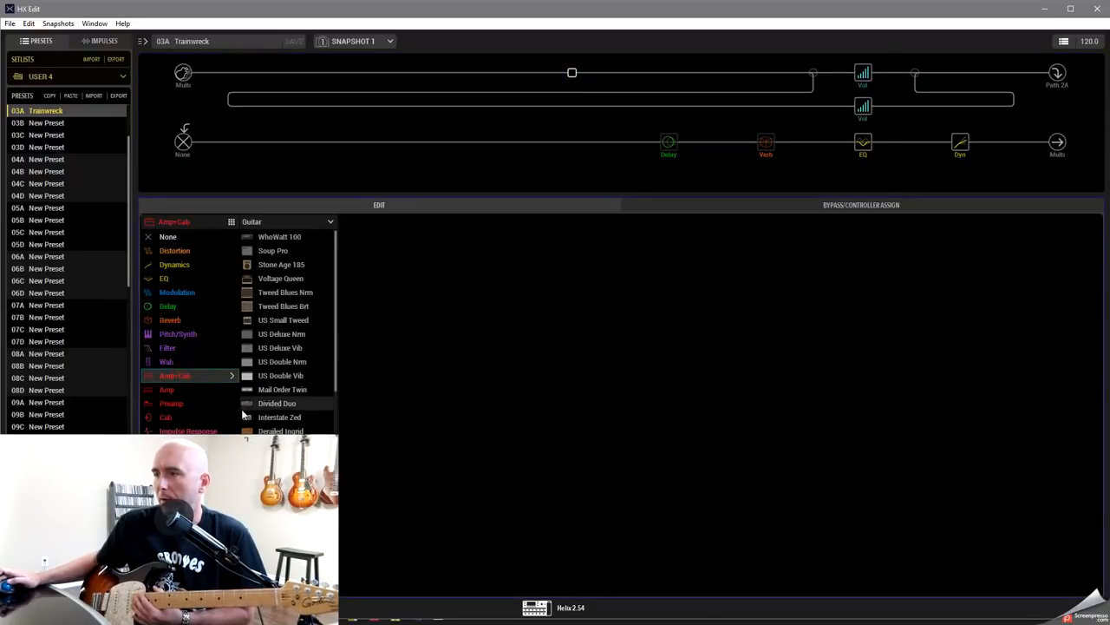
scroll("down", 3)
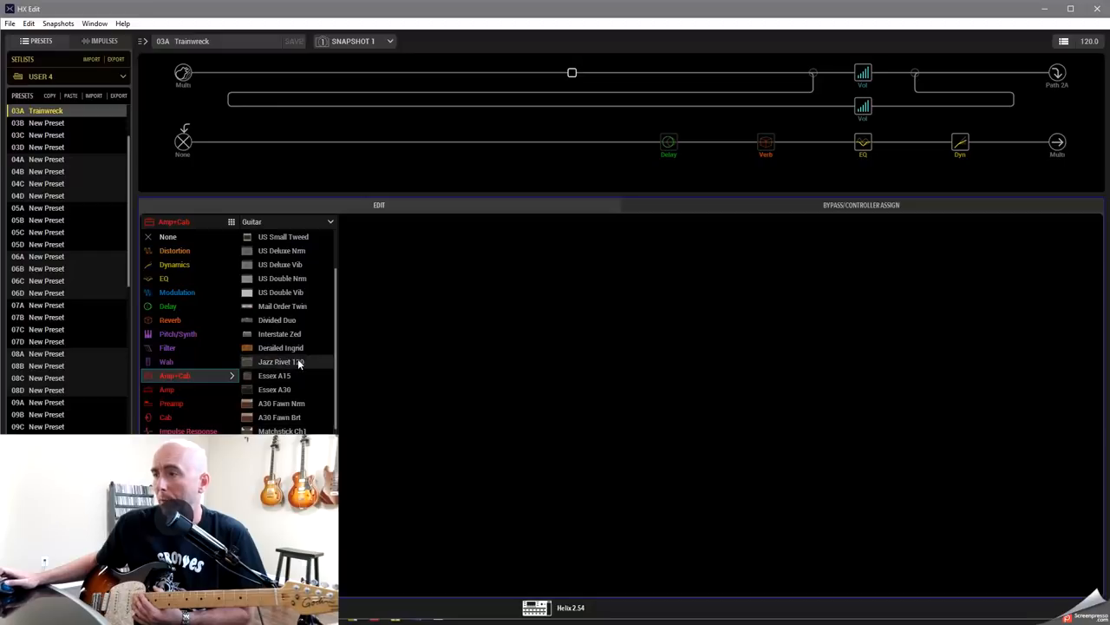
left_click(281, 347)
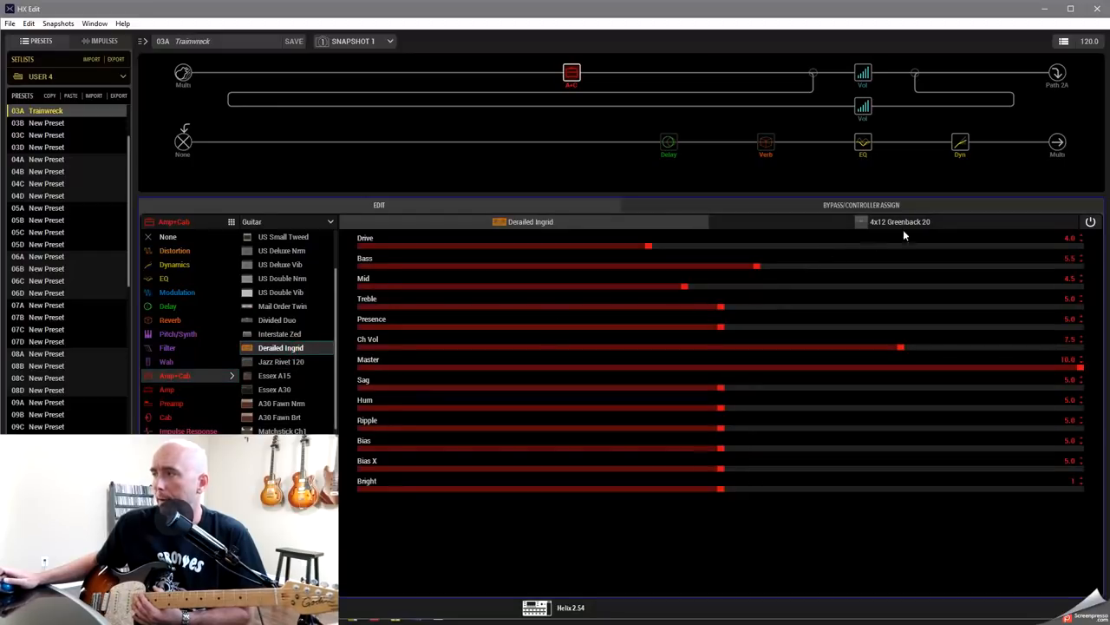
mouse_move(905, 233)
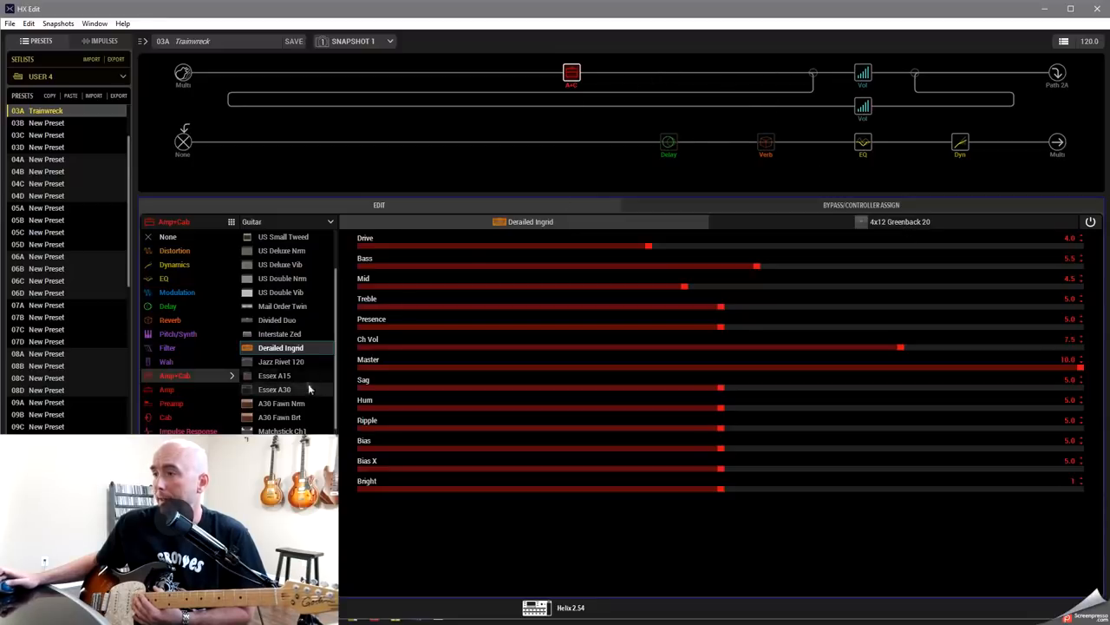
left_click(166, 389)
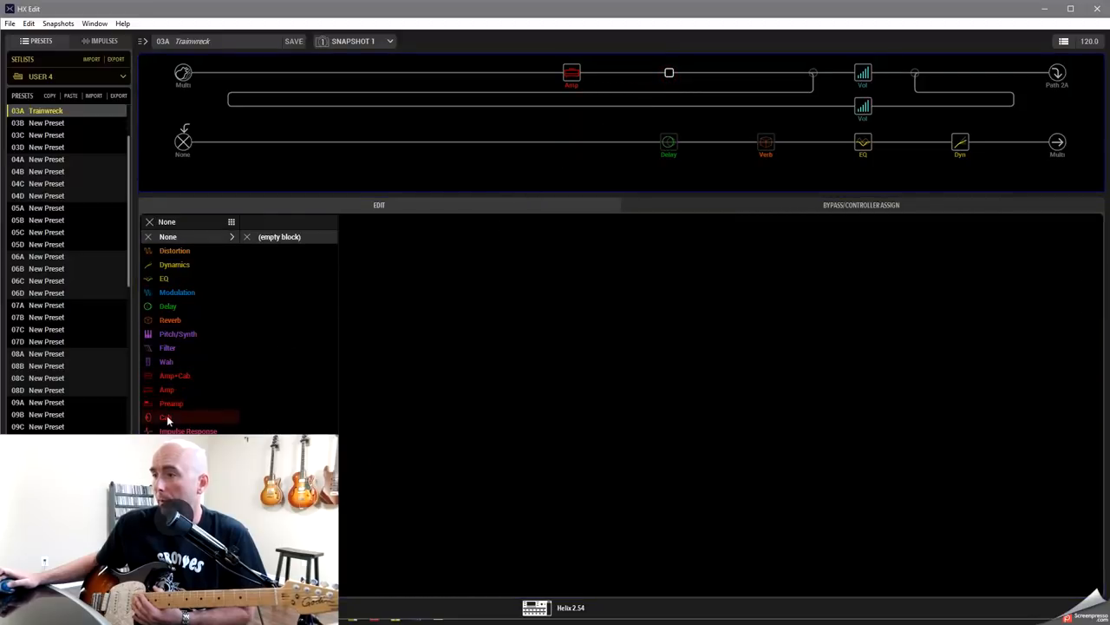
left_click(167, 417)
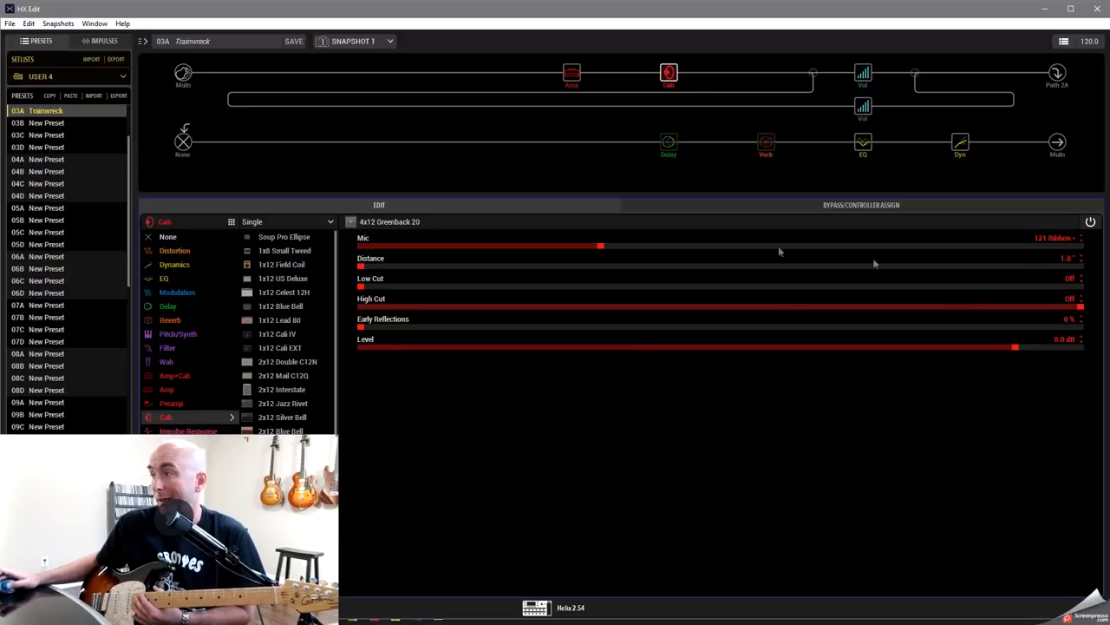
left_click(572, 73)
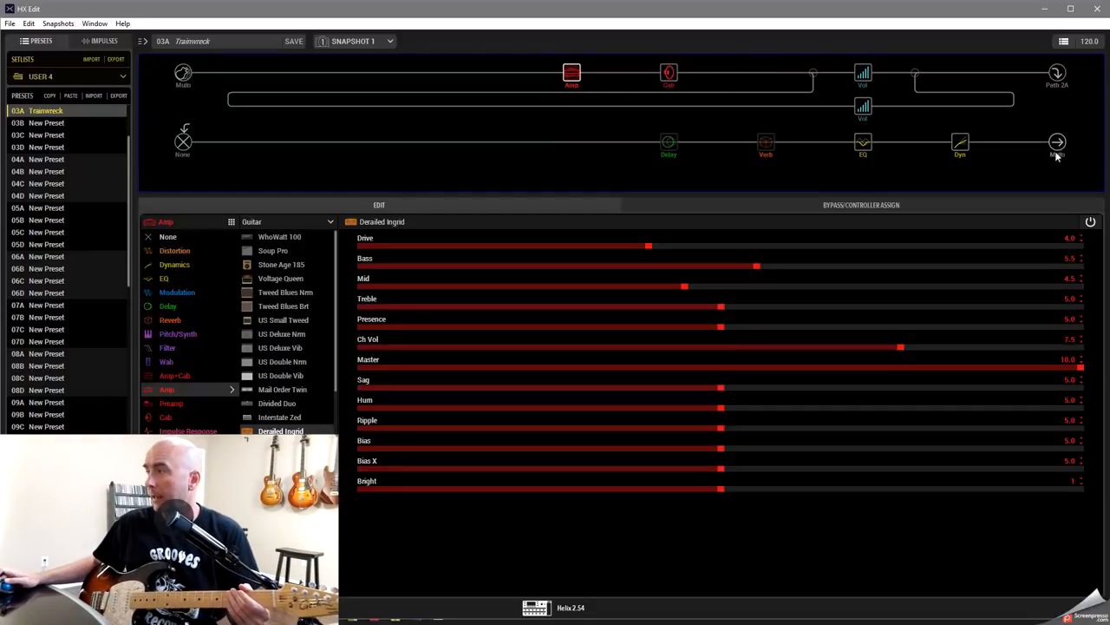
Step: Raise the main Output block's Level to +12.0 dB
left_click(1058, 142)
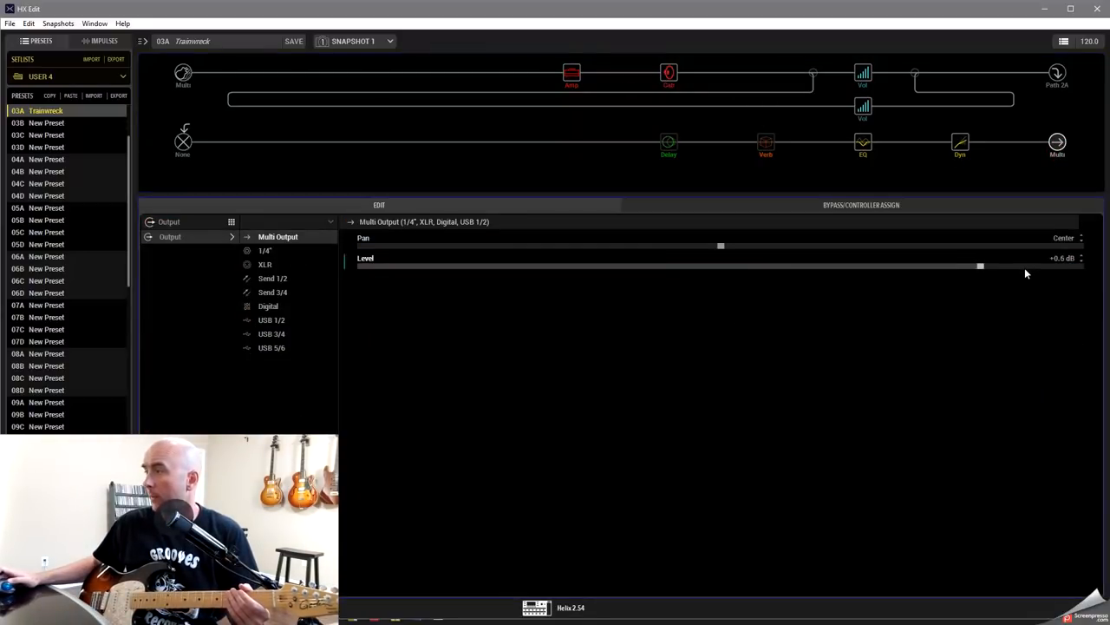
left_click_drag(980, 267, 1010, 267)
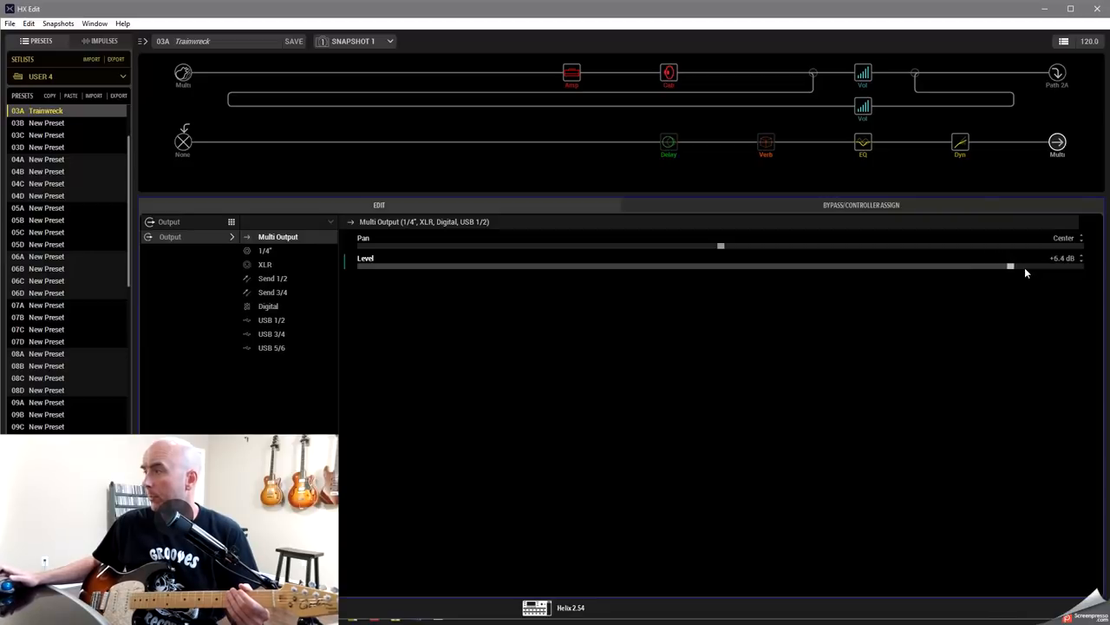
left_click_drag(1010, 265, 1023, 266)
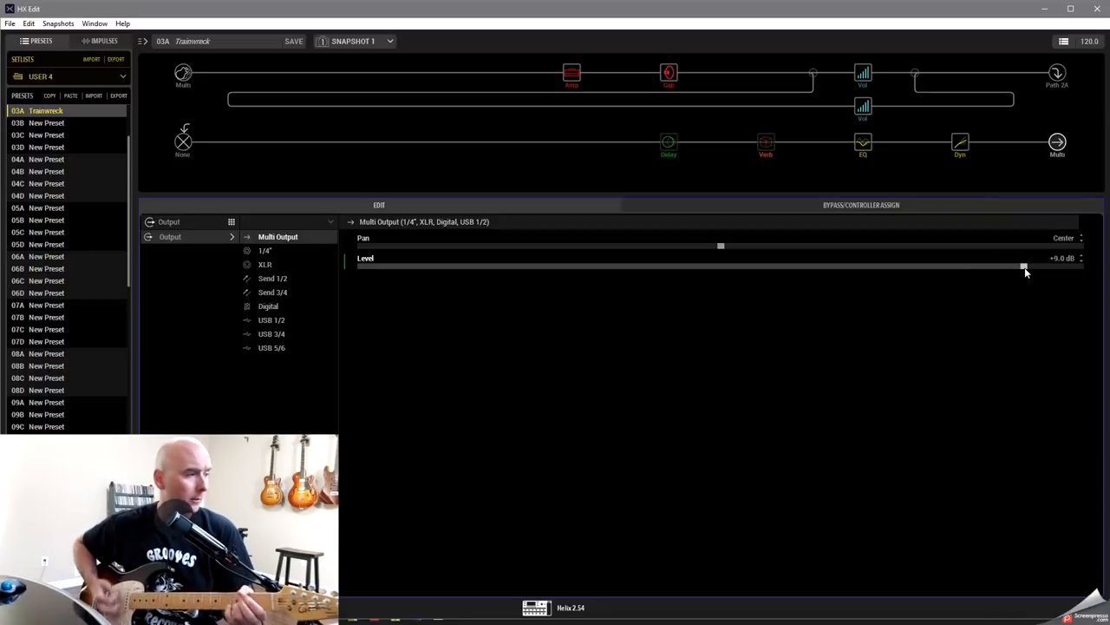
left_click_drag(1024, 265, 1025, 265)
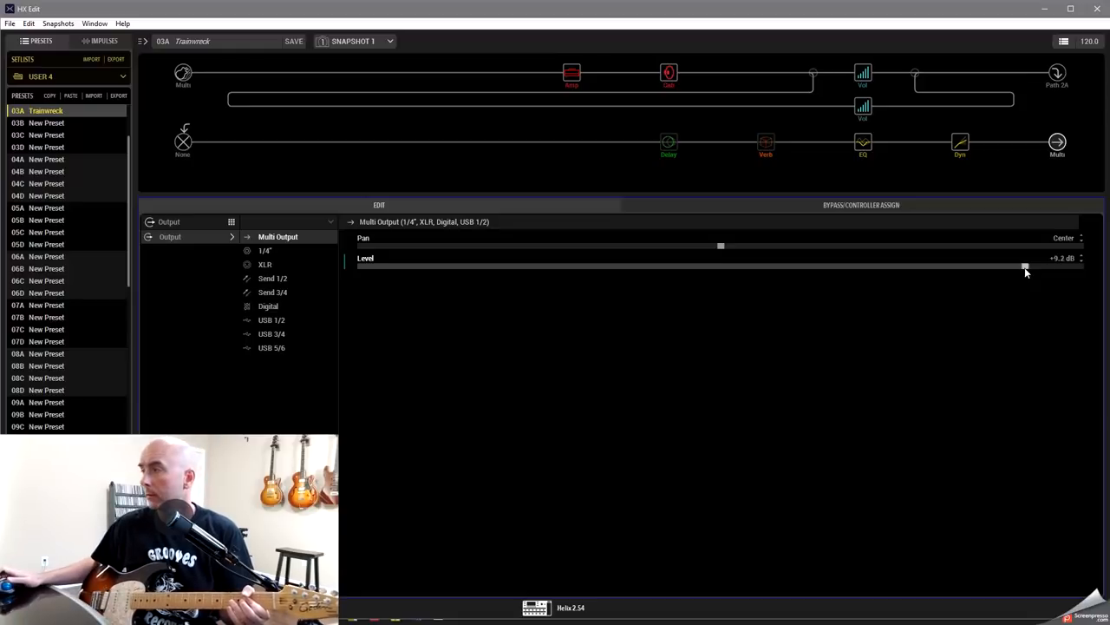
left_click_drag(1024, 266, 1034, 266)
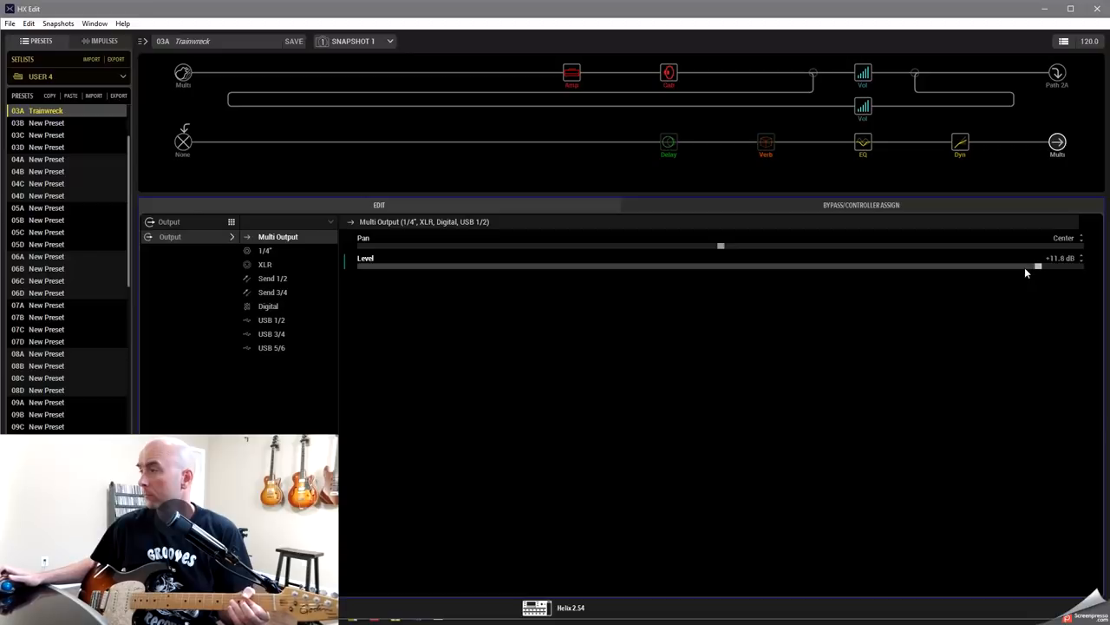
left_click_drag(1037, 266, 1041, 265)
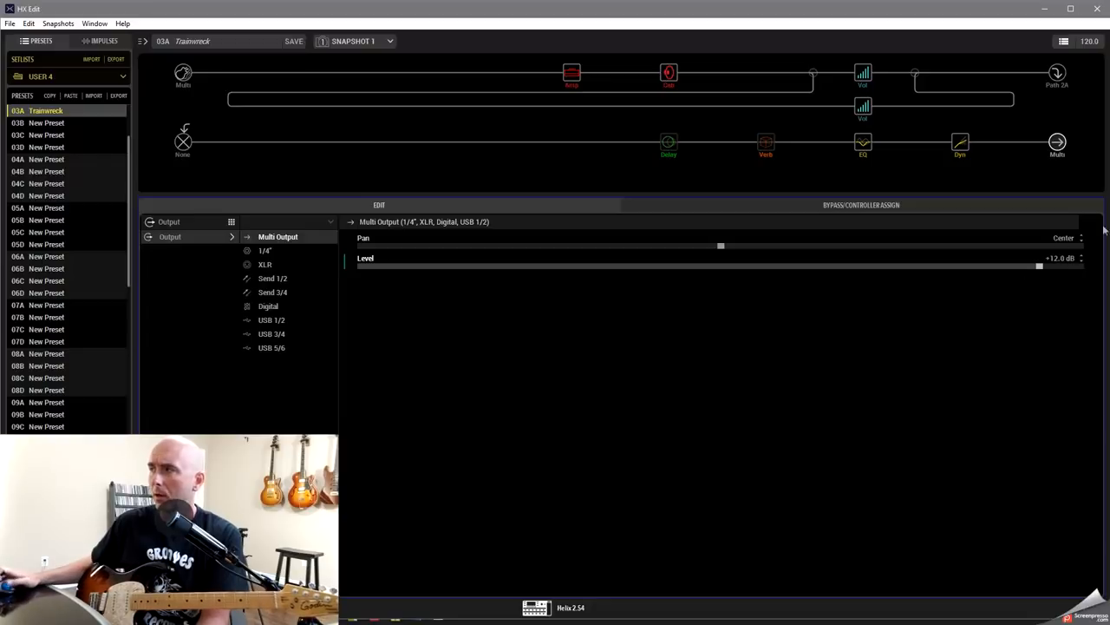
Step: Set the upper Volume/Pan block's Gain to about -2.0 dB
left_click(812, 73)
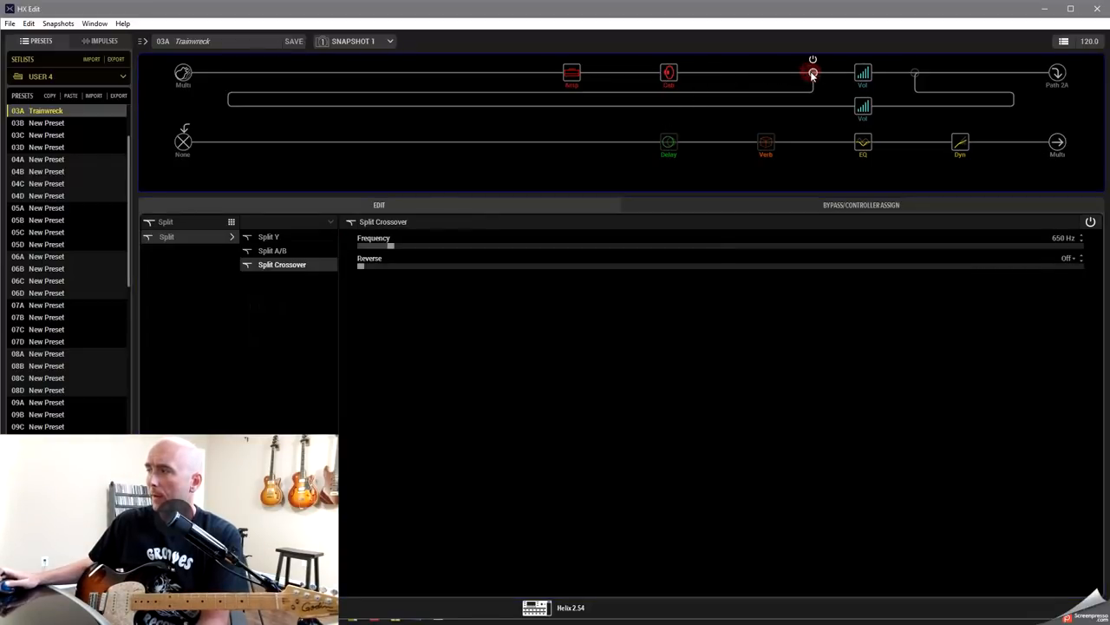
left_click(864, 73)
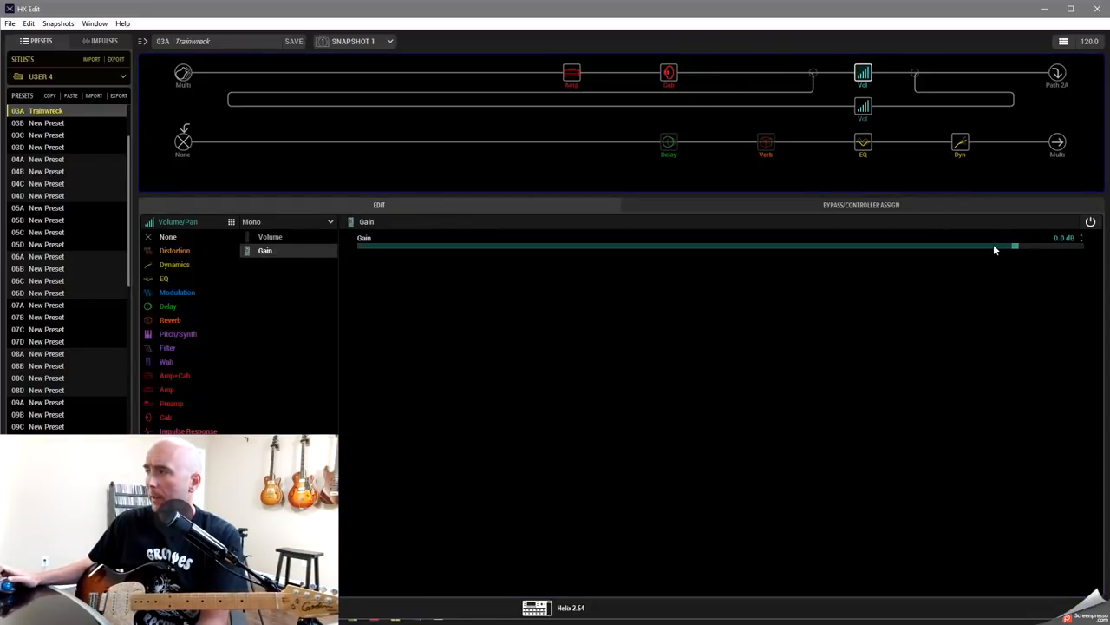
left_click_drag(996, 247, 1023, 247)
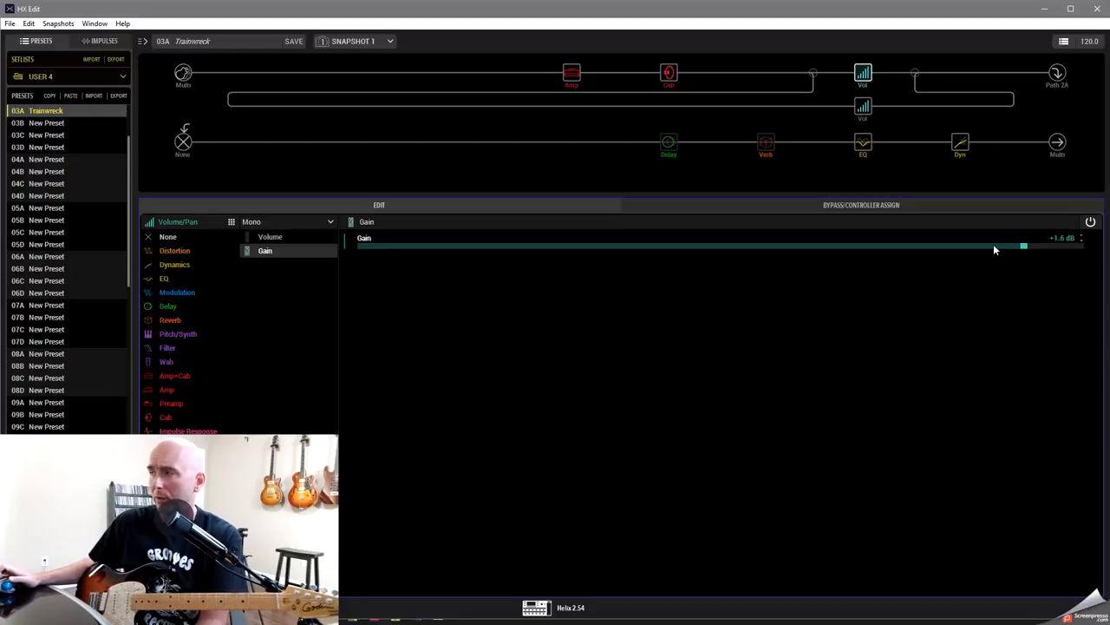
left_click_drag(1024, 246, 1031, 247)
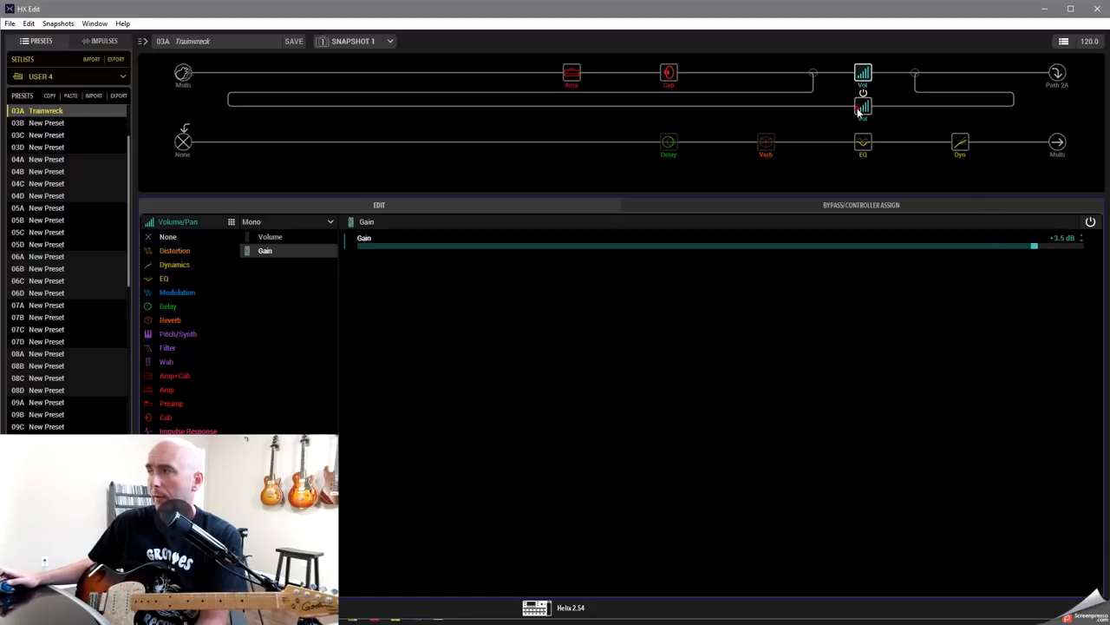
left_click_drag(1034, 246, 1015, 246)
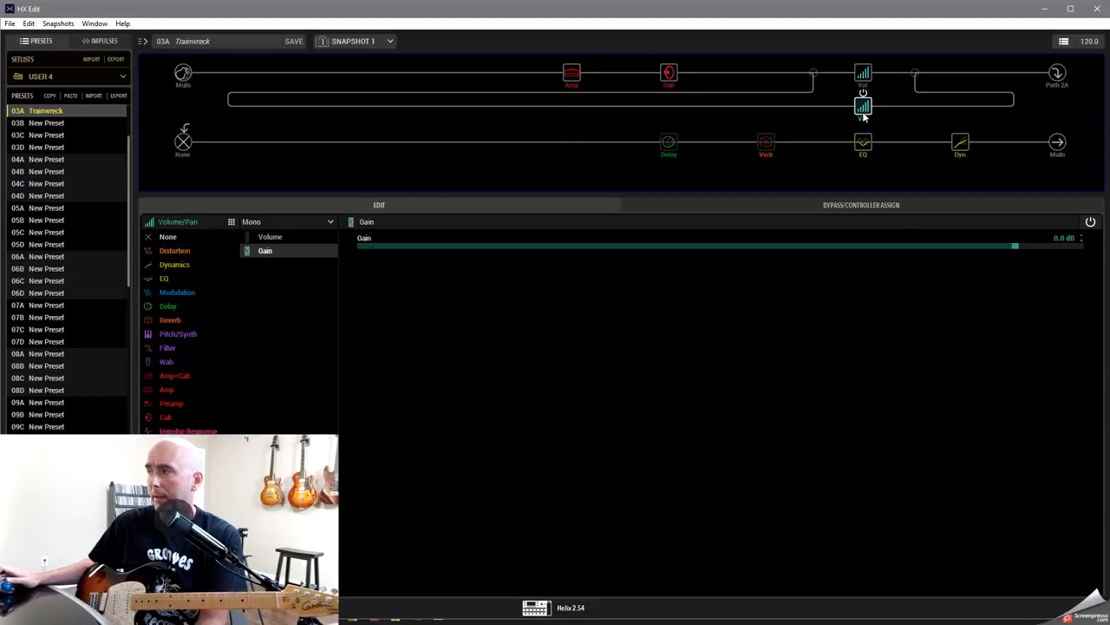
left_click_drag(1015, 246, 1007, 247)
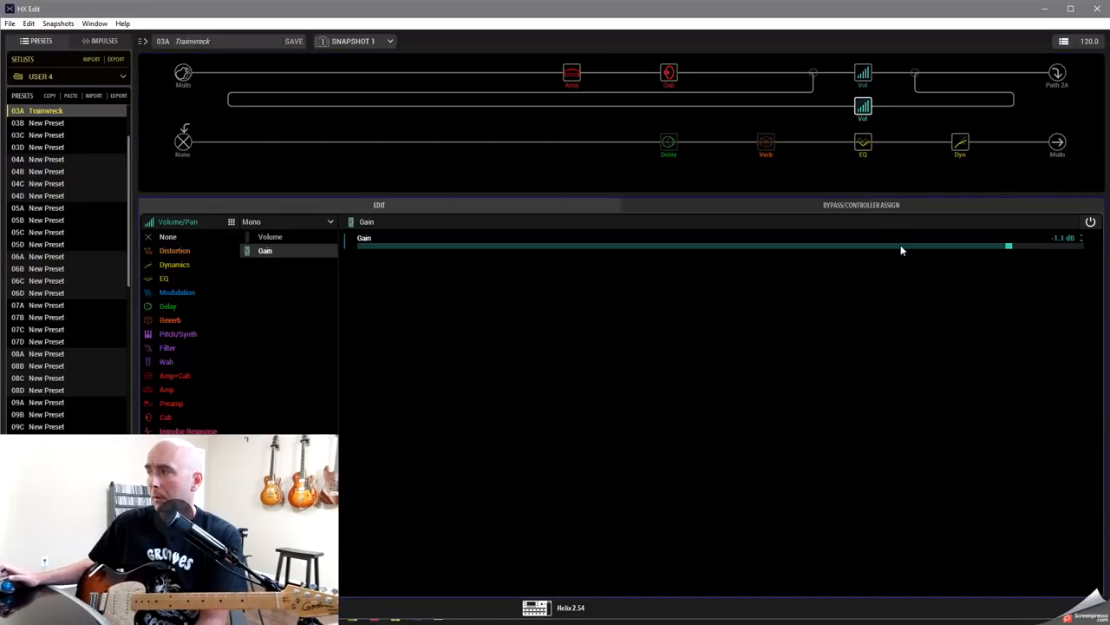
left_click_drag(1010, 247, 1004, 247)
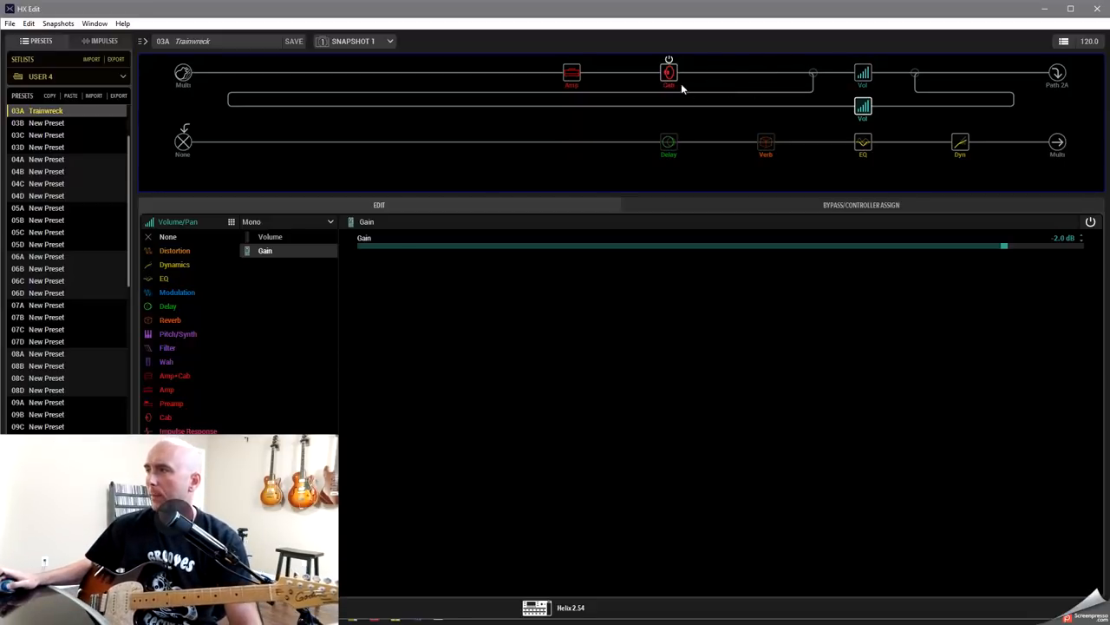
Step: Rename snapshot 2 from the snapshot list's context menu
left_click(571, 73)
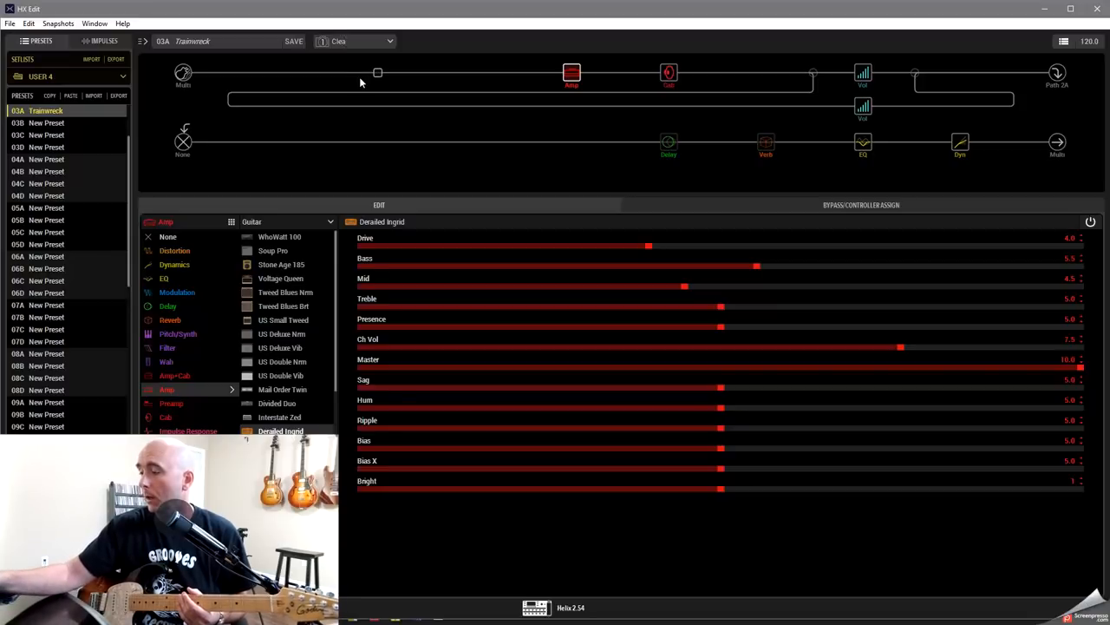
left_click(355, 41)
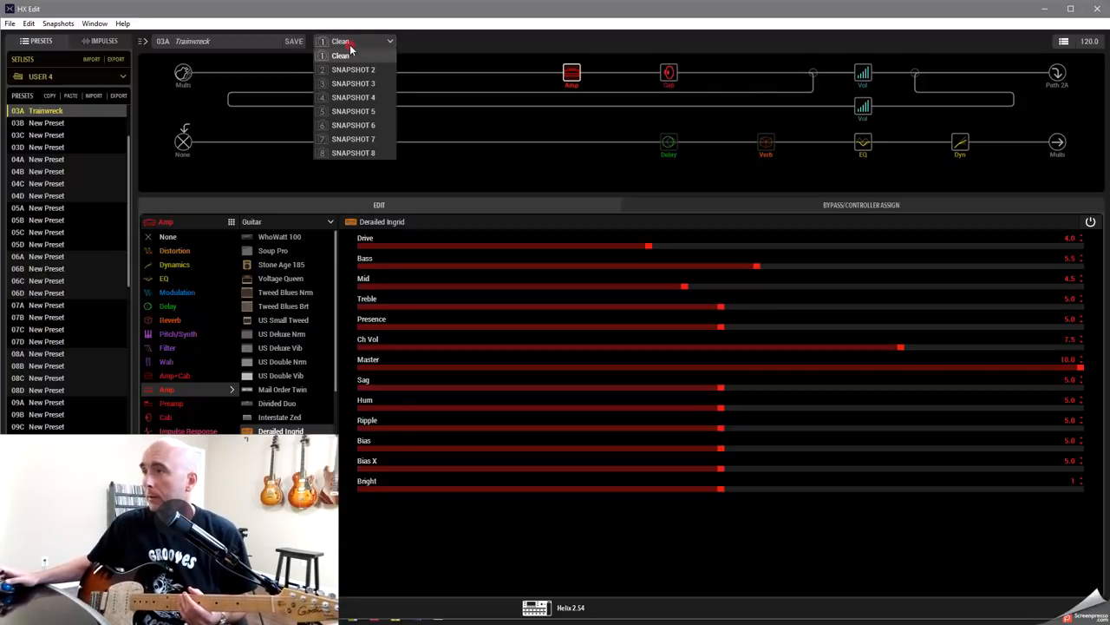
right_click(354, 69)
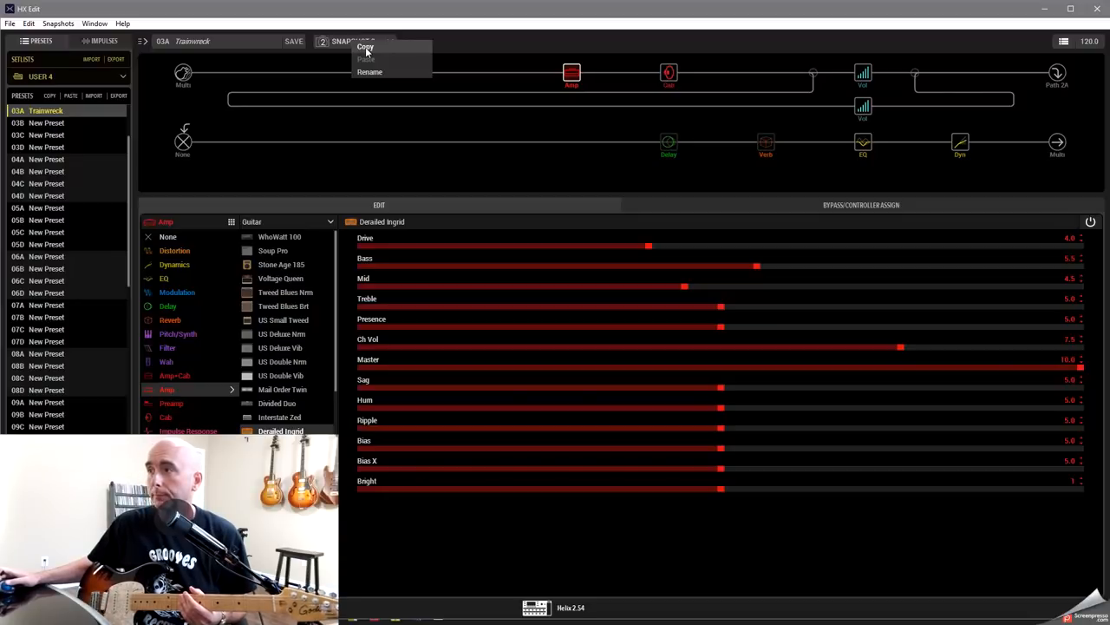
left_click(370, 71)
type("Push")
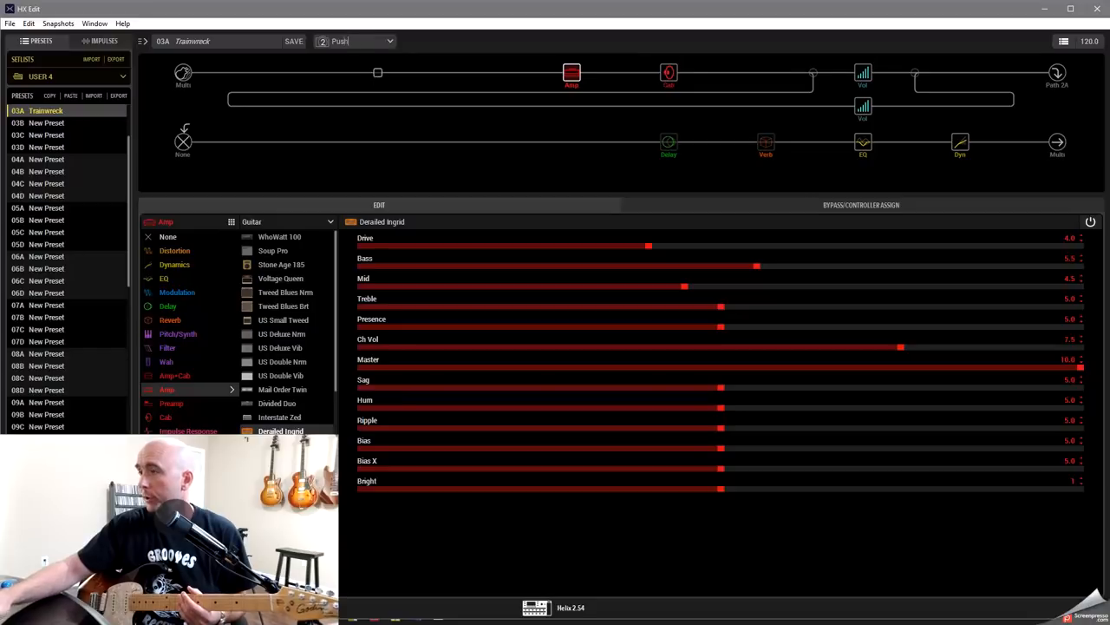
Step: Switch to snapshot 3 and rename it as well
left_click(388, 42)
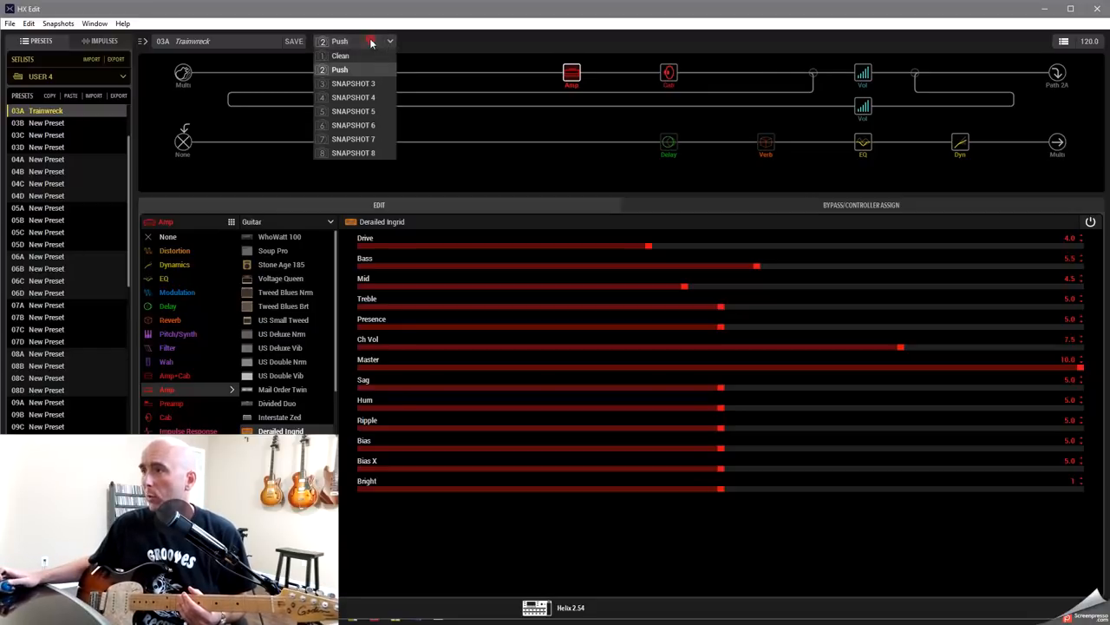
left_click(354, 84)
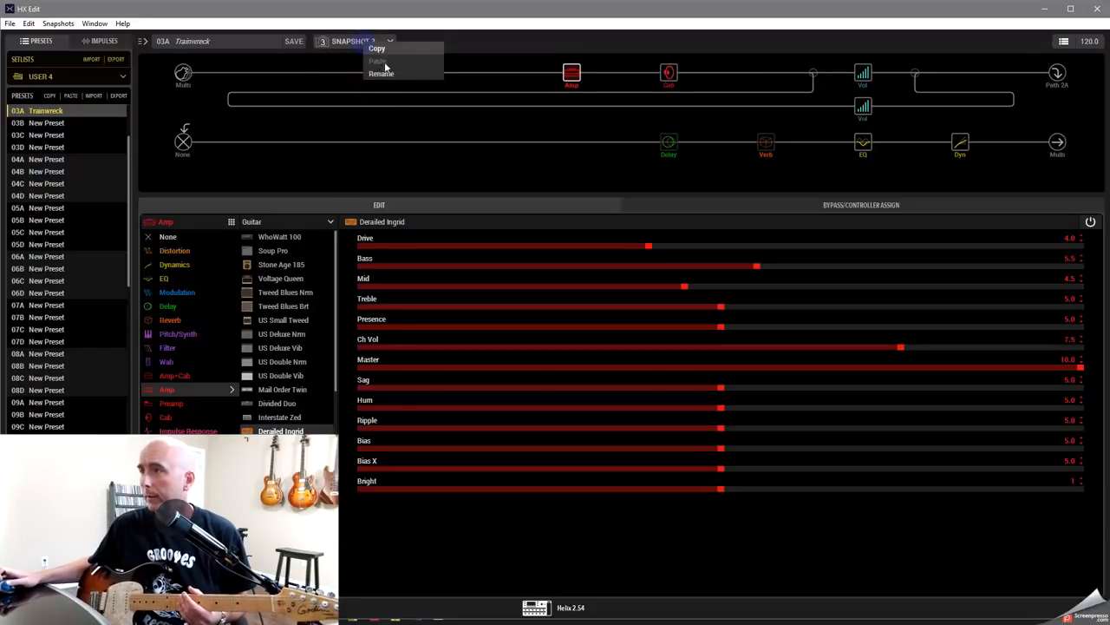
left_click(375, 73)
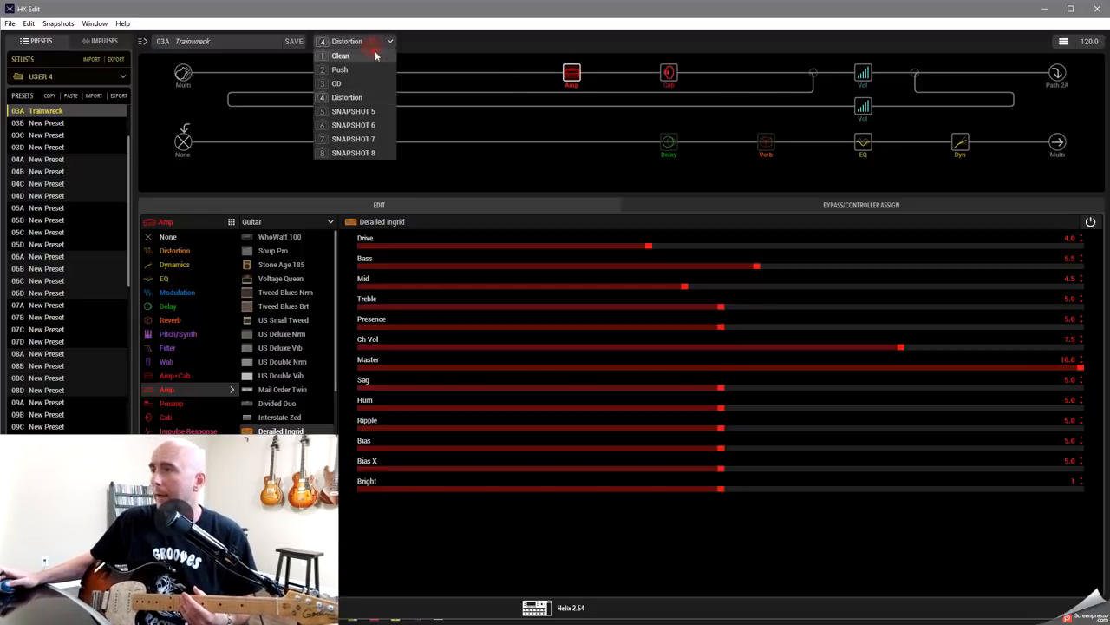
Step: On the Clean snapshot, pull the Derailed Ingrid's Master and Drive down
left_click(340, 56)
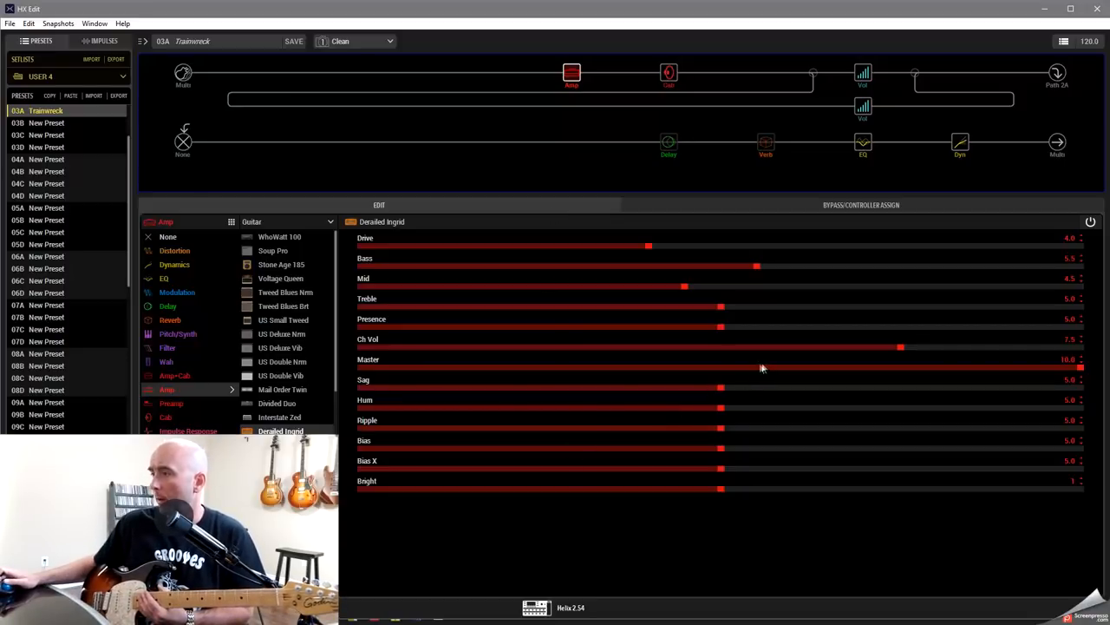
left_click_drag(902, 368, 720, 367)
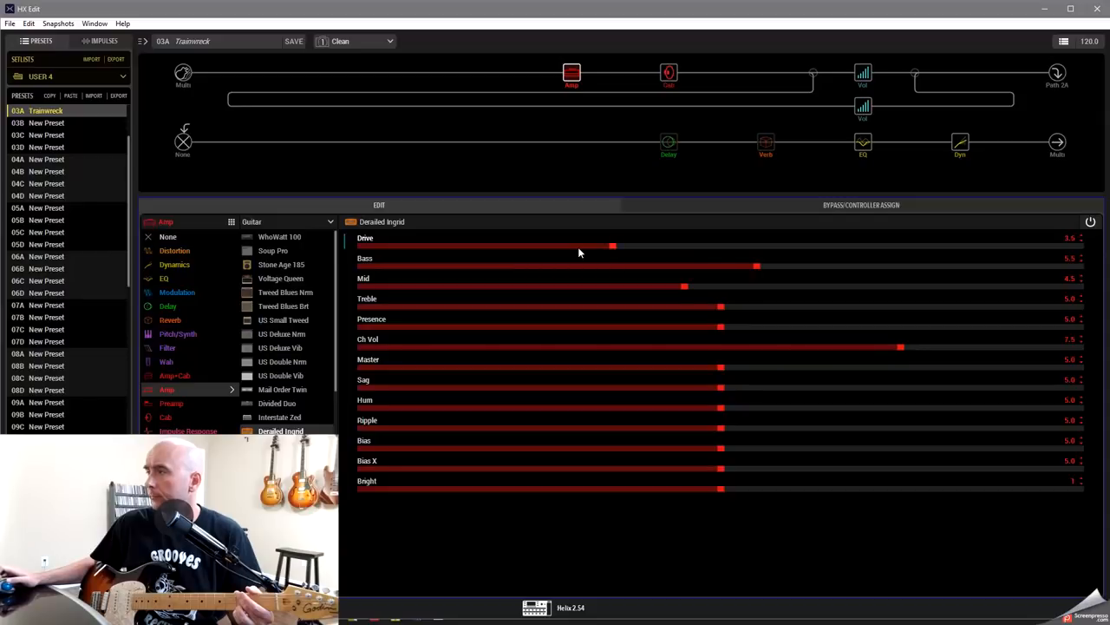
left_click_drag(614, 246, 547, 246)
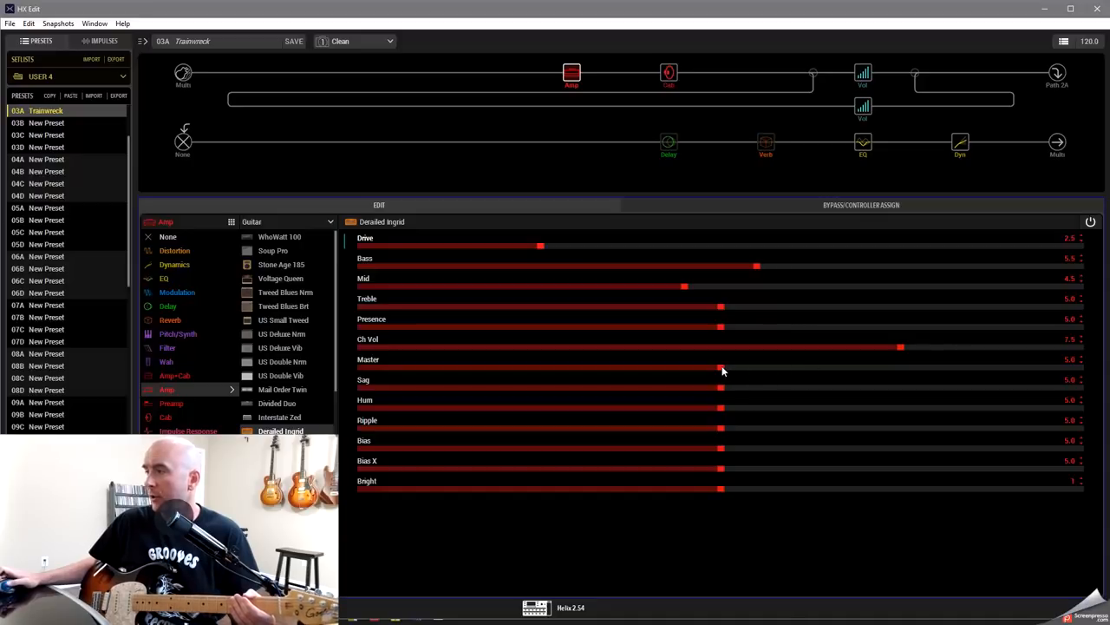
mouse_move(736, 276)
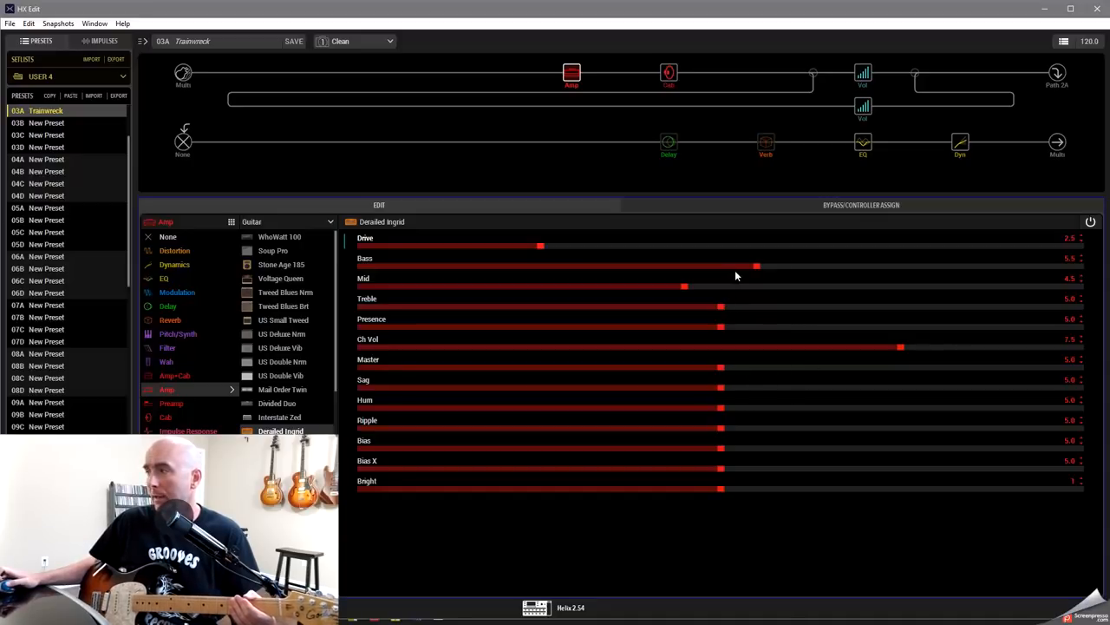
mouse_move(727, 276)
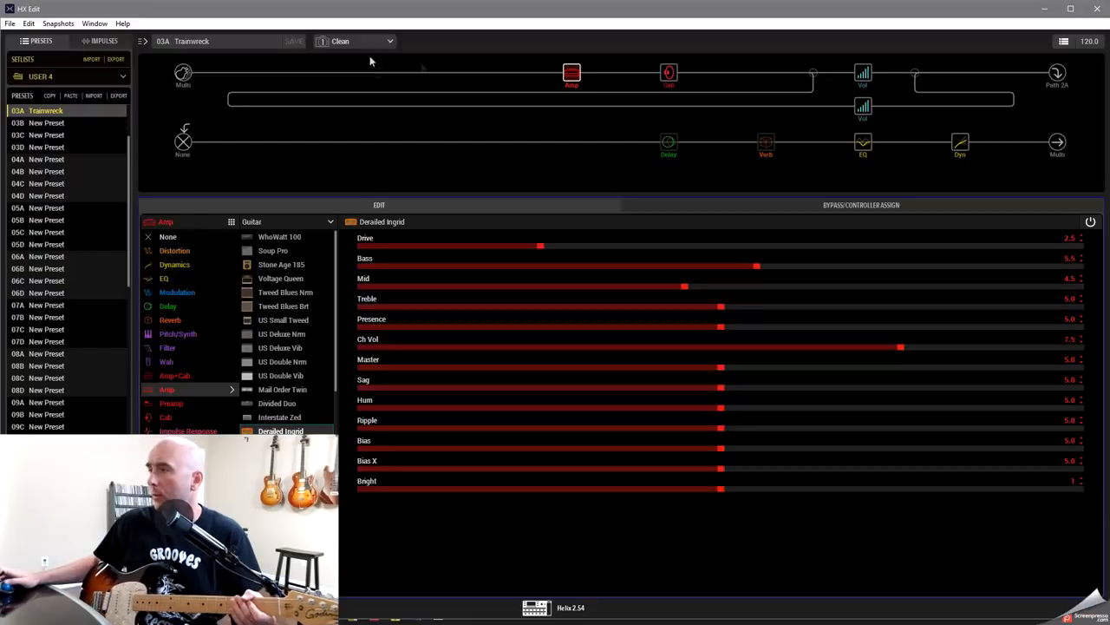
mouse_move(659, 255)
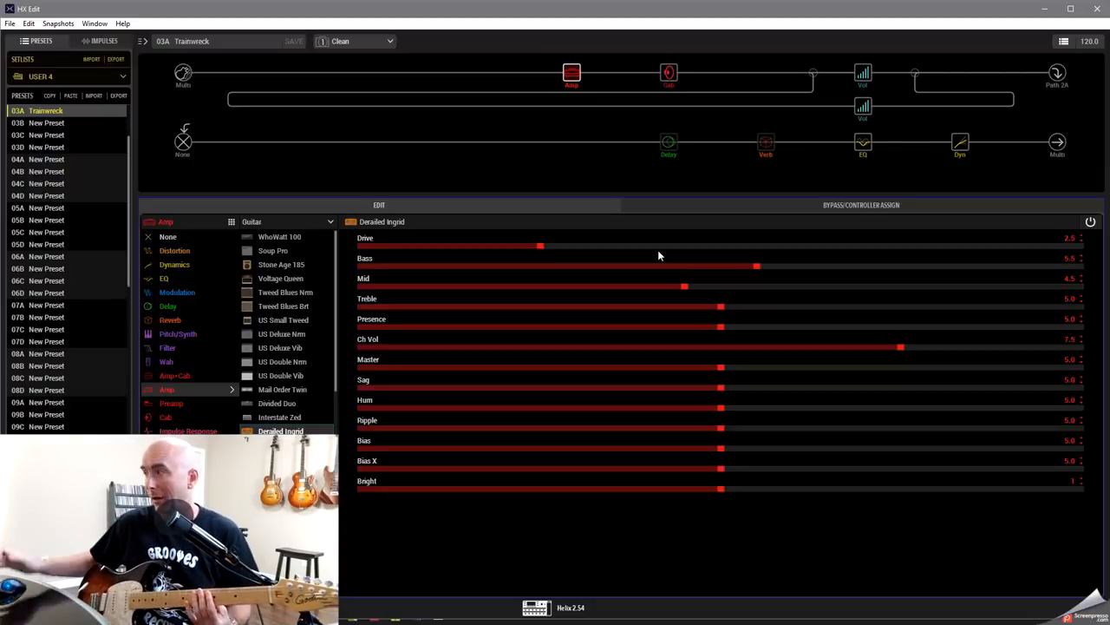
mouse_move(704, 178)
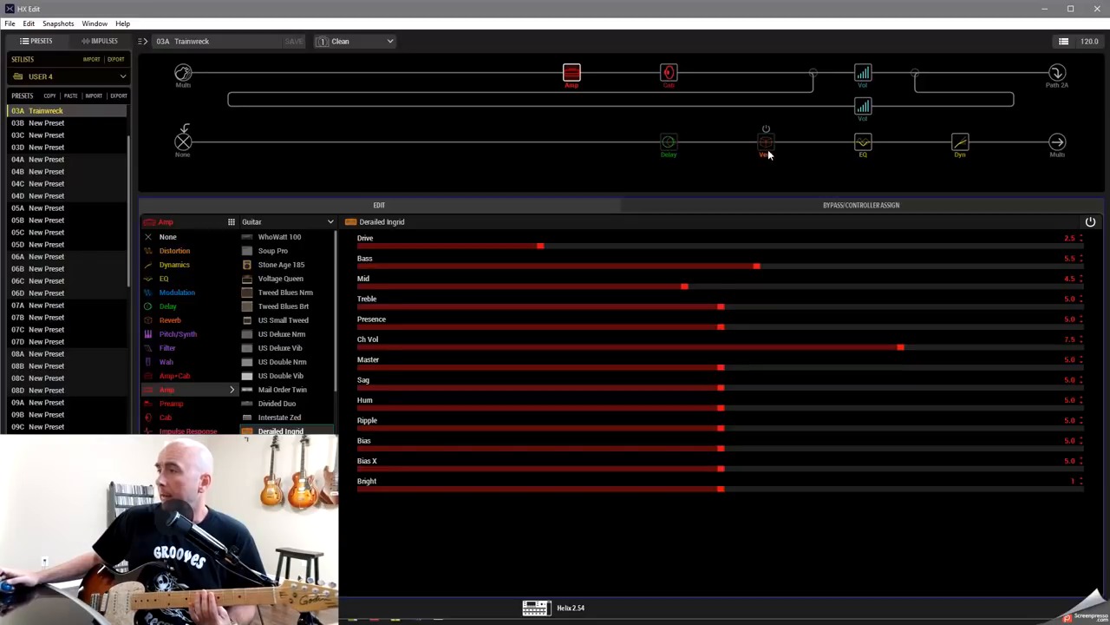
Step: Swap the reverb for the Legacy '63 Spring, shortening its Decay and adding a little Predelay
left_click(767, 142)
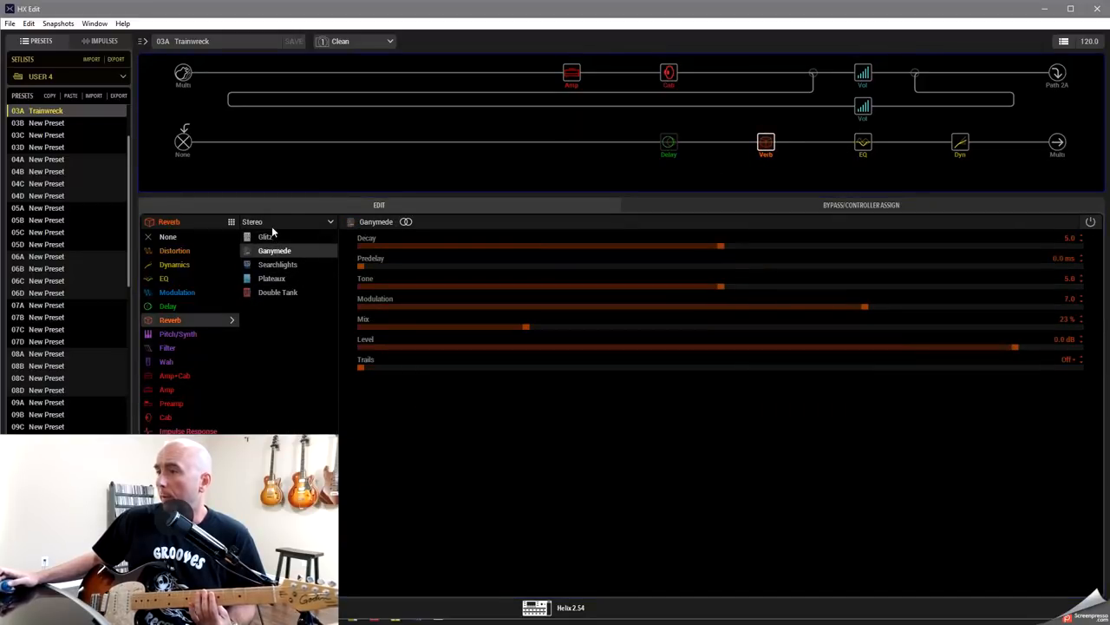
left_click(286, 222)
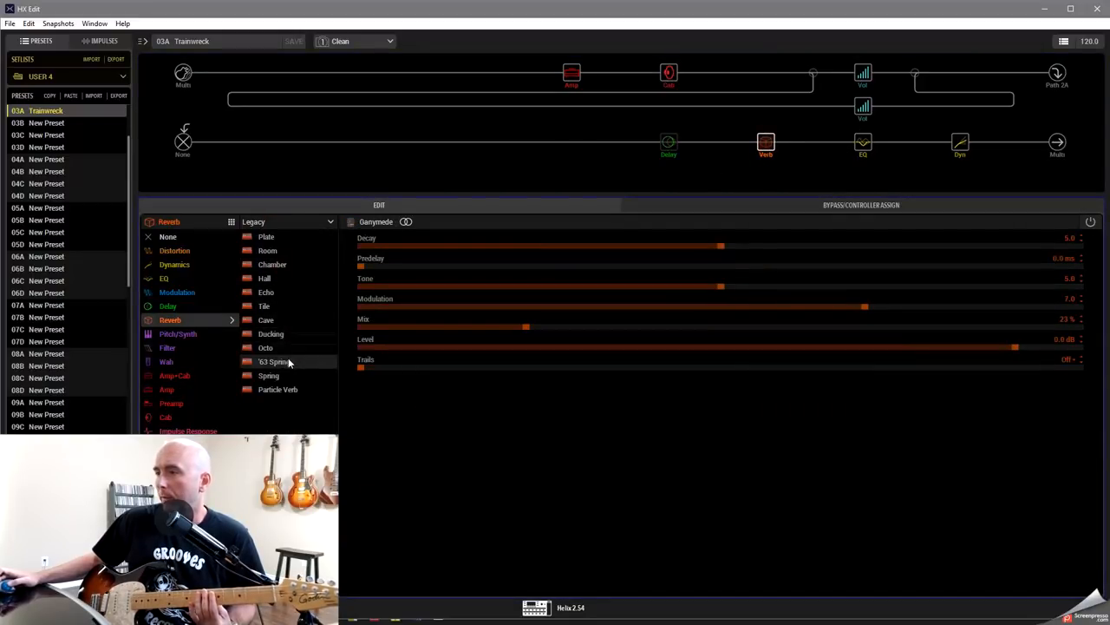
left_click(275, 361)
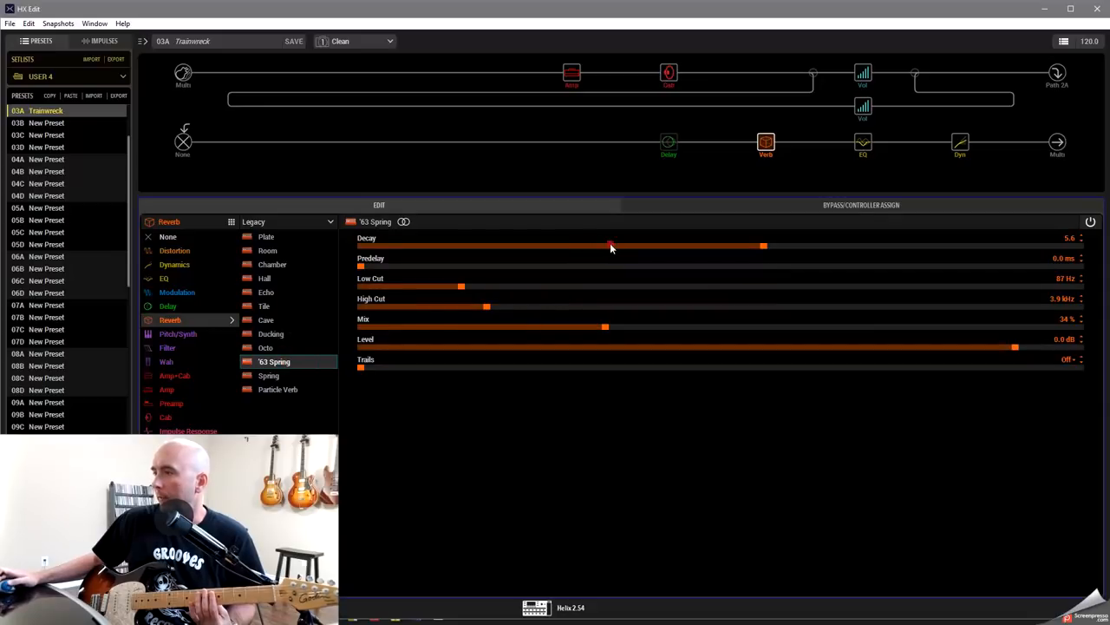
left_click_drag(764, 247, 611, 246)
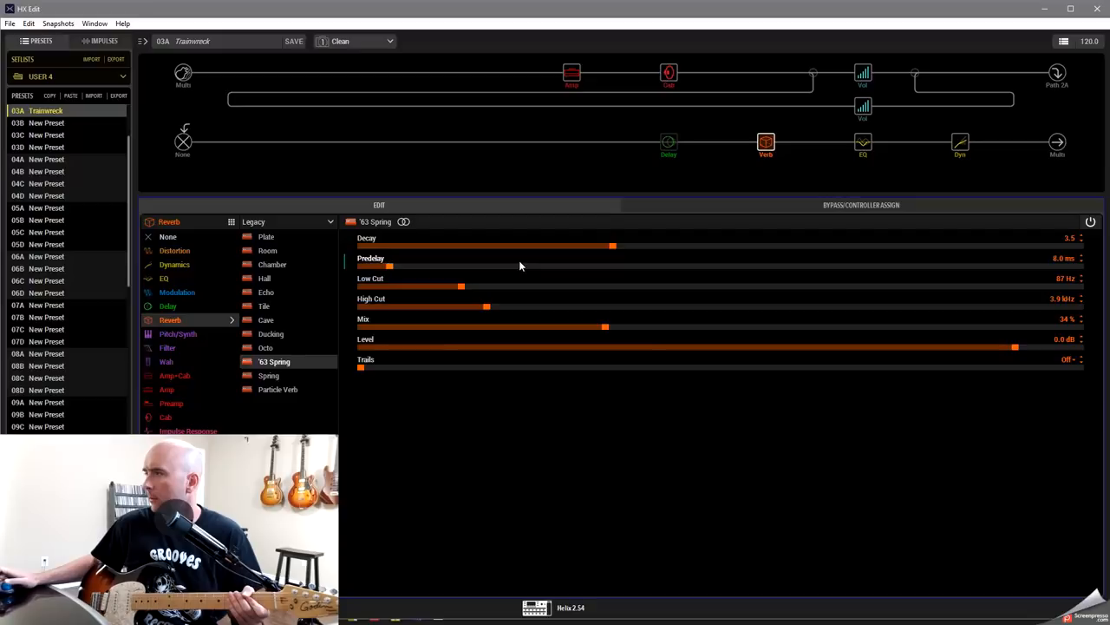
left_click_drag(390, 267, 397, 267)
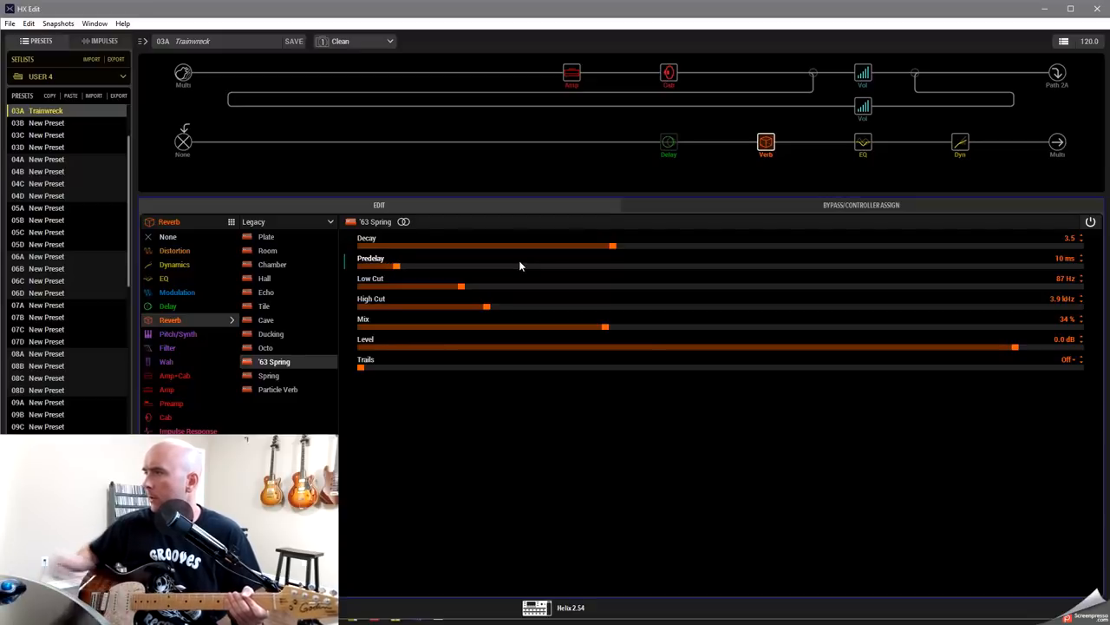
left_click_drag(614, 246, 576, 247)
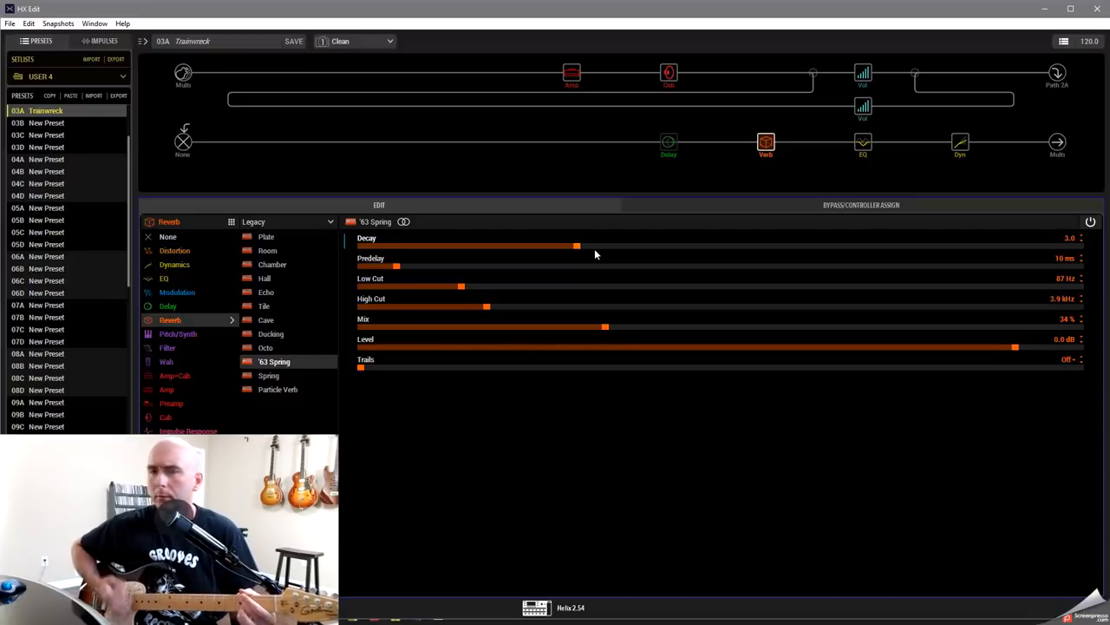
Step: Lower the '63 Spring's Mix, nudging it back up slightly to taste
left_click_drag(604, 326, 583, 326)
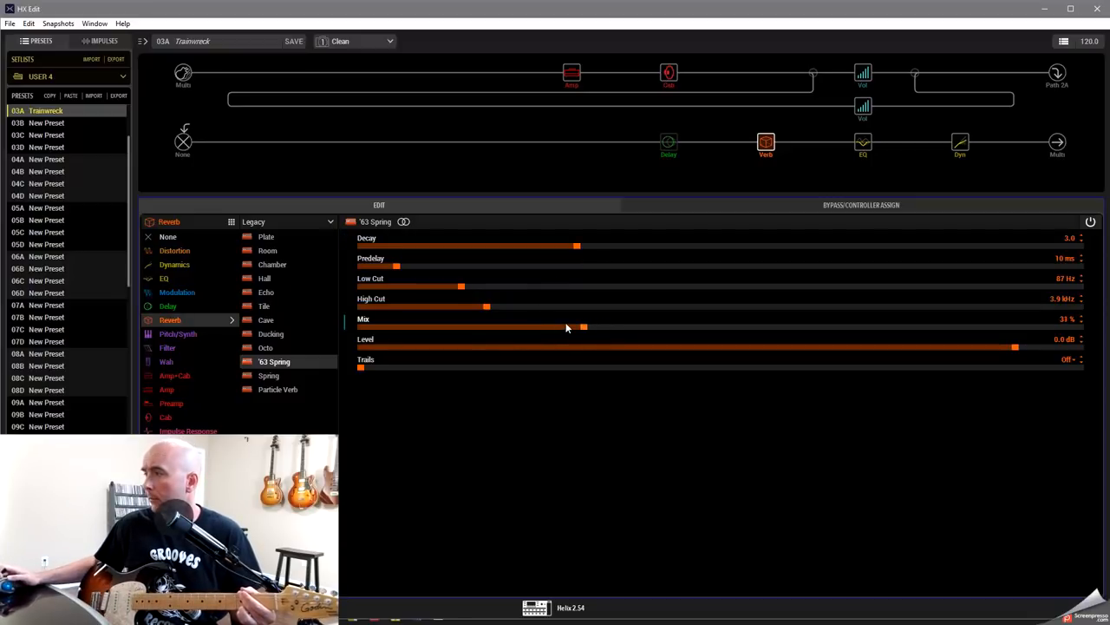
left_click_drag(583, 326, 566, 326)
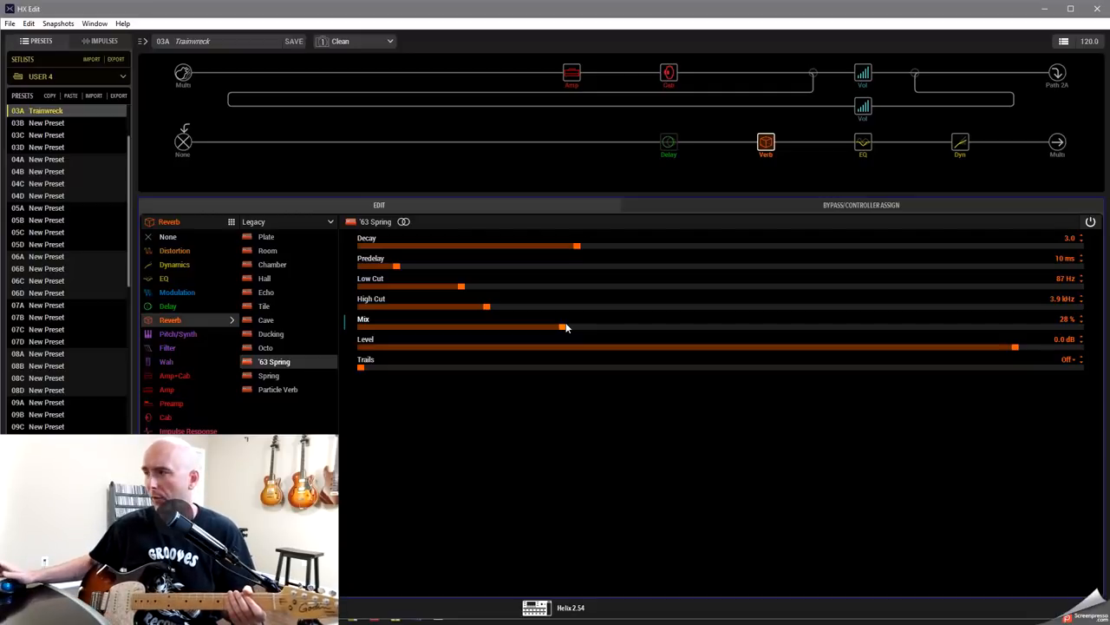
left_click_drag(562, 327, 576, 326)
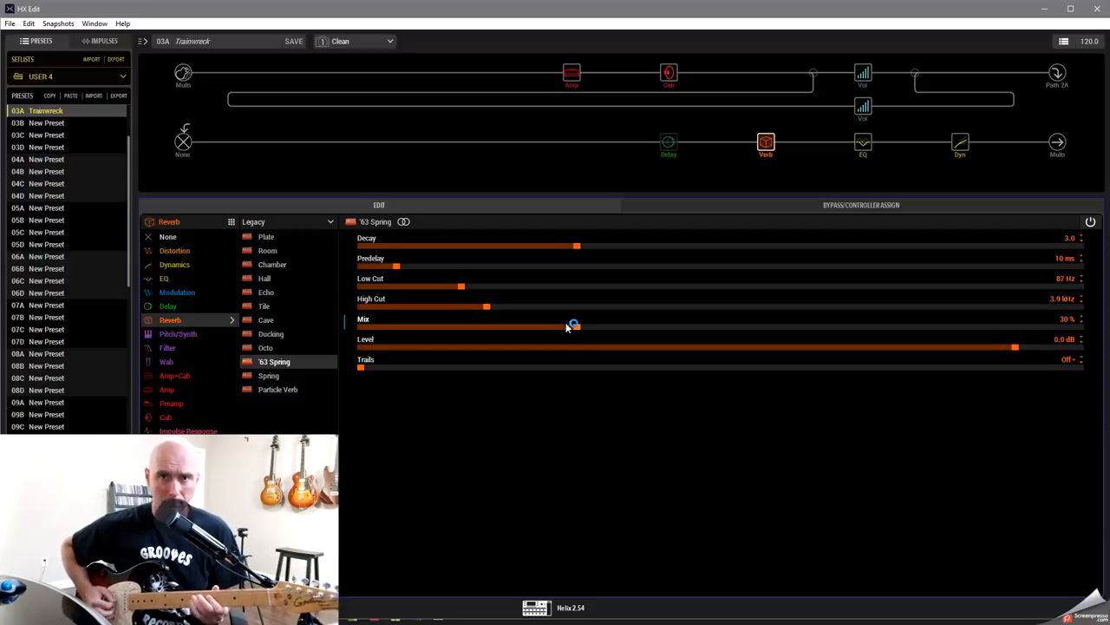
mouse_move(576, 327)
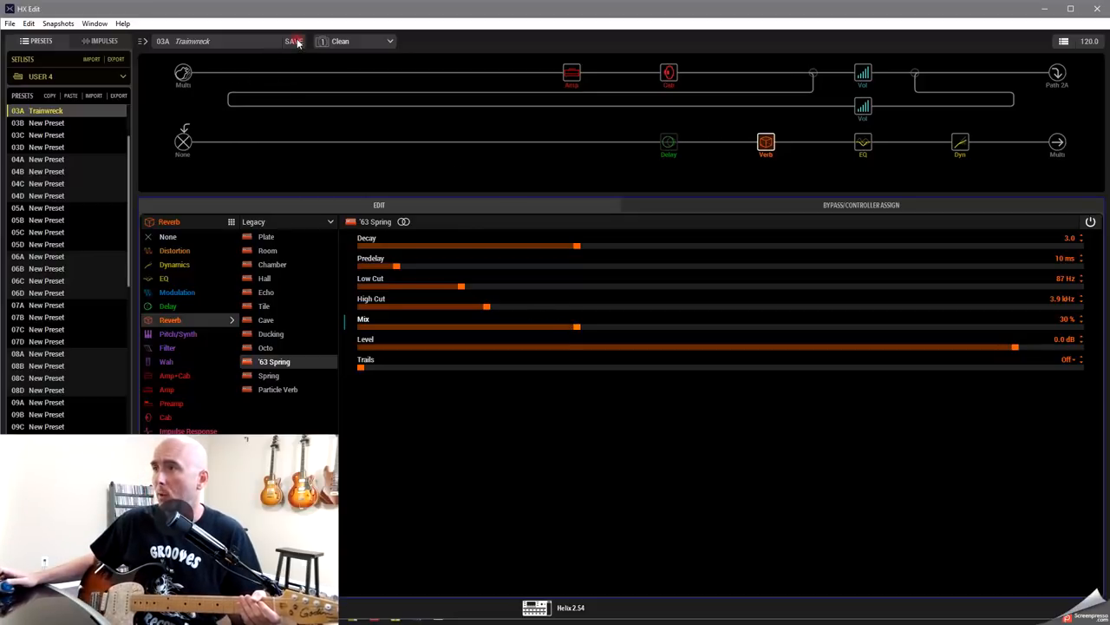
Step: Make Drive snapshot-controlled on the Derailed Ingrid and raise it for the Push snapshot
left_click(573, 73)
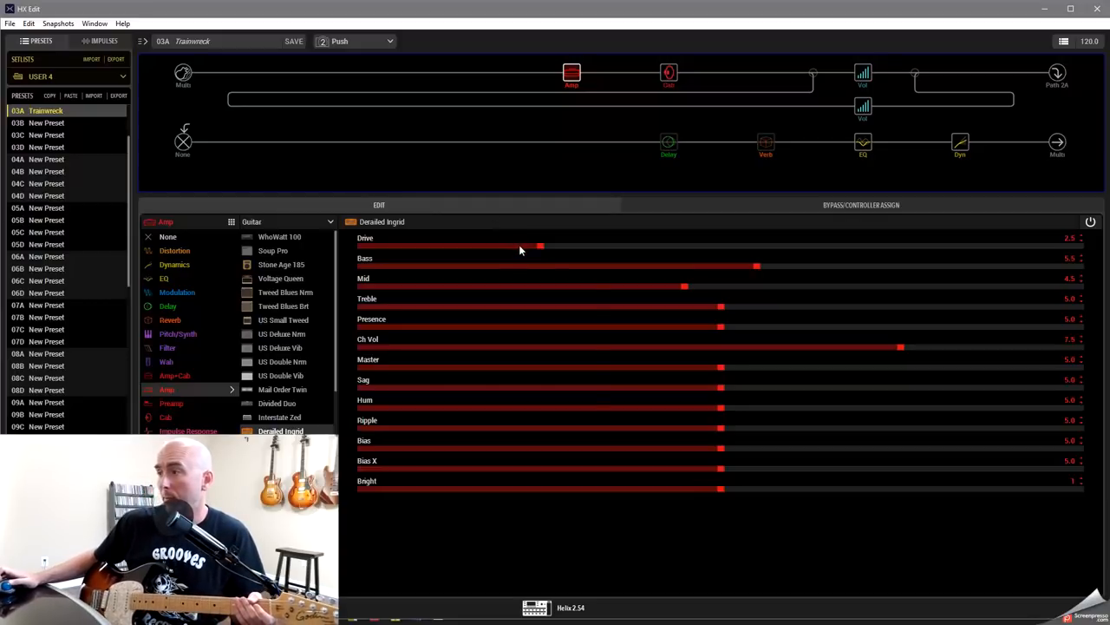
left_click(538, 247)
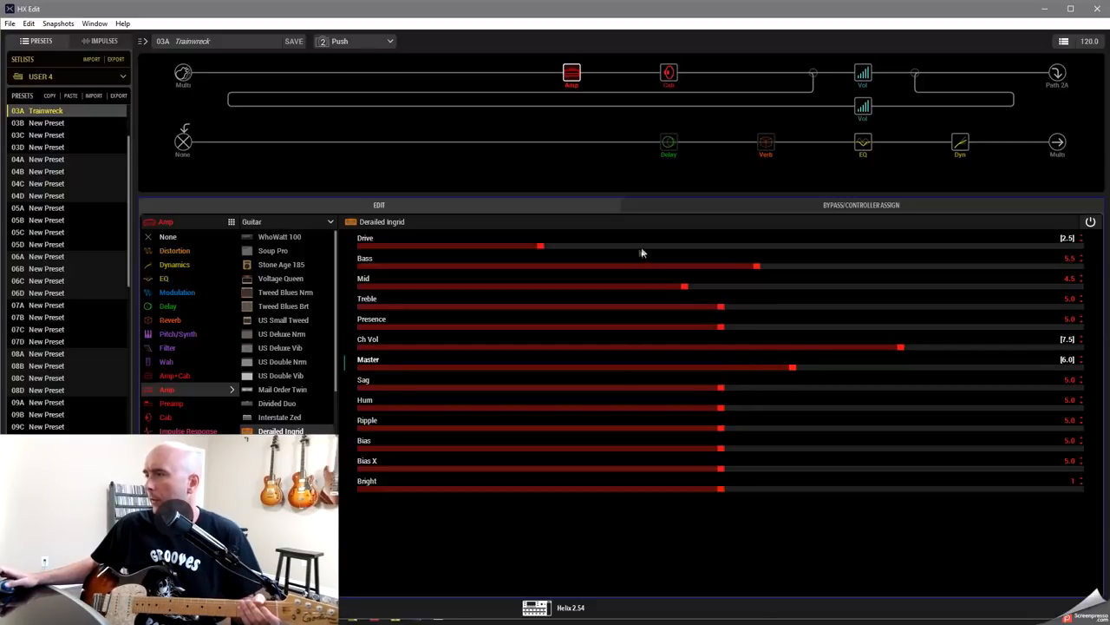
left_click_drag(541, 246, 611, 246)
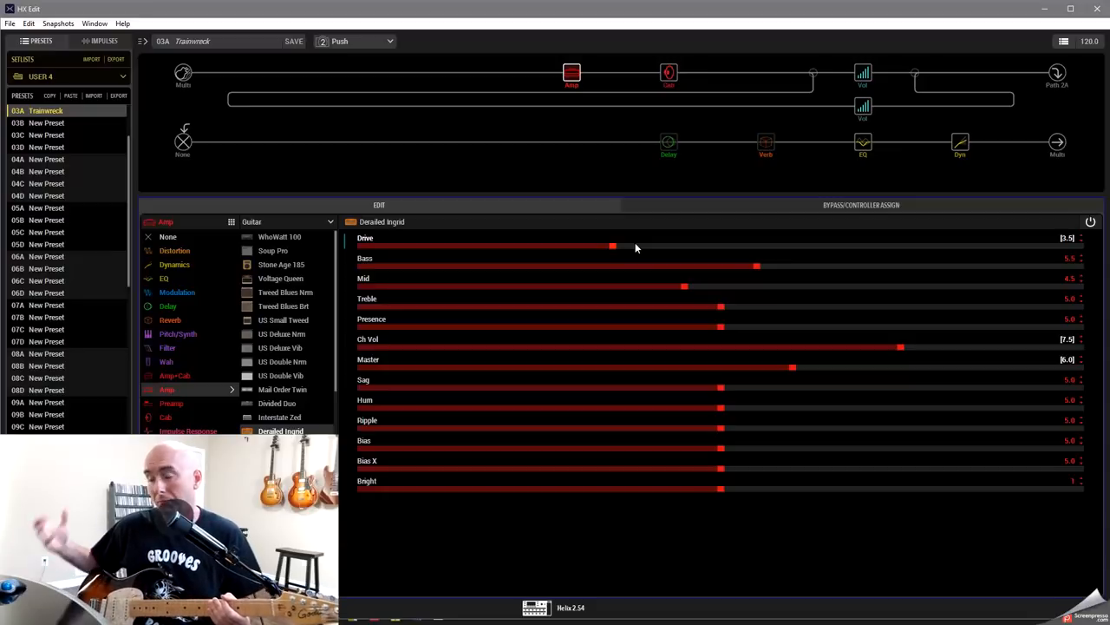
left_click_drag(610, 246, 634, 247)
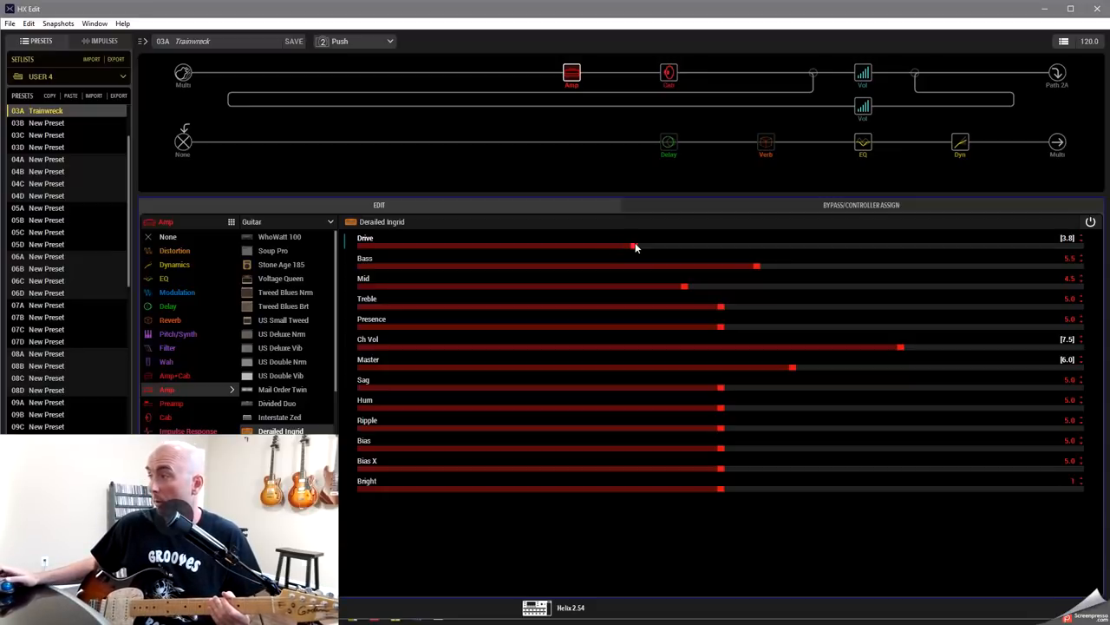
left_click_drag(633, 246, 645, 247)
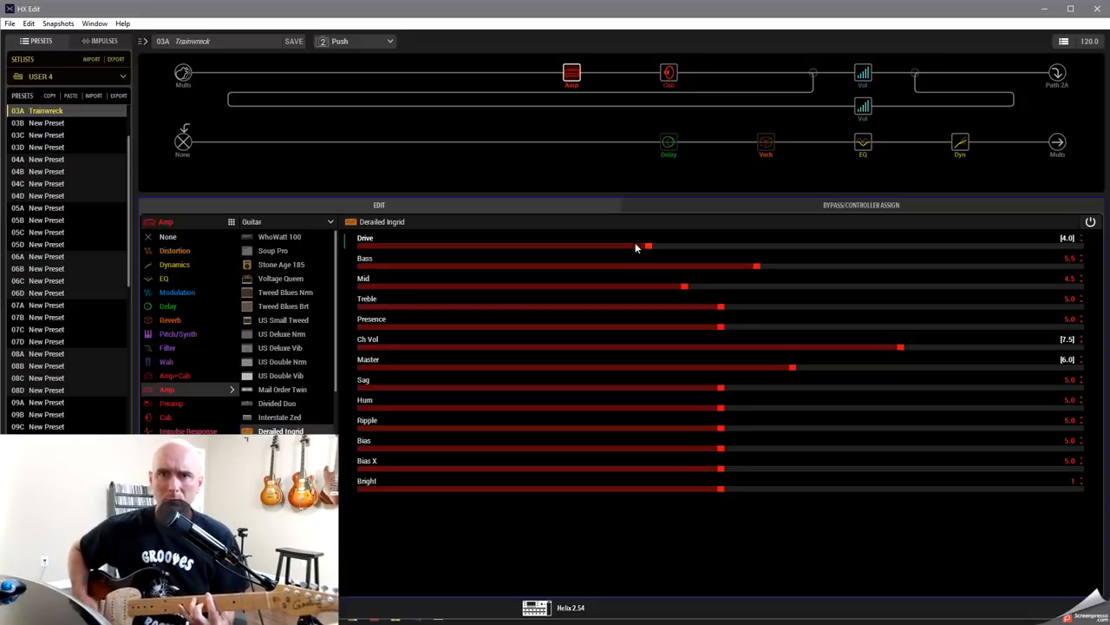
left_click_drag(649, 247, 669, 247)
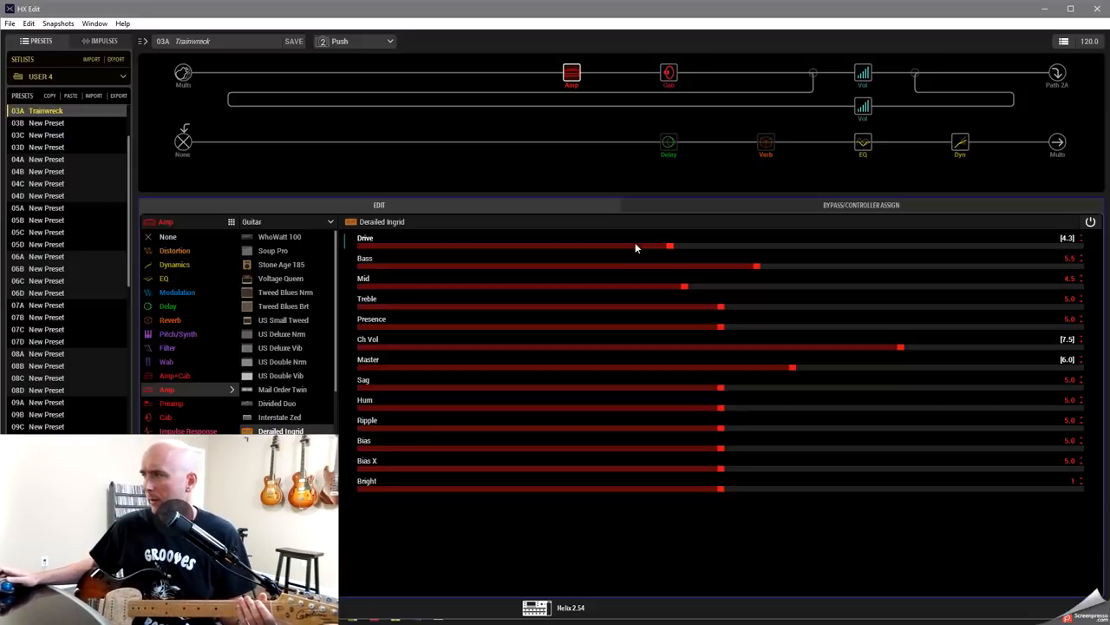
left_click_drag(669, 246, 684, 246)
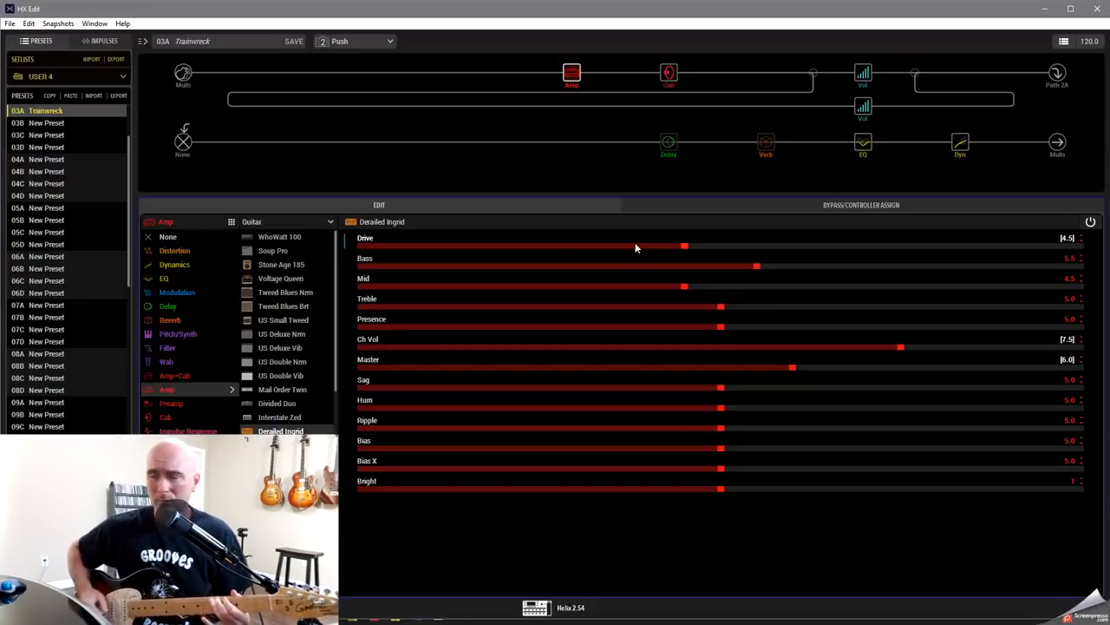
mouse_move(680, 285)
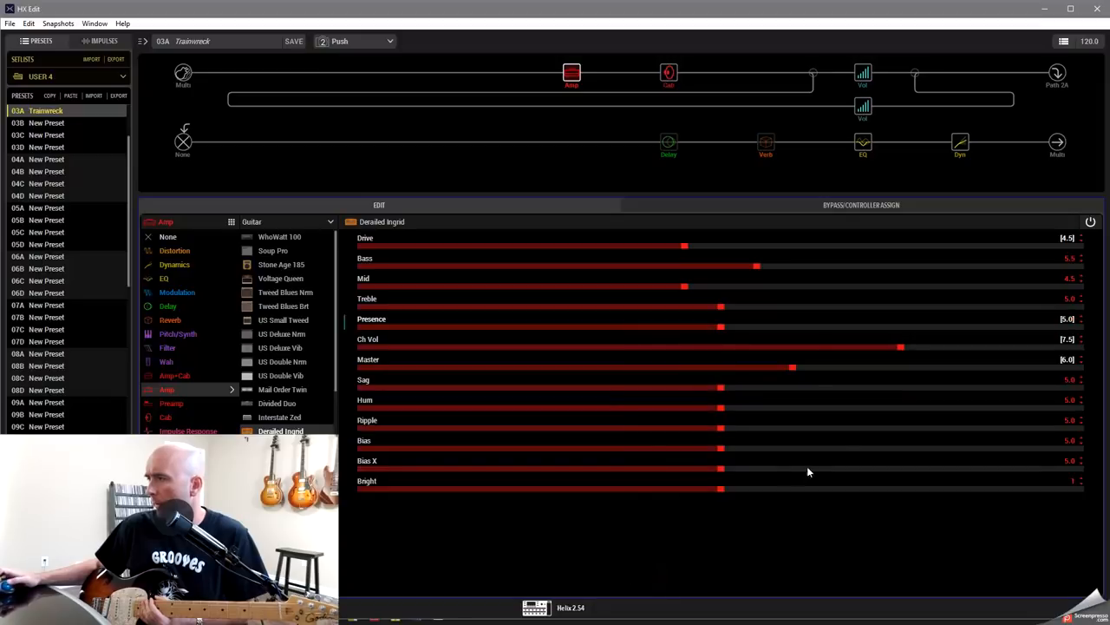
Step: Raise the amp's Presence for the Push snapshot
left_click_drag(720, 328, 780, 328)
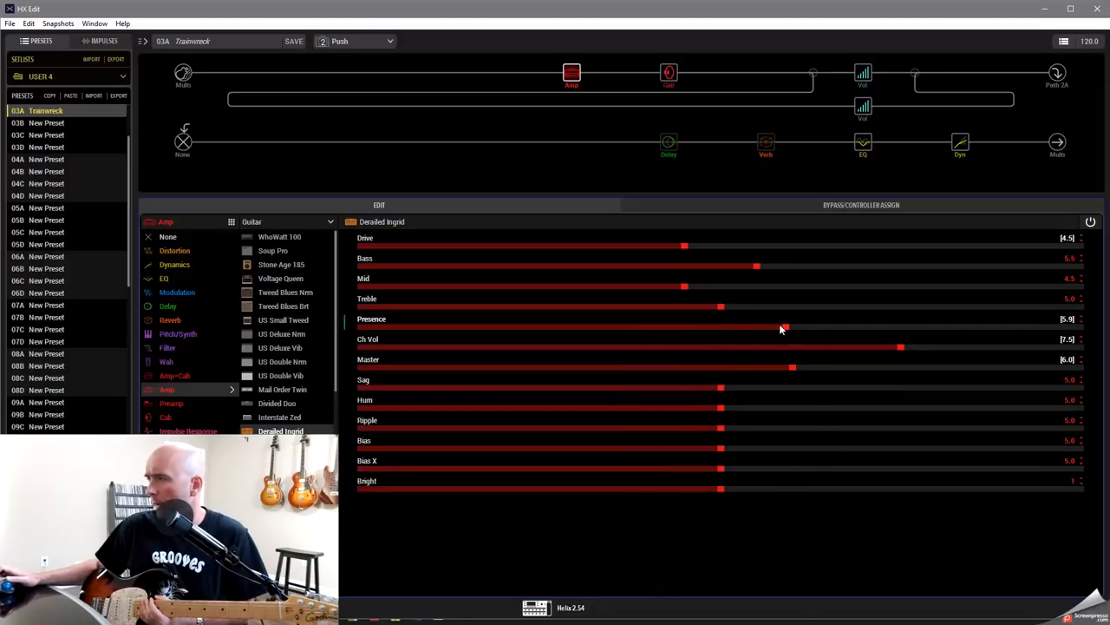
left_click_drag(782, 326, 791, 326)
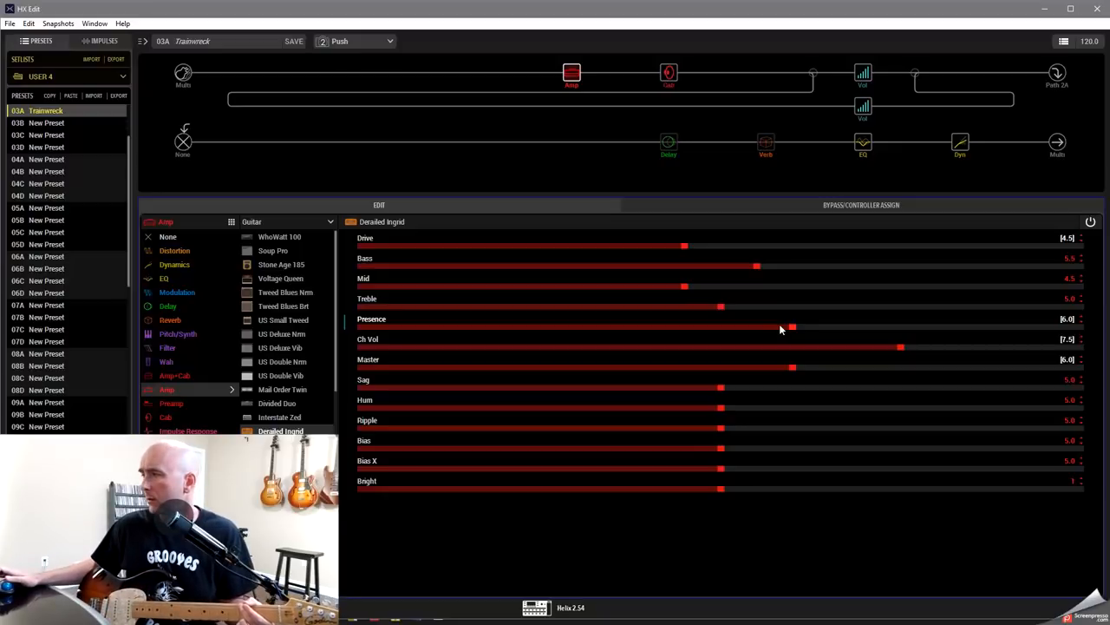
left_click_drag(791, 326, 829, 326)
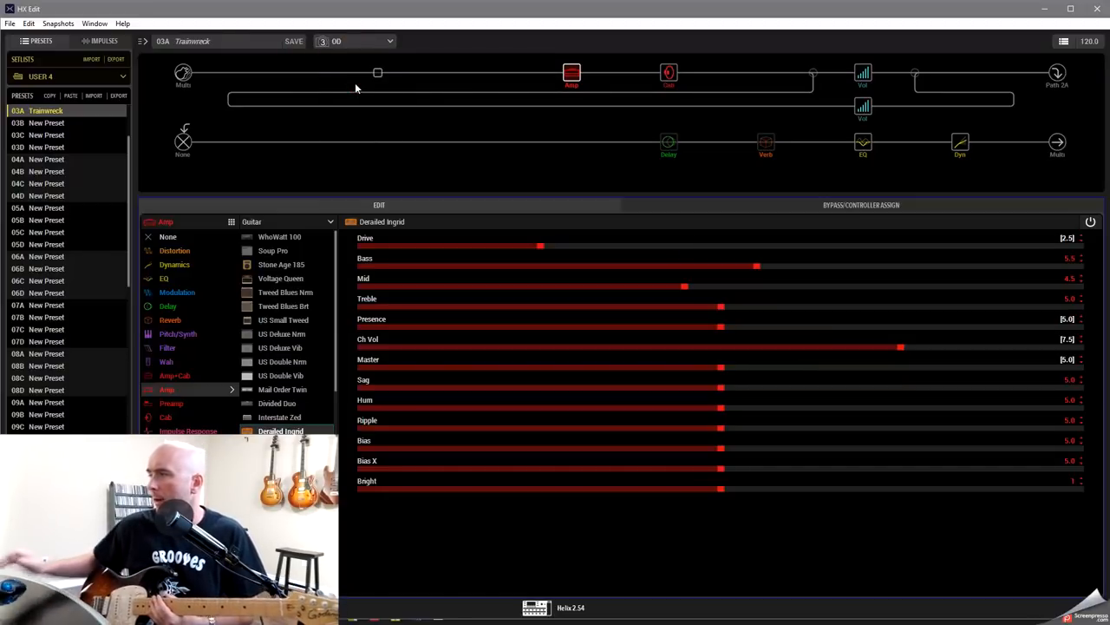
mouse_move(362, 57)
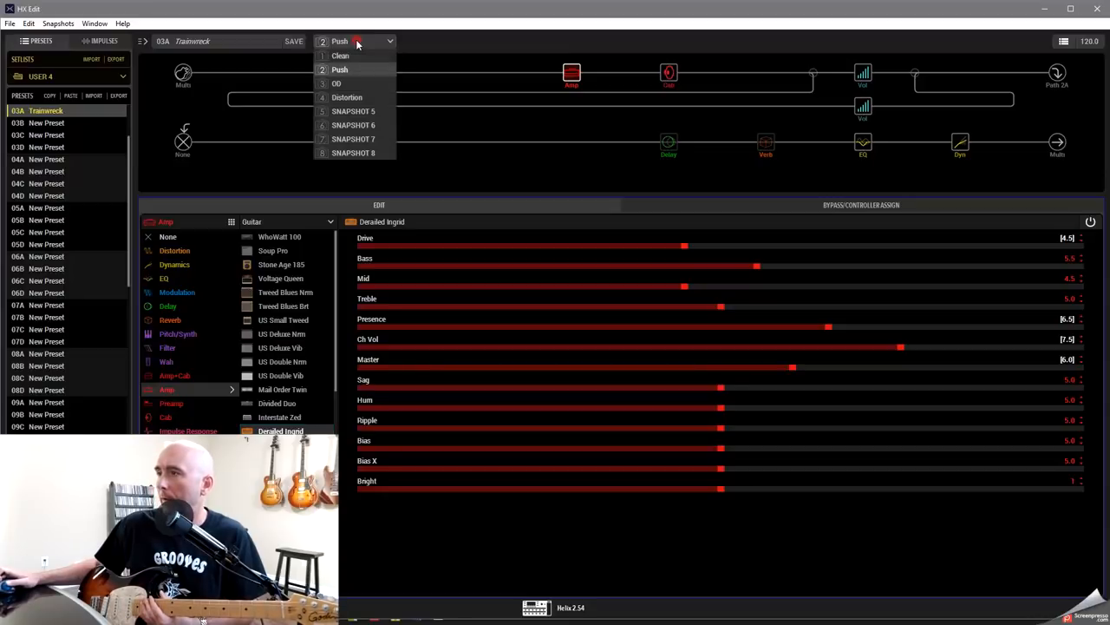
Step: On the OD snapshot, raise the amp's Master, Drive and Presence above their Push settings
left_click(336, 83)
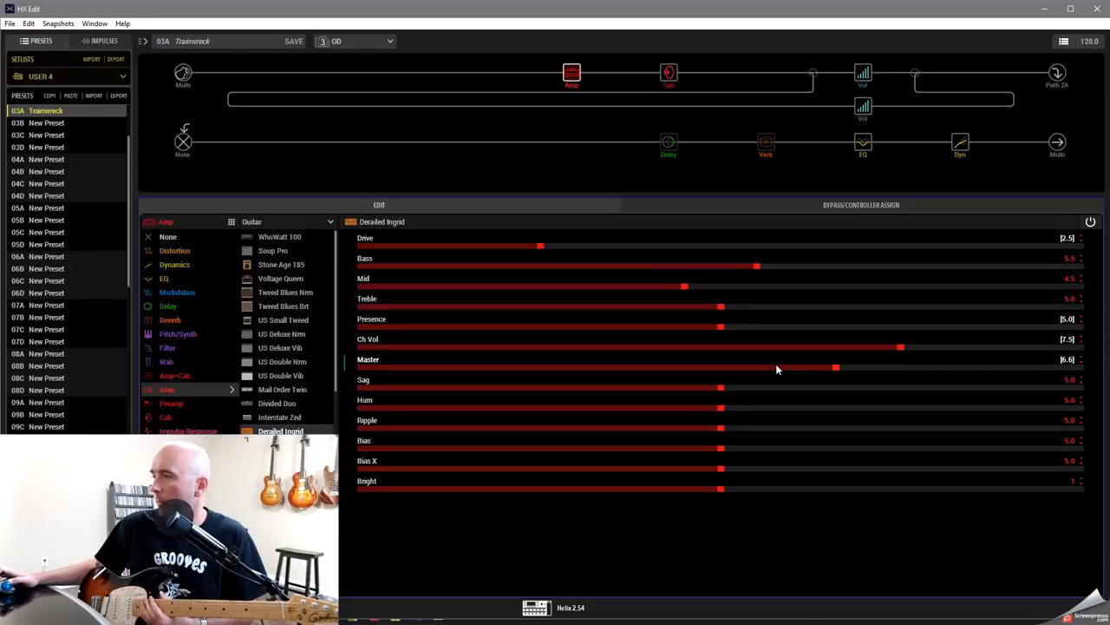
left_click_drag(837, 368, 863, 368)
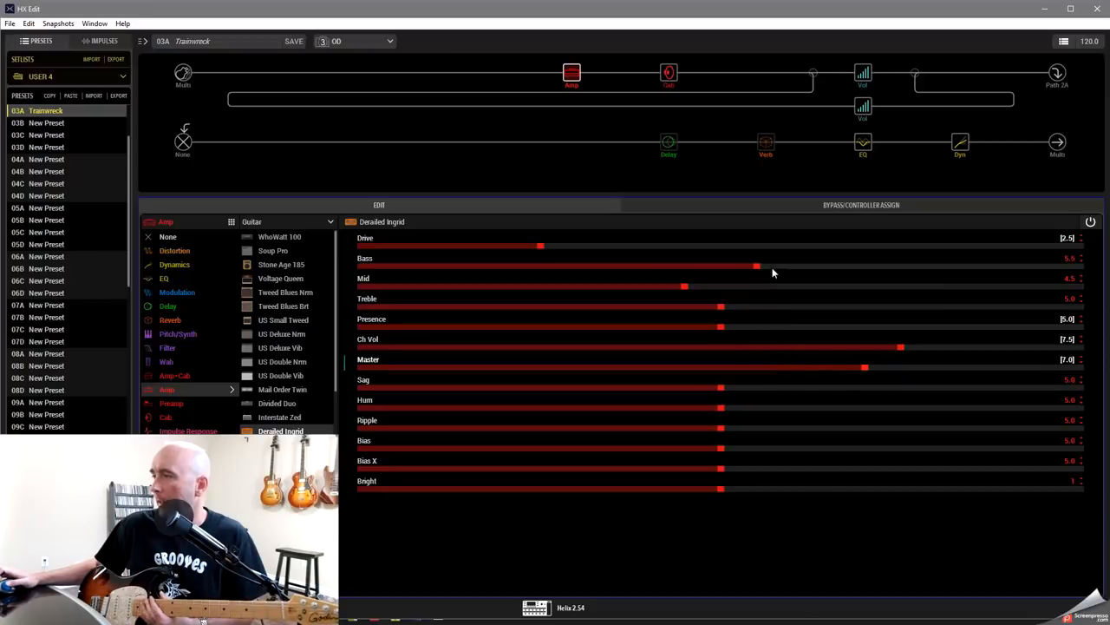
left_click_drag(542, 247, 683, 247)
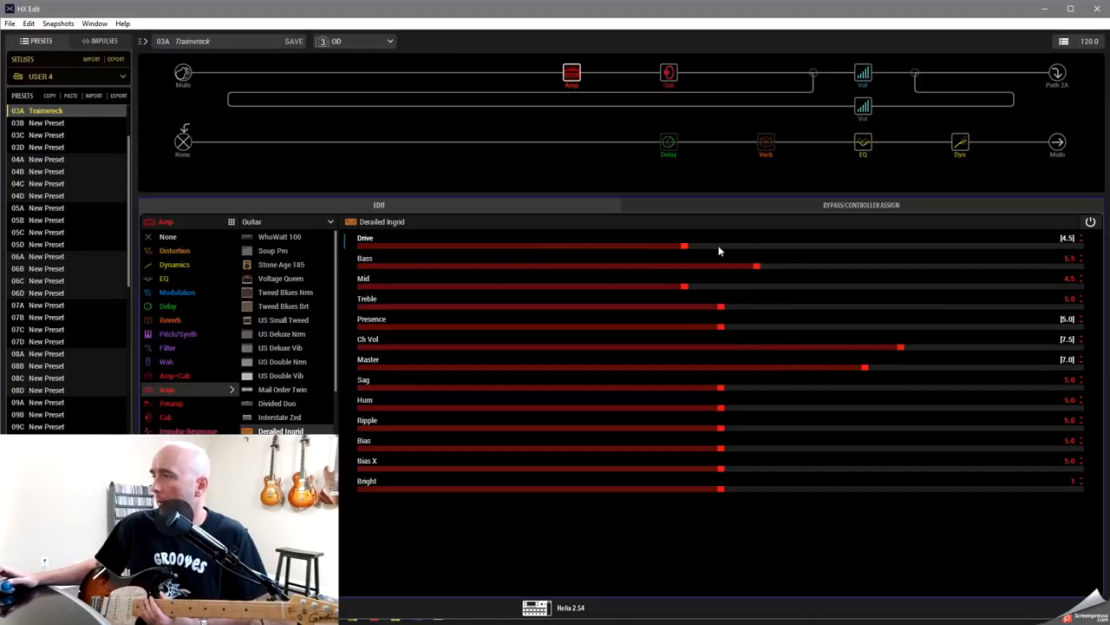
left_click_drag(684, 247, 791, 247)
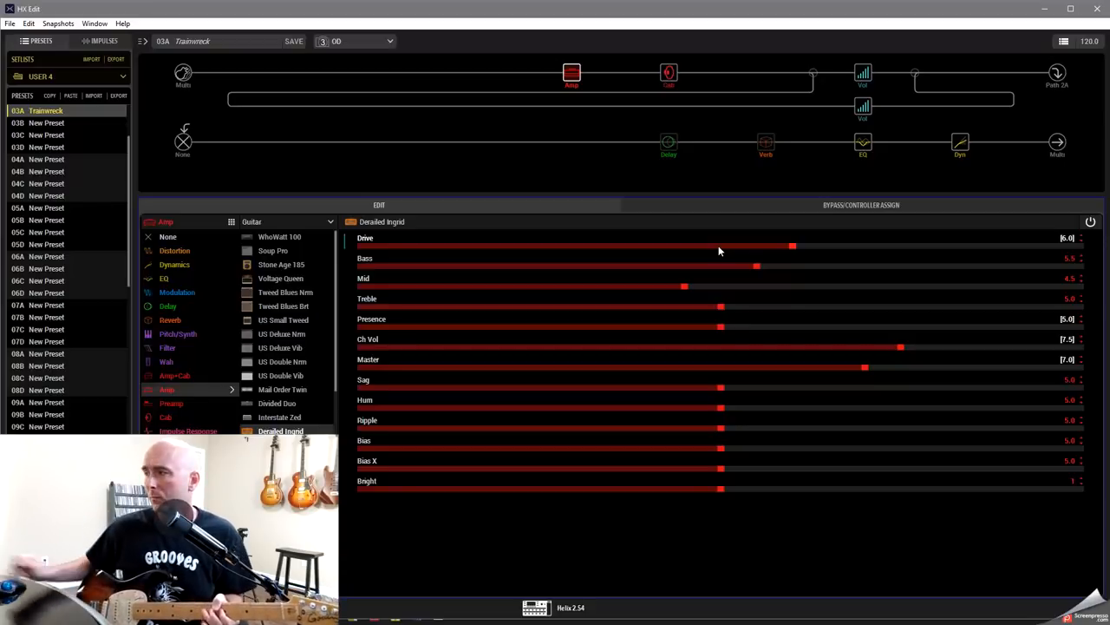
left_click_drag(720, 326, 772, 326)
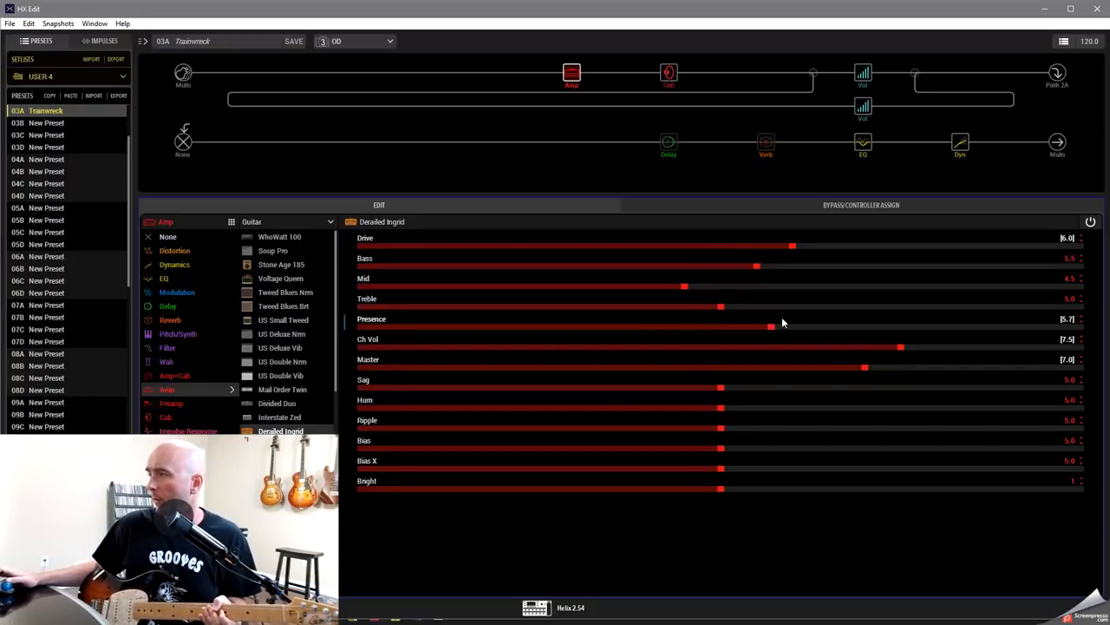
left_click_drag(771, 326, 864, 327)
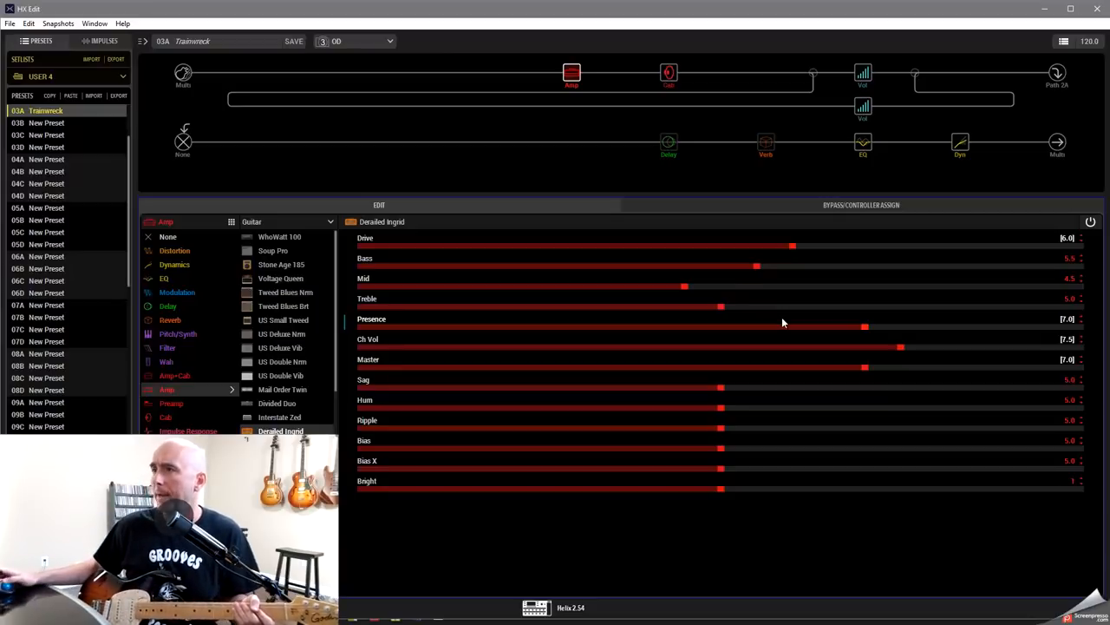
Step: Push OD's Drive higher still, then back it off slightly
left_click_drag(791, 246, 822, 247)
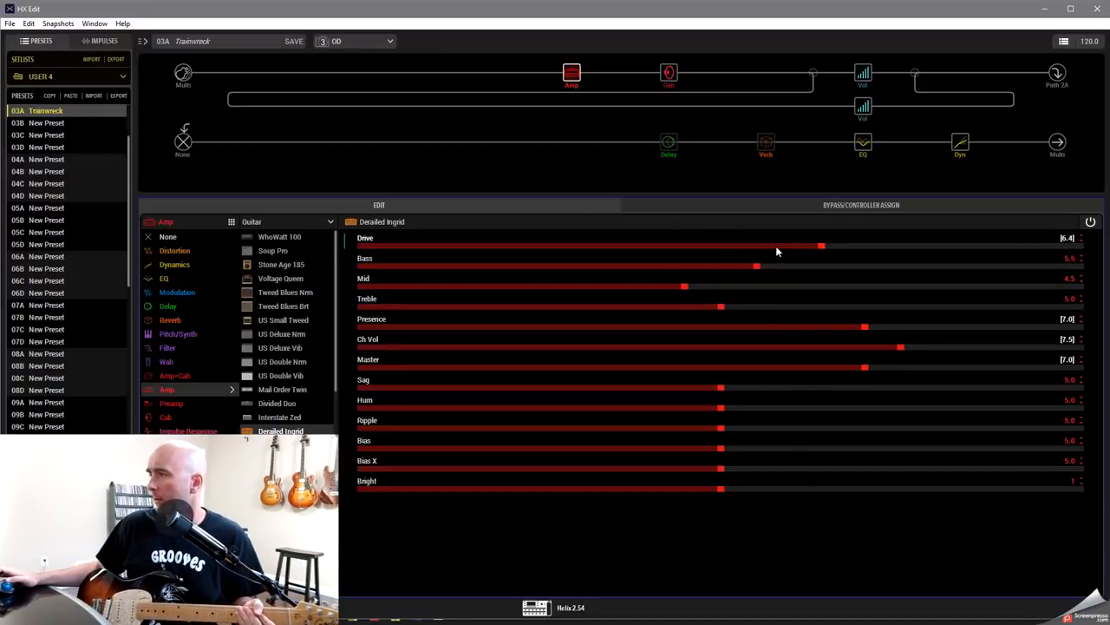
left_click_drag(822, 246, 864, 246)
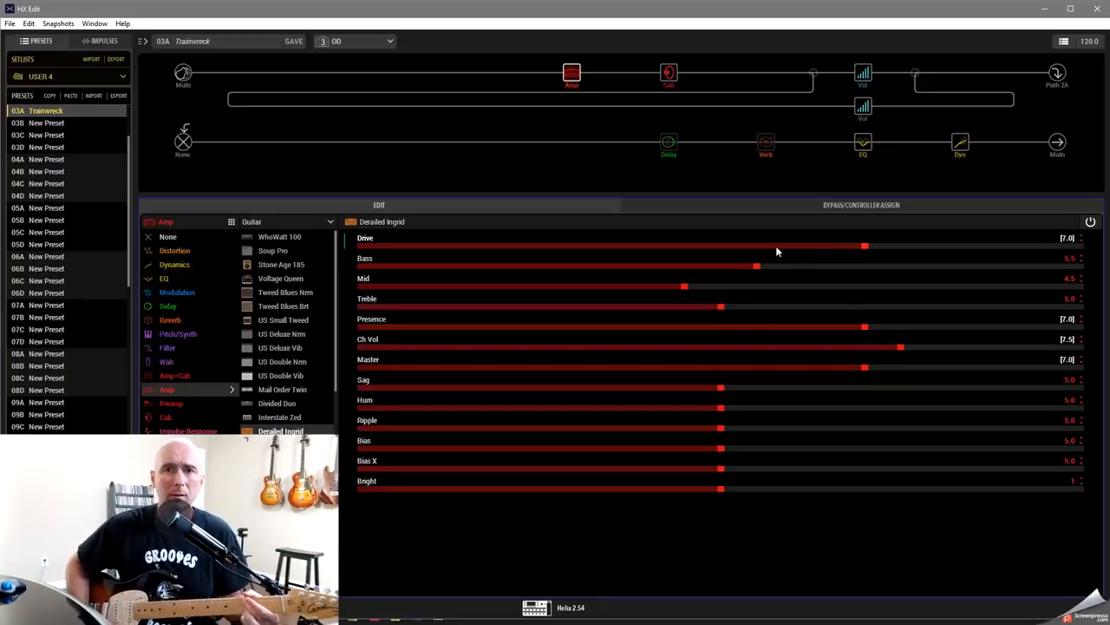
left_click_drag(864, 246, 842, 246)
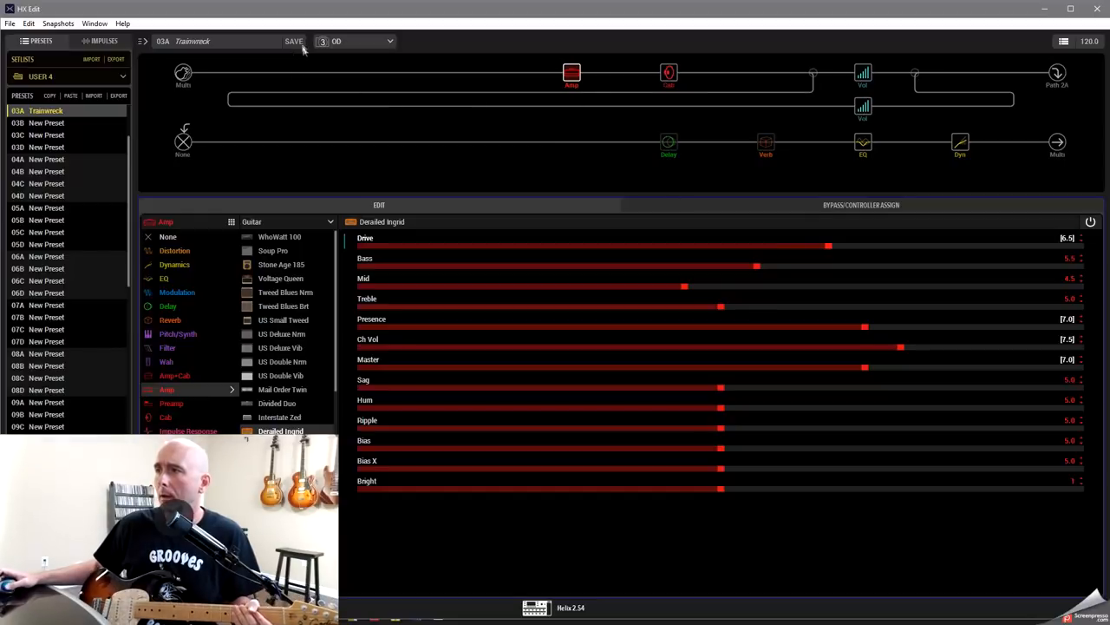
Step: Flip between the Clean and OD snapshots to compare their Drive and Channel Volume settings
left_click(389, 41)
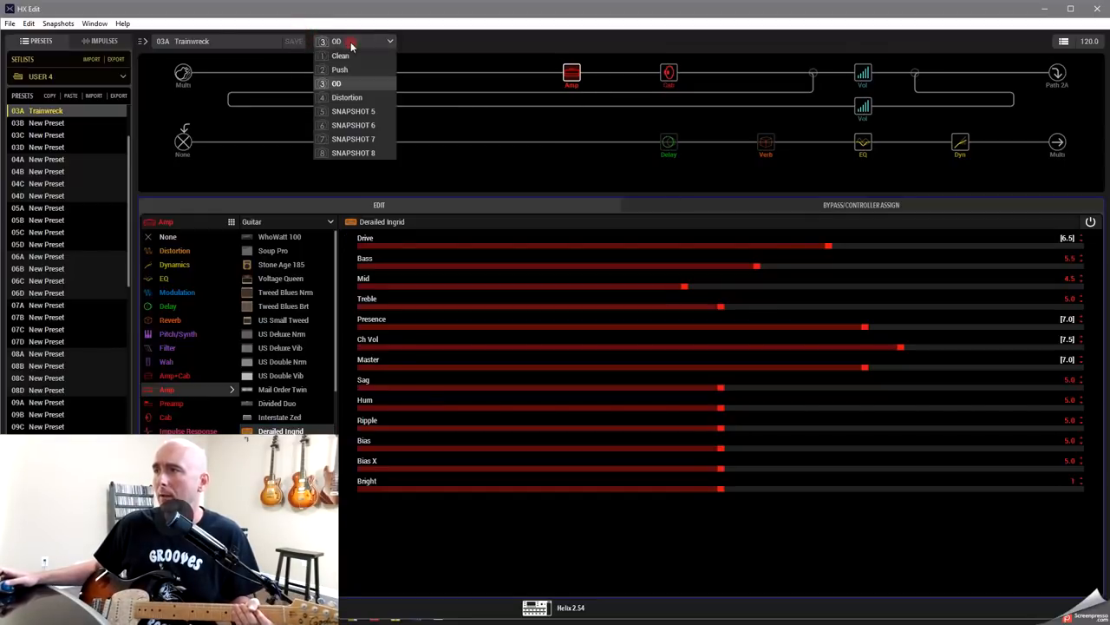
left_click(340, 53)
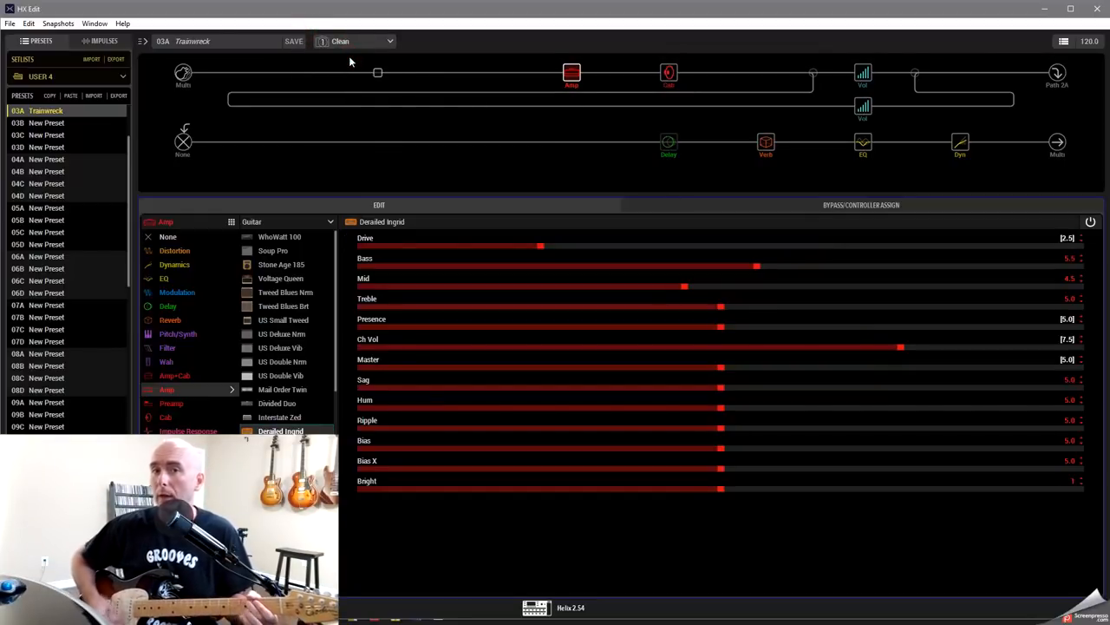
left_click(355, 42)
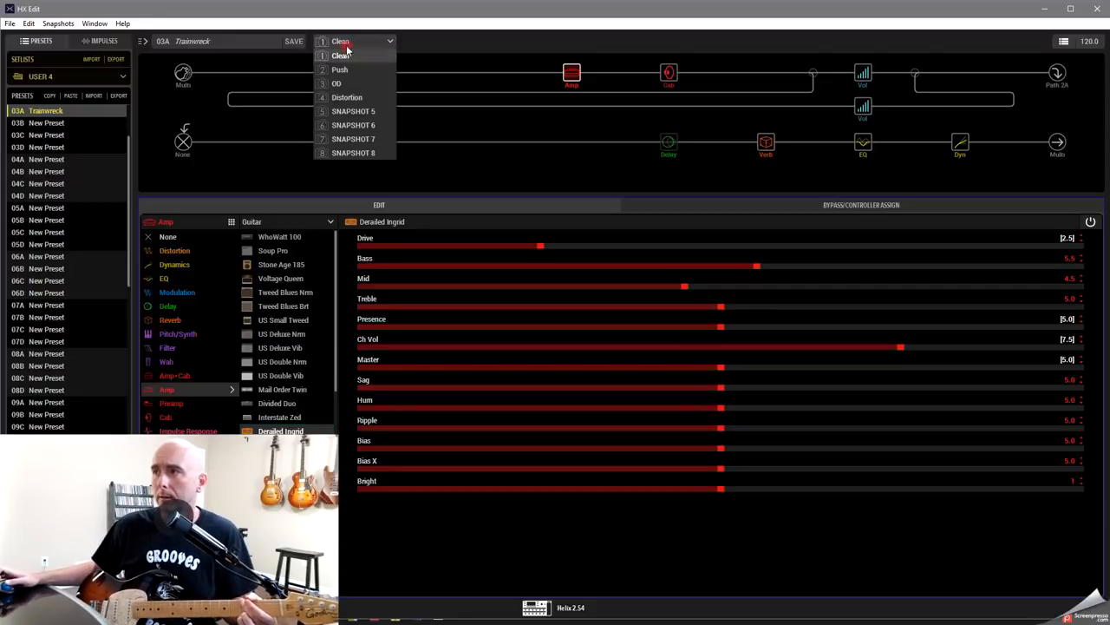
left_click(340, 69)
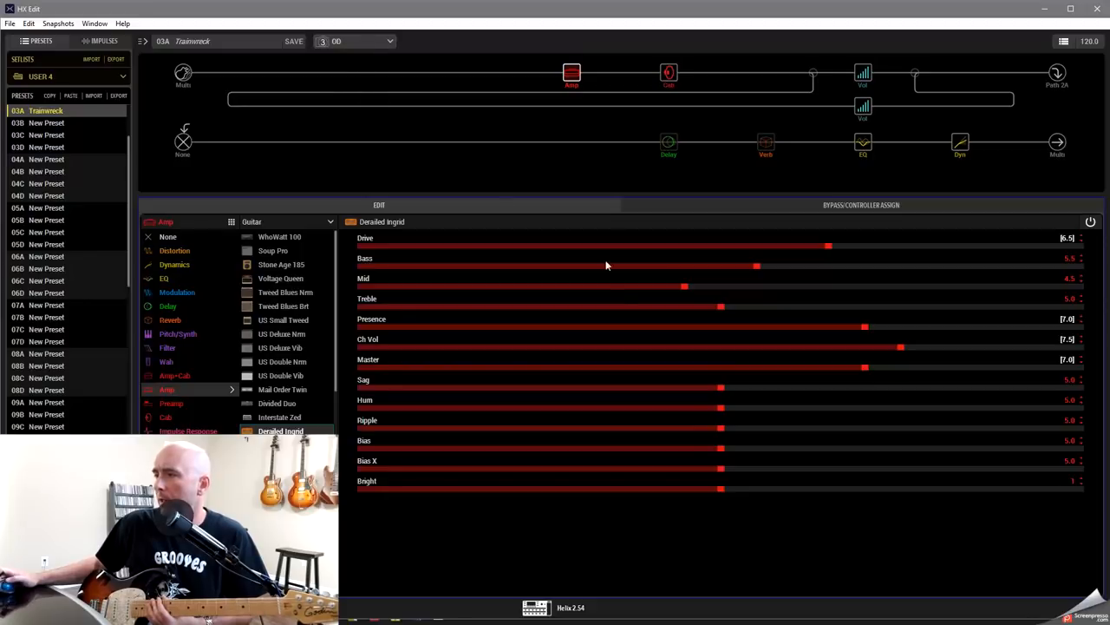
mouse_move(649, 278)
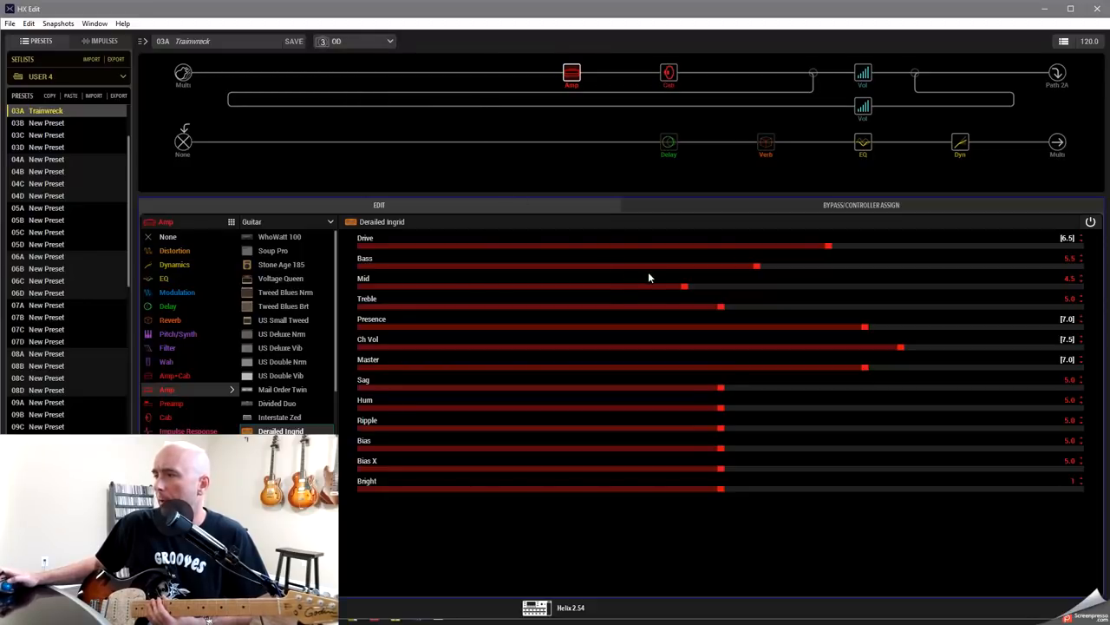
left_click(339, 41)
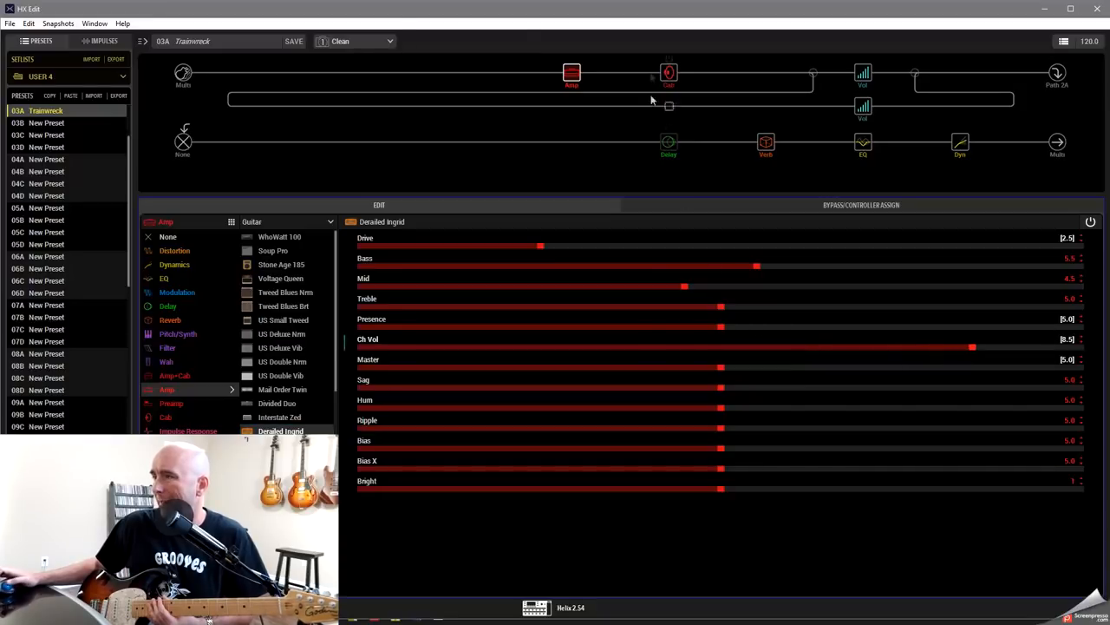
Step: Raise the Derailed Ingrid amp's drive and channel volume for Push, checking against Clean and OD
left_click(322, 42)
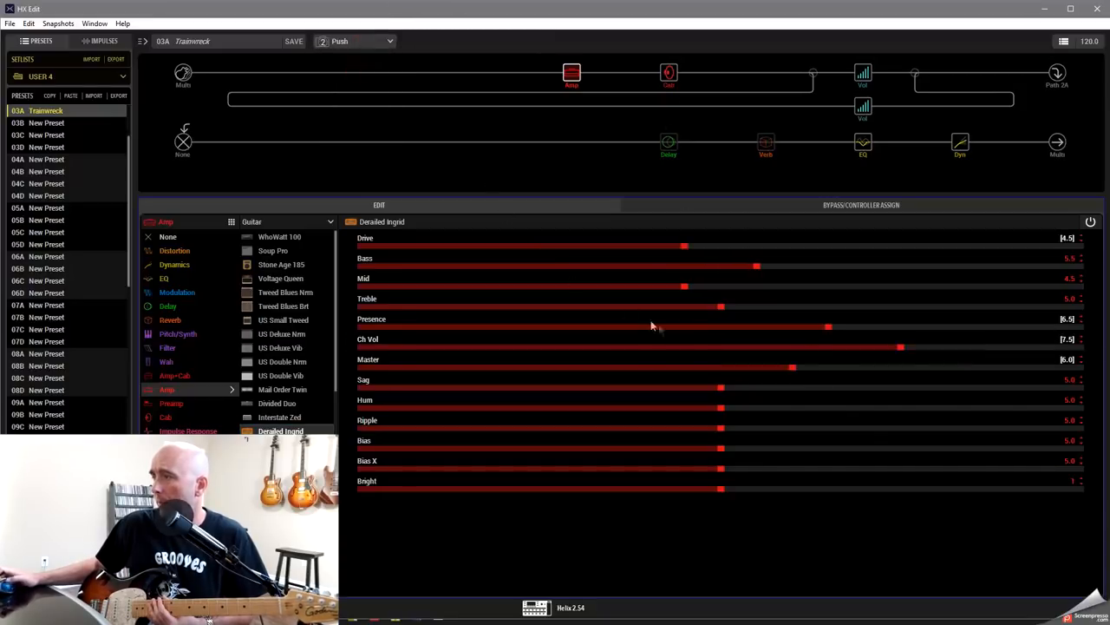
left_click_drag(901, 347, 937, 347)
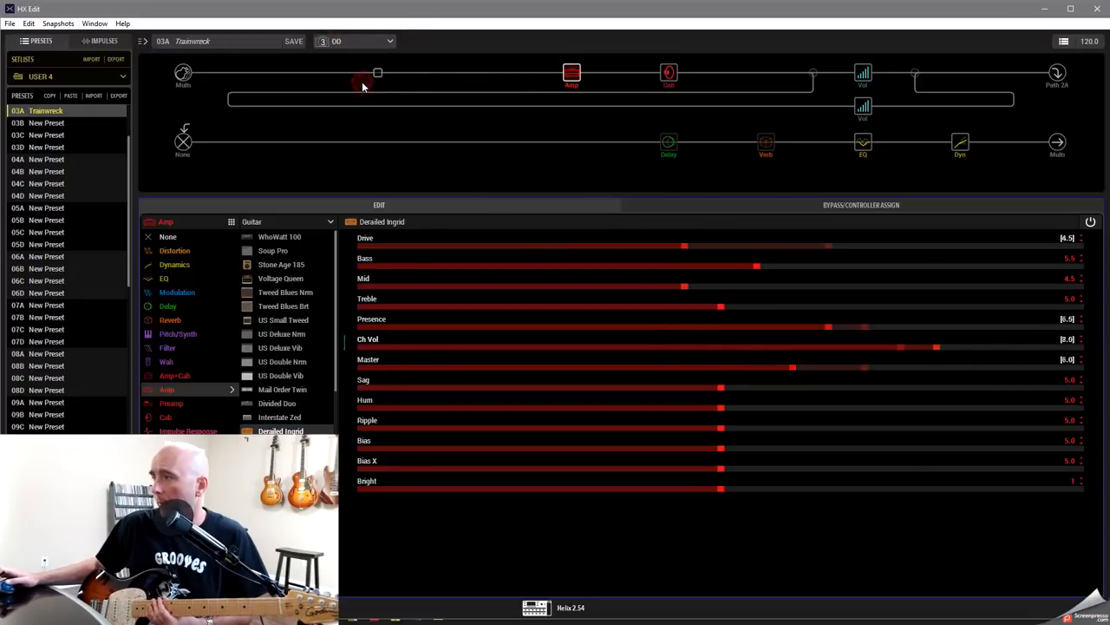
left_click(354, 41)
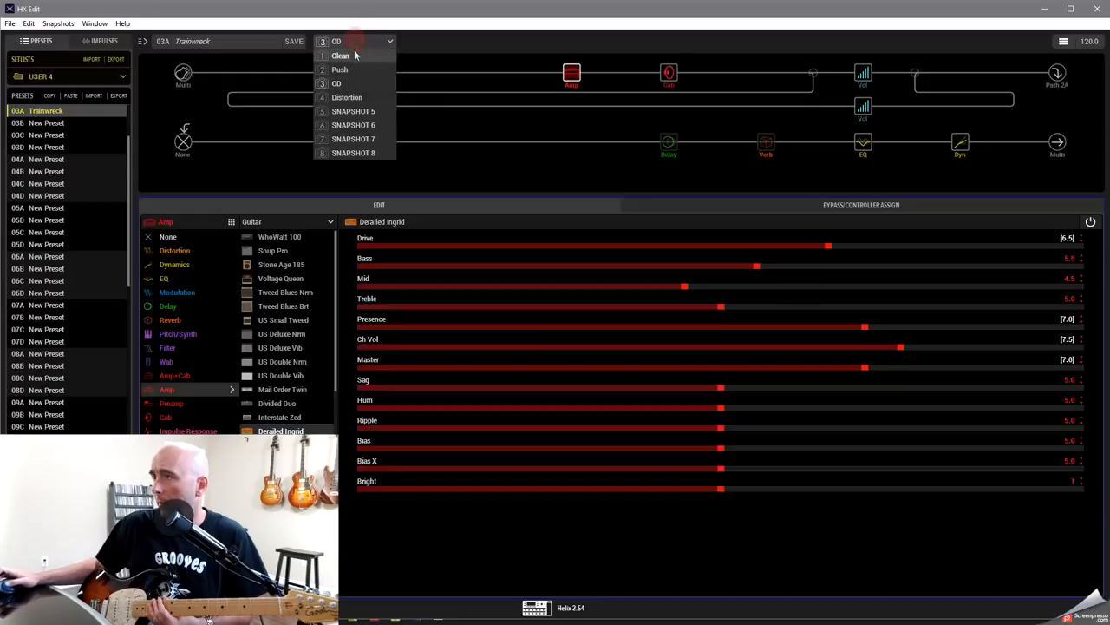
left_click(340, 55)
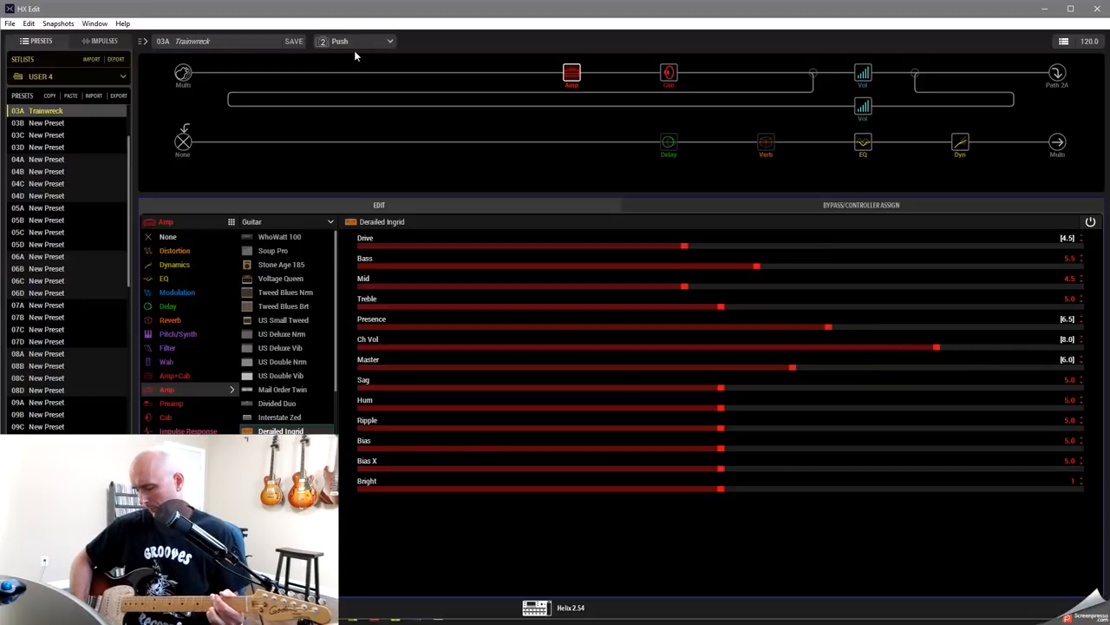
left_click(356, 42)
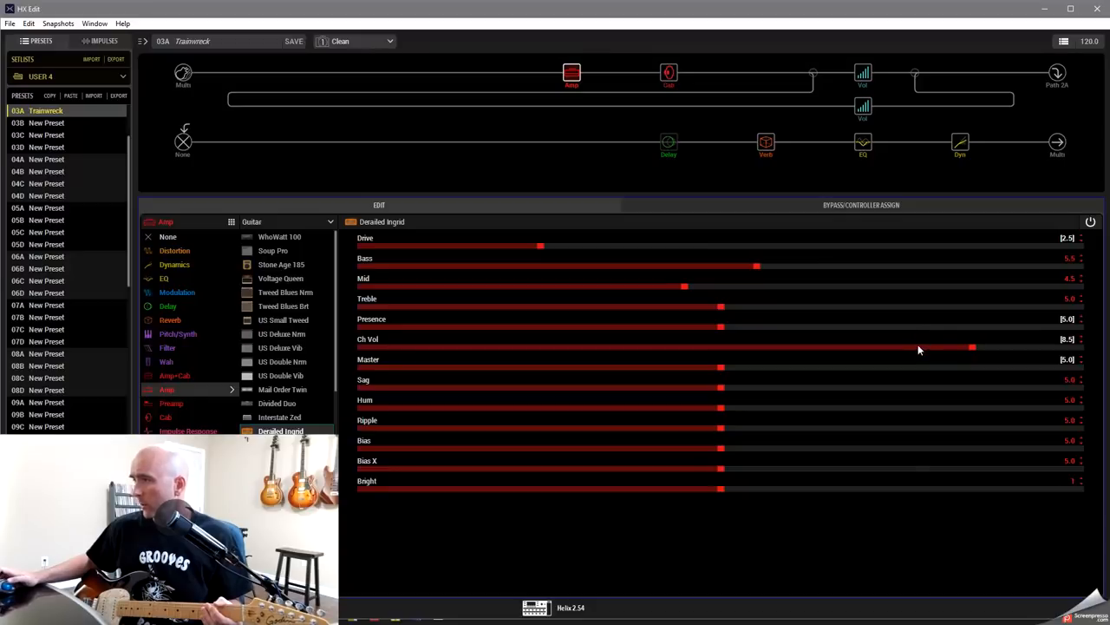
left_click_drag(972, 347, 1008, 347)
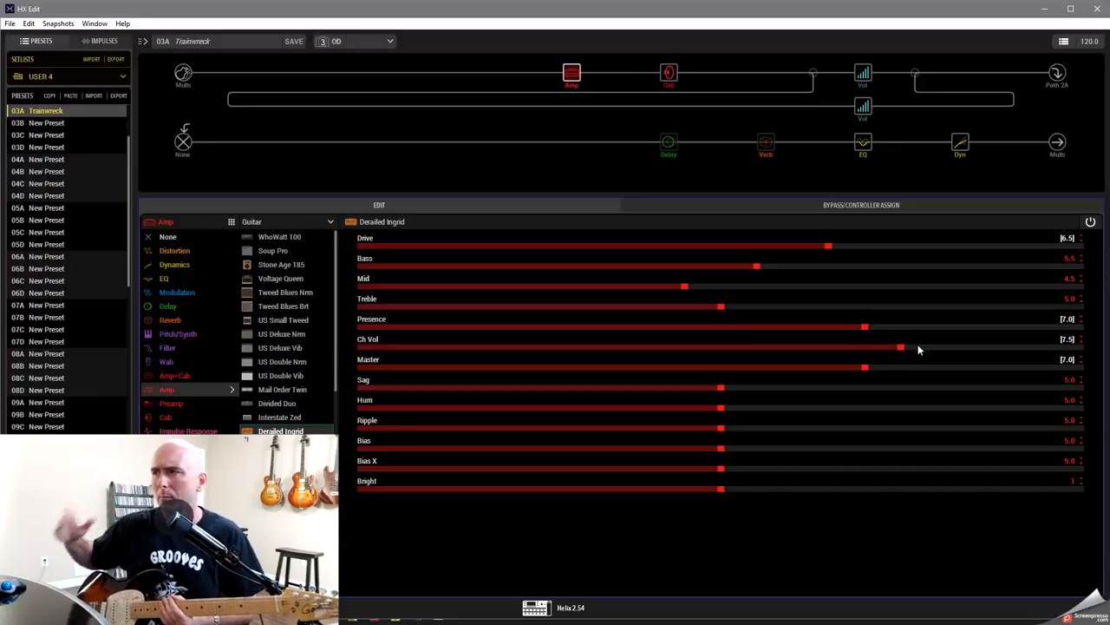
mouse_move(668, 143)
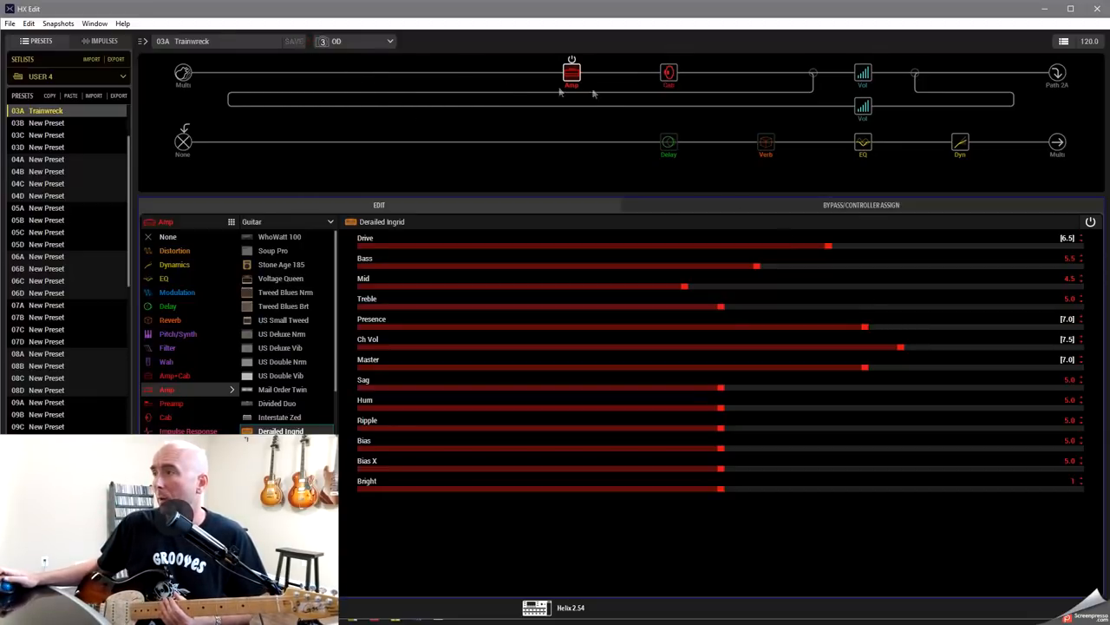
Step: Switch between the Distortion and OD snapshots to compare their amp settings
left_click(389, 41)
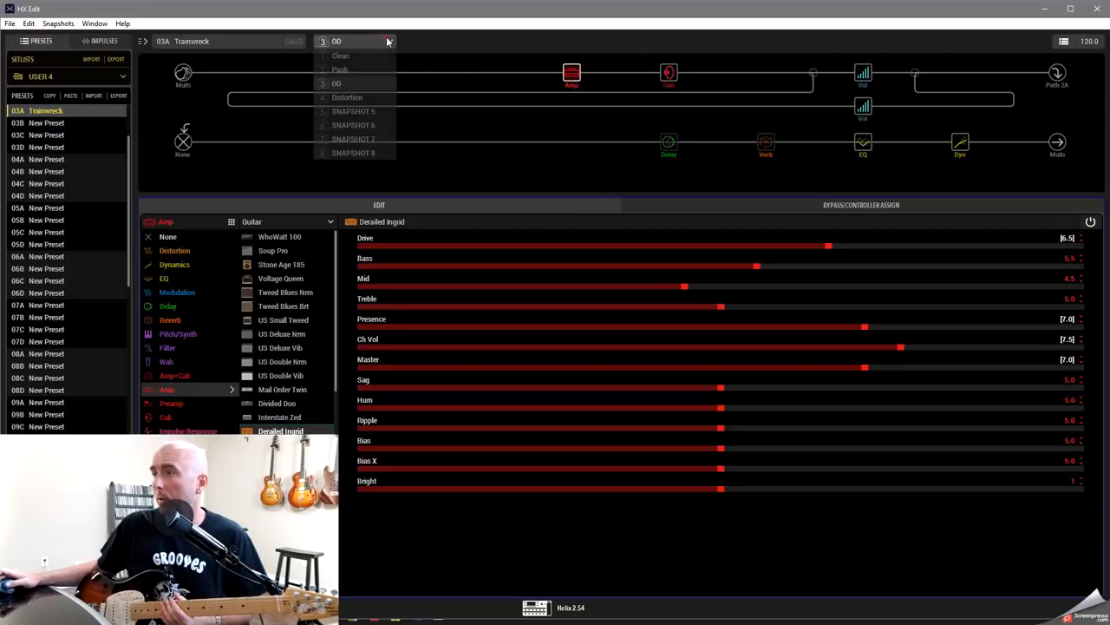
left_click(347, 98)
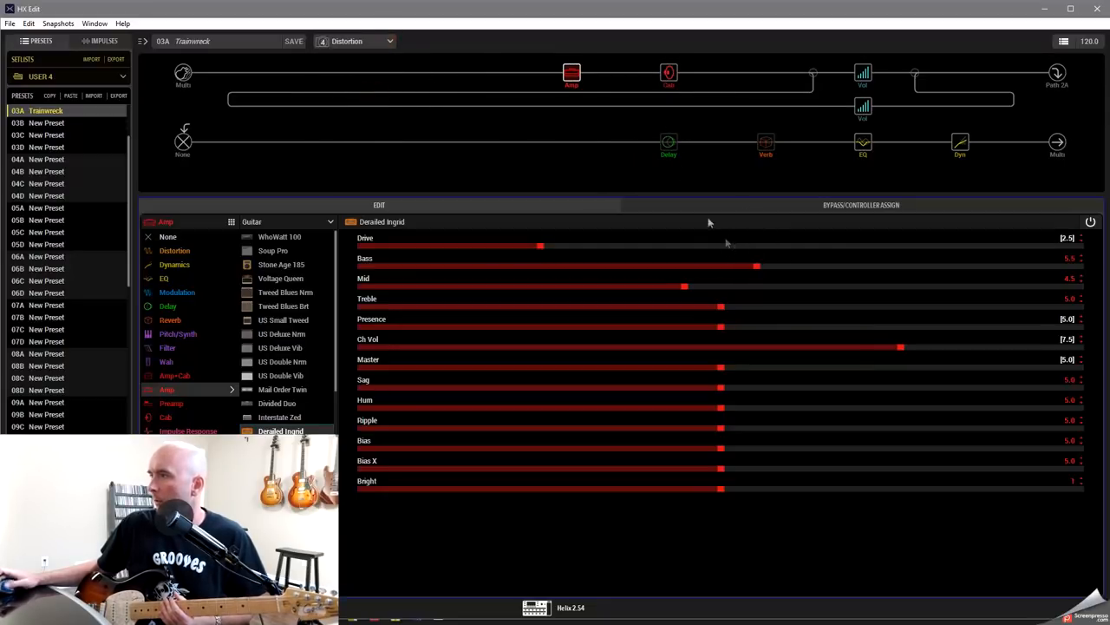
left_click(378, 73)
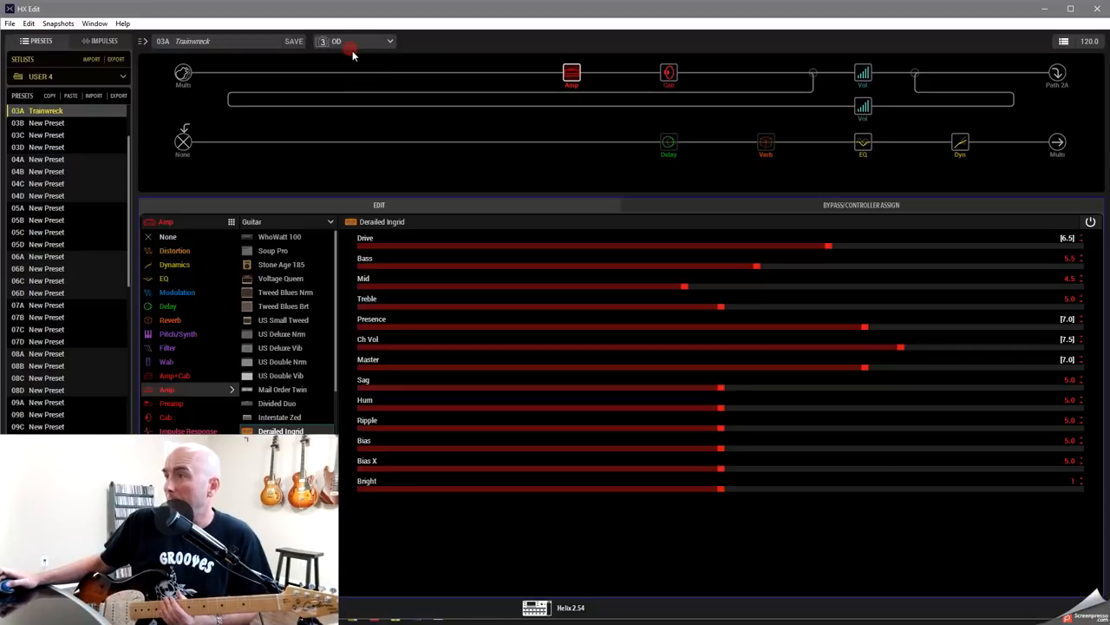
left_click(354, 41)
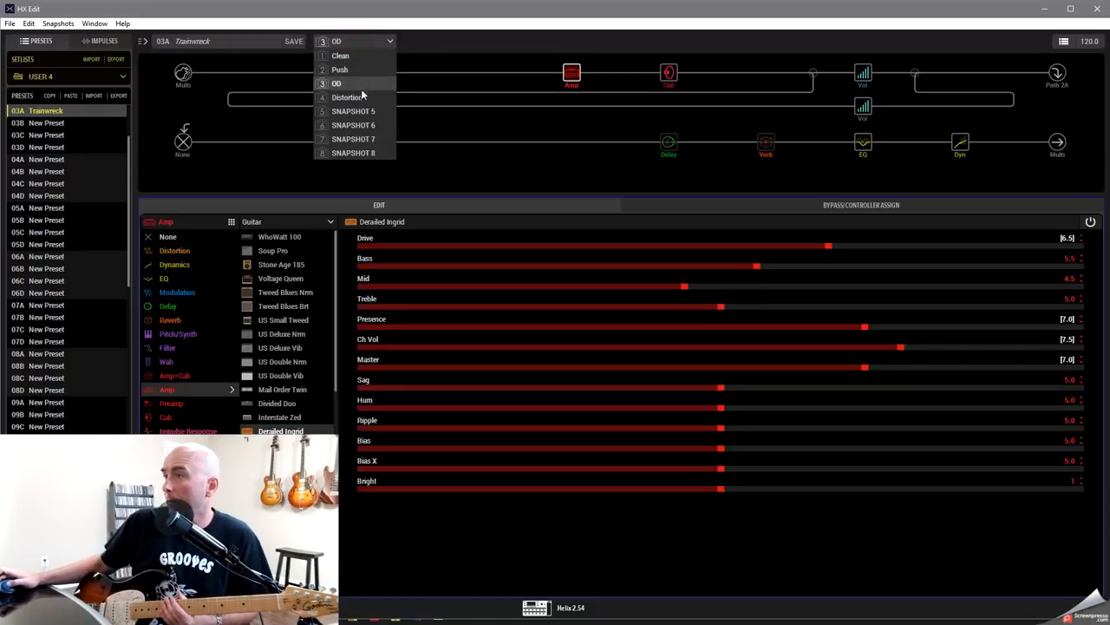
left_click(347, 97)
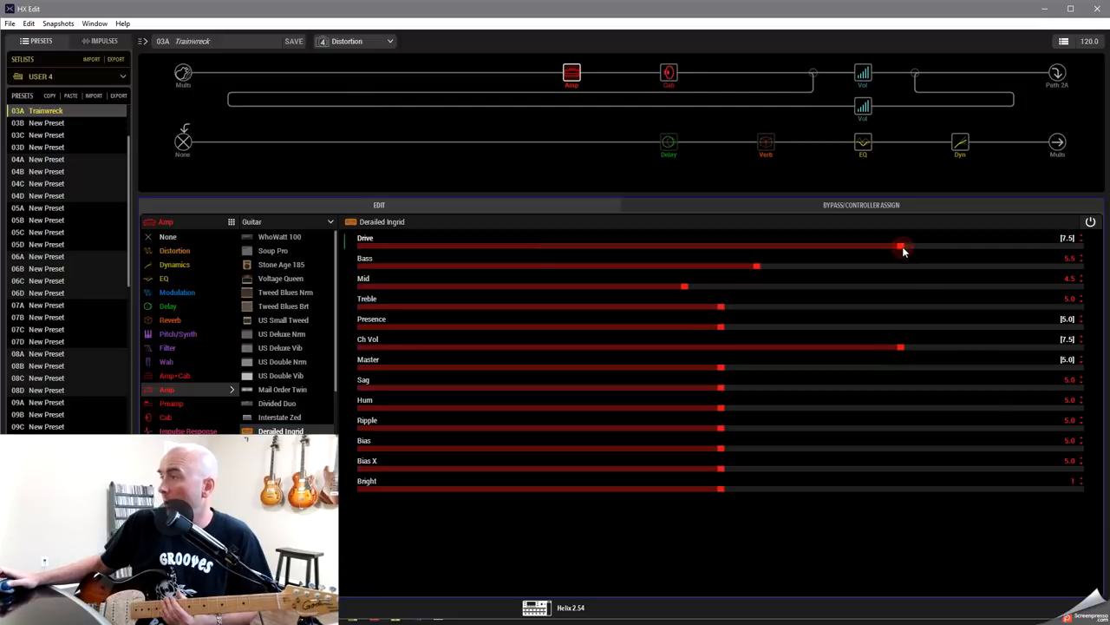
Step: Raise Distortion's amp Drive, Master and Presence above OD's levels
left_click_drag(900, 247, 937, 246)
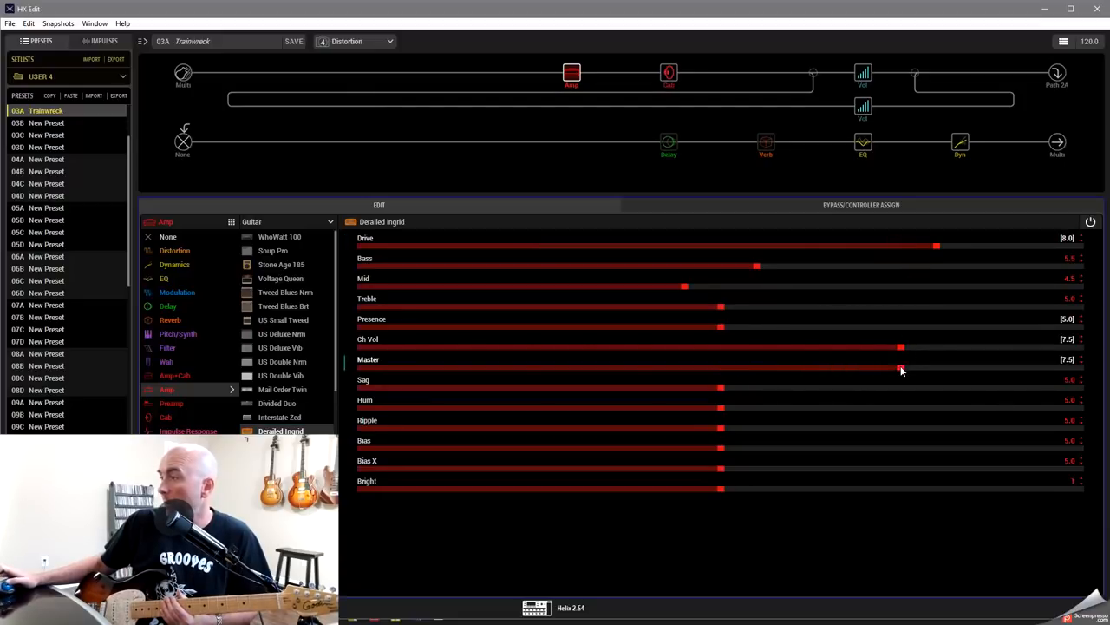
left_click_drag(900, 368, 937, 367)
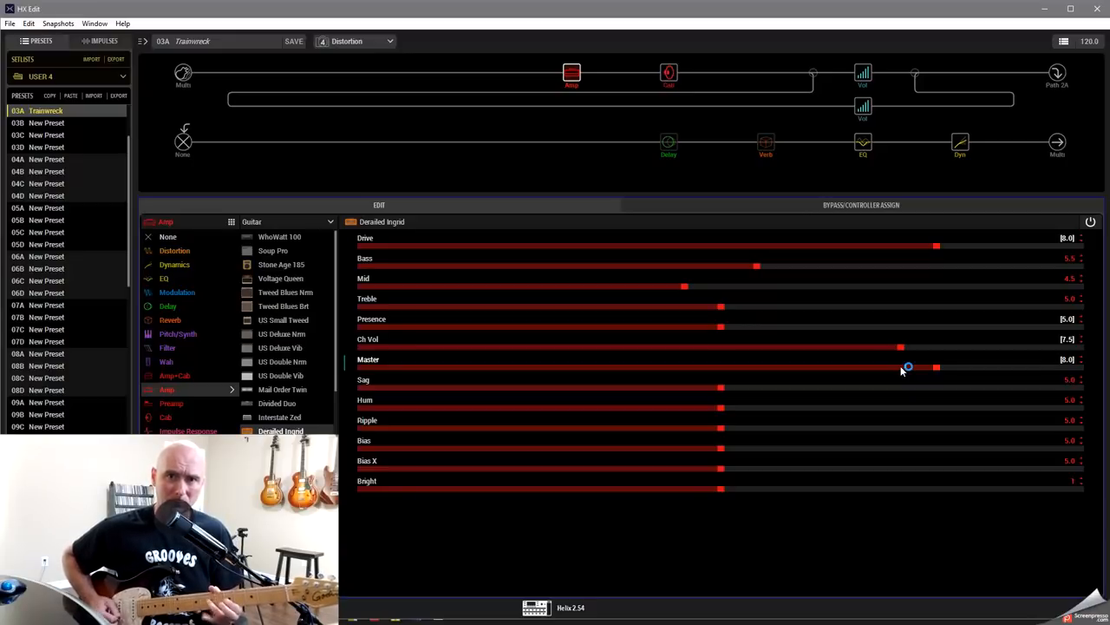
mouse_move(903, 372)
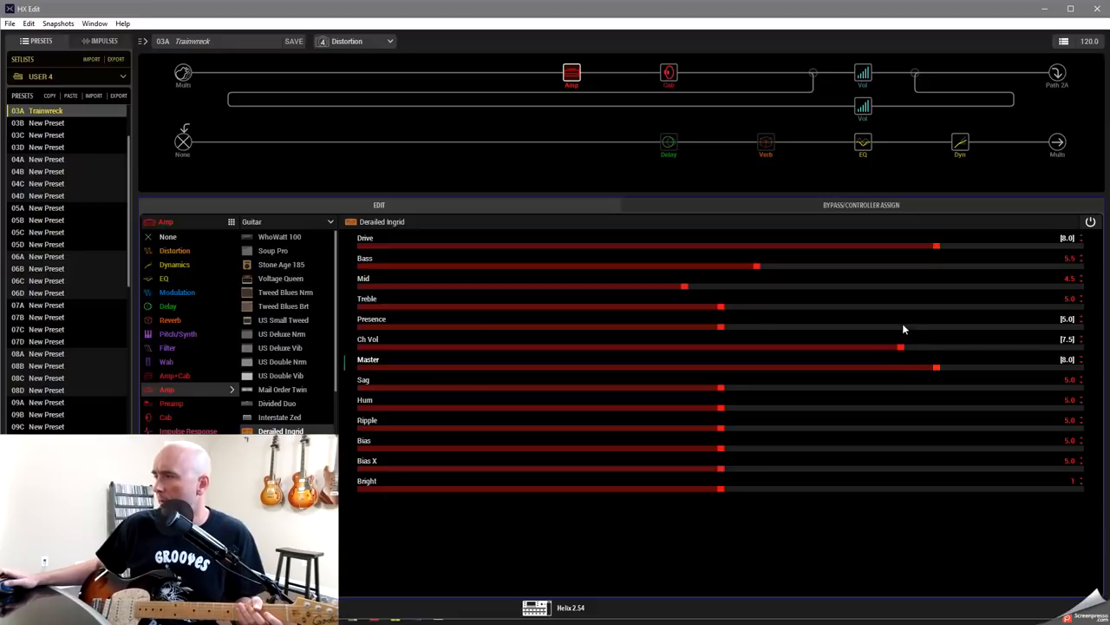
left_click_drag(720, 326, 920, 326)
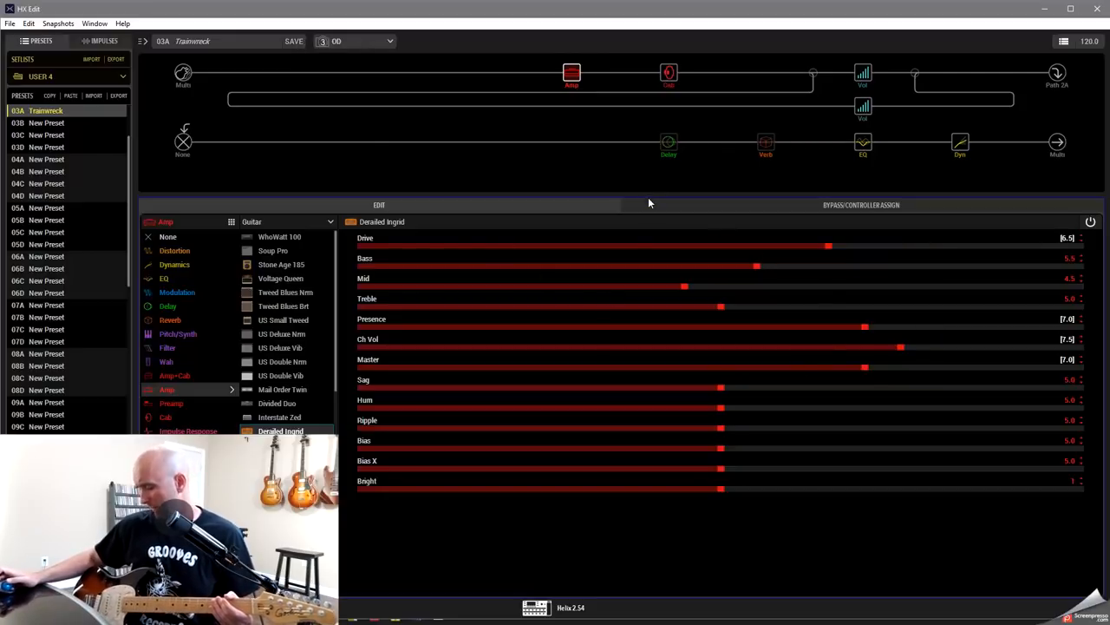
mouse_move(789, 284)
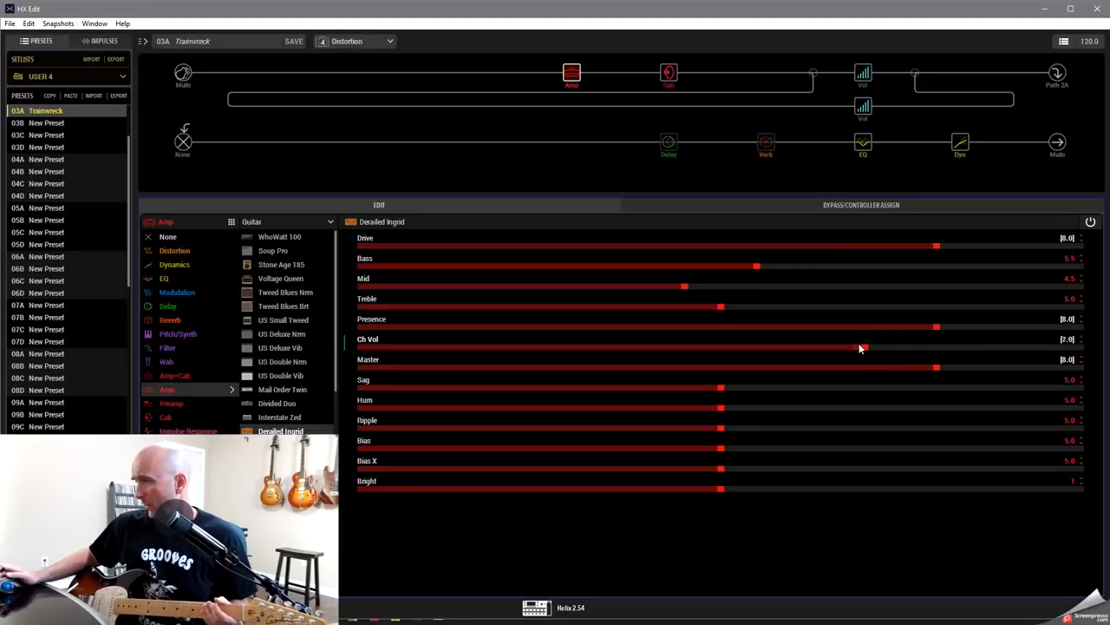
Step: Pull Distortion's amp Channel Volume down and fine-tune it to balance the level
left_click_drag(937, 347, 829, 347)
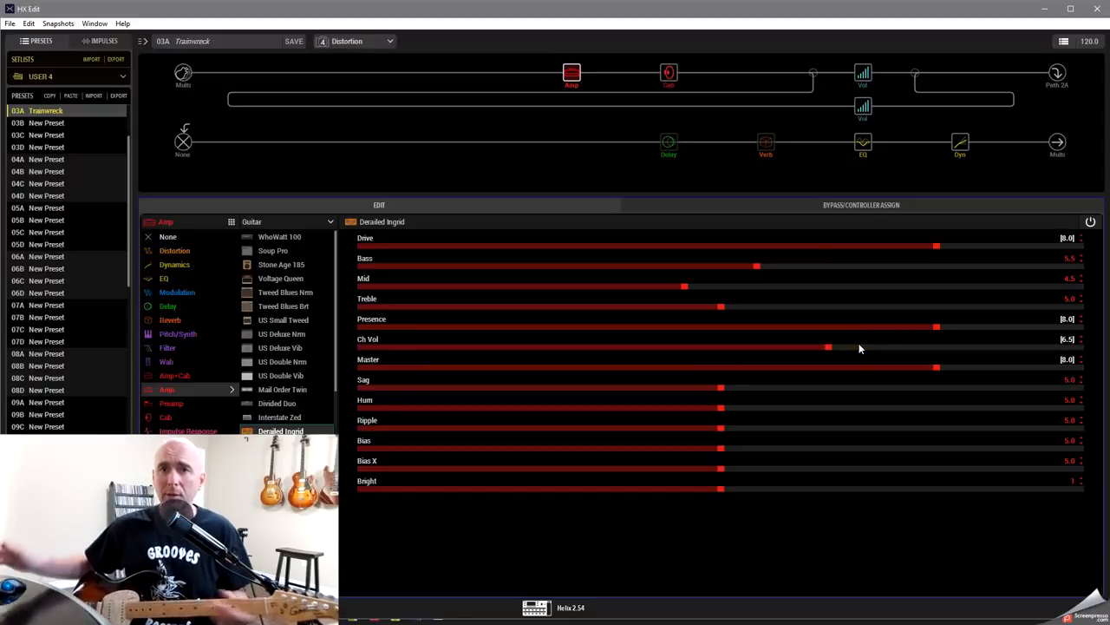
left_click_drag(830, 347, 836, 347)
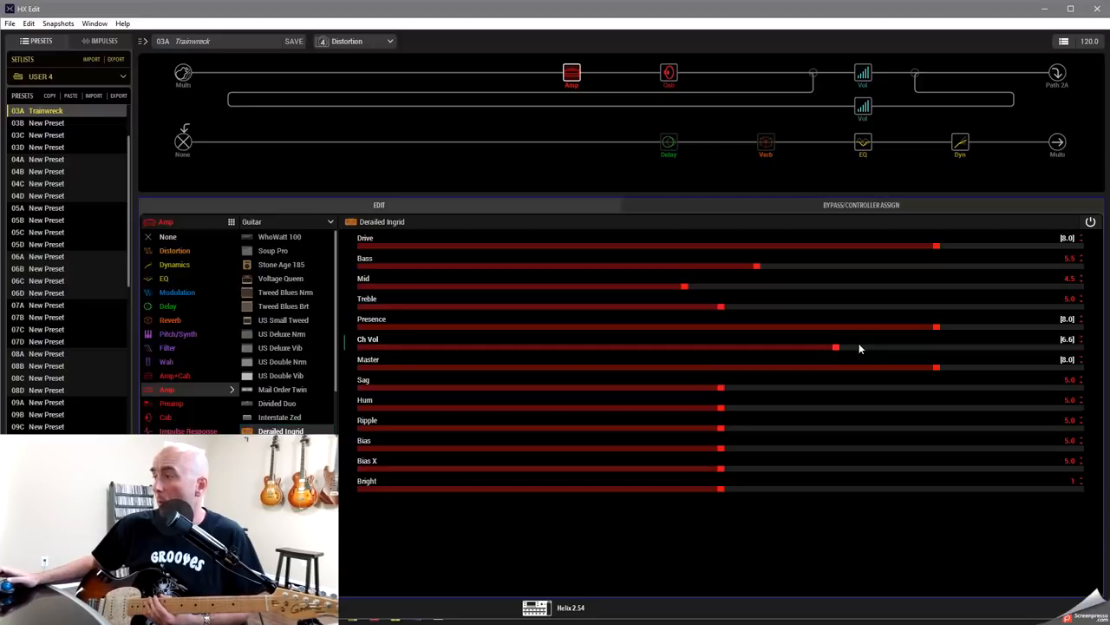
left_click_drag(834, 347, 863, 347)
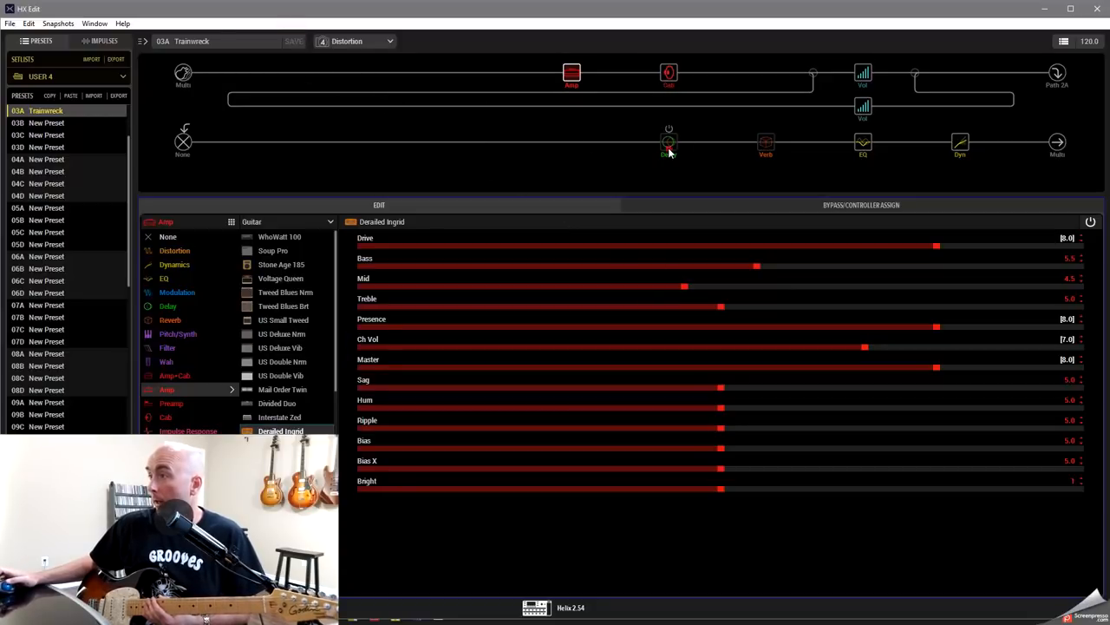
left_click(668, 142)
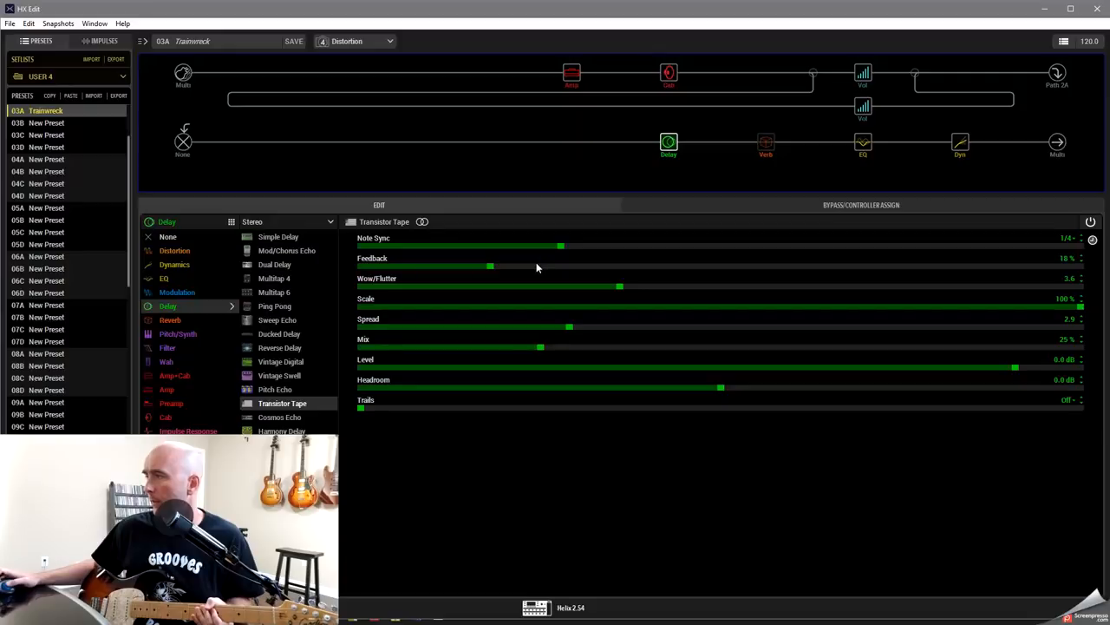
mouse_move(535, 347)
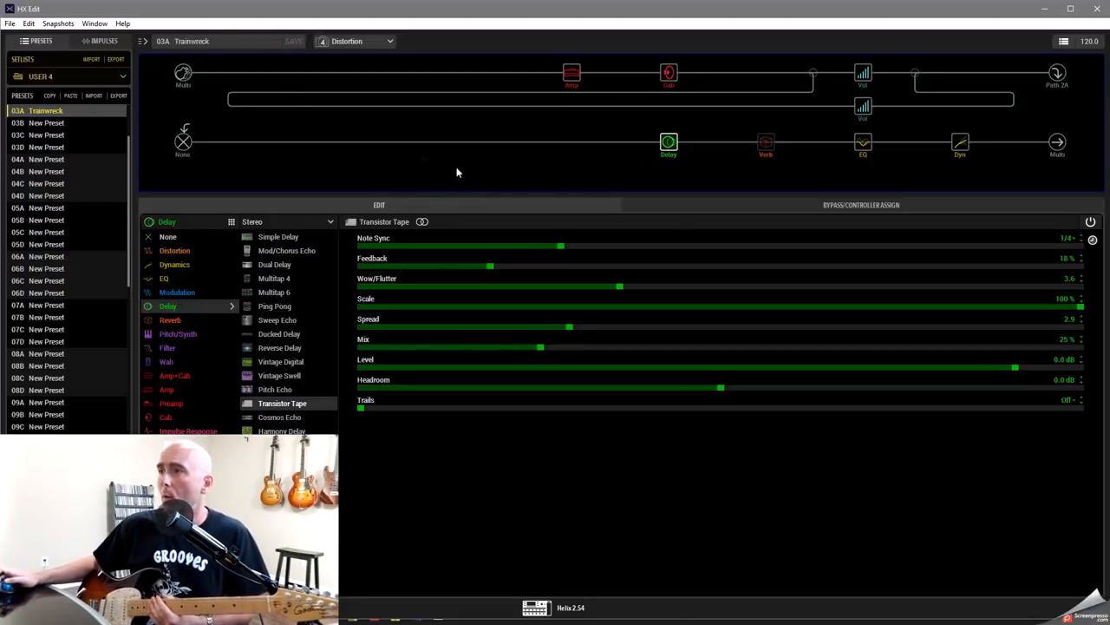
Step: Show the '63 Spring reverb's settings with the Distortion snapshot selected
left_click(766, 143)
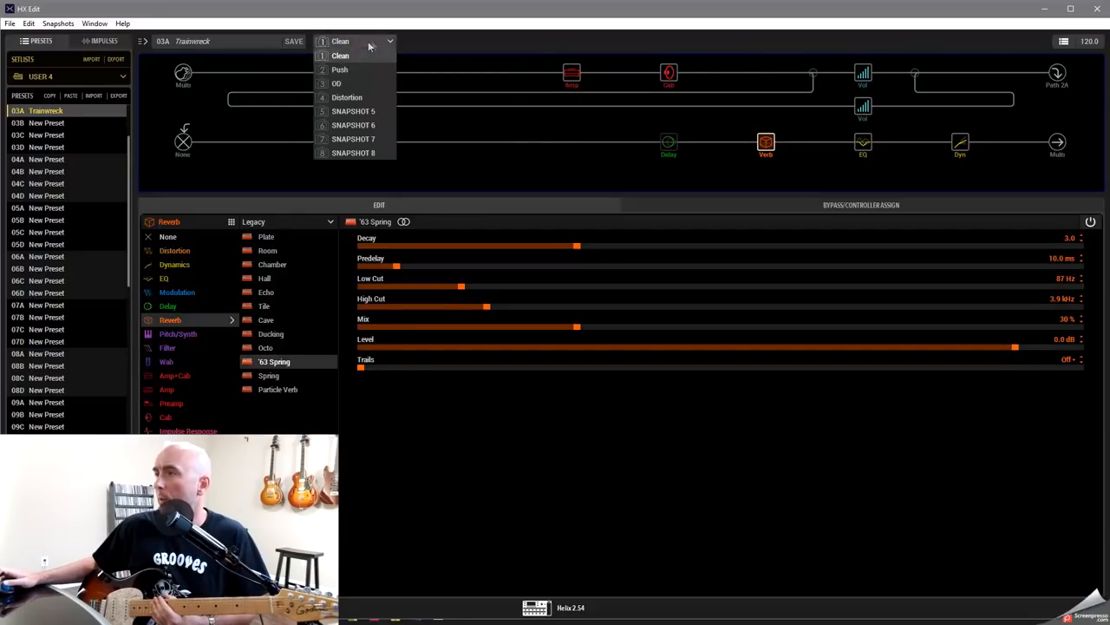
left_click(340, 70)
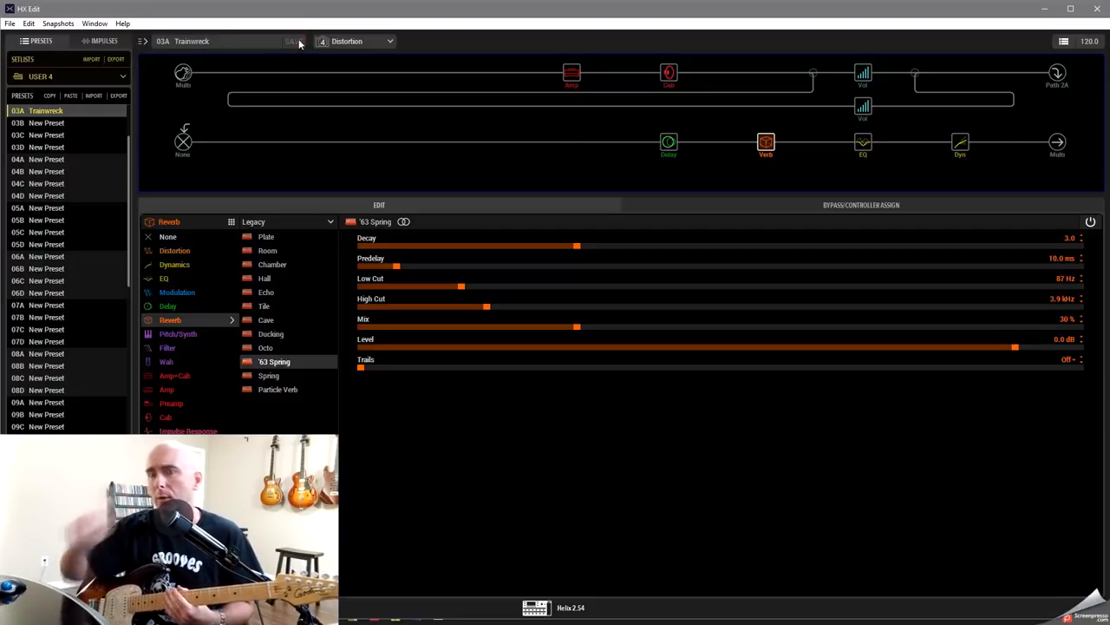
Step: Lower the Parametric EQ's mid band frequency to about 420 Hz
left_click(864, 143)
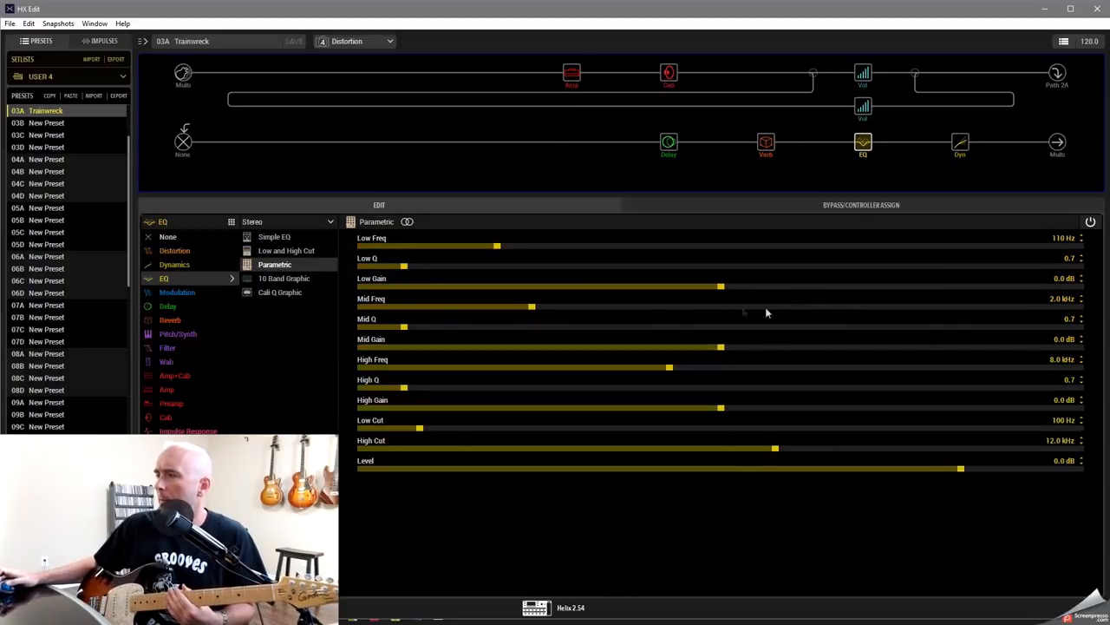
left_click_drag(531, 305, 427, 305)
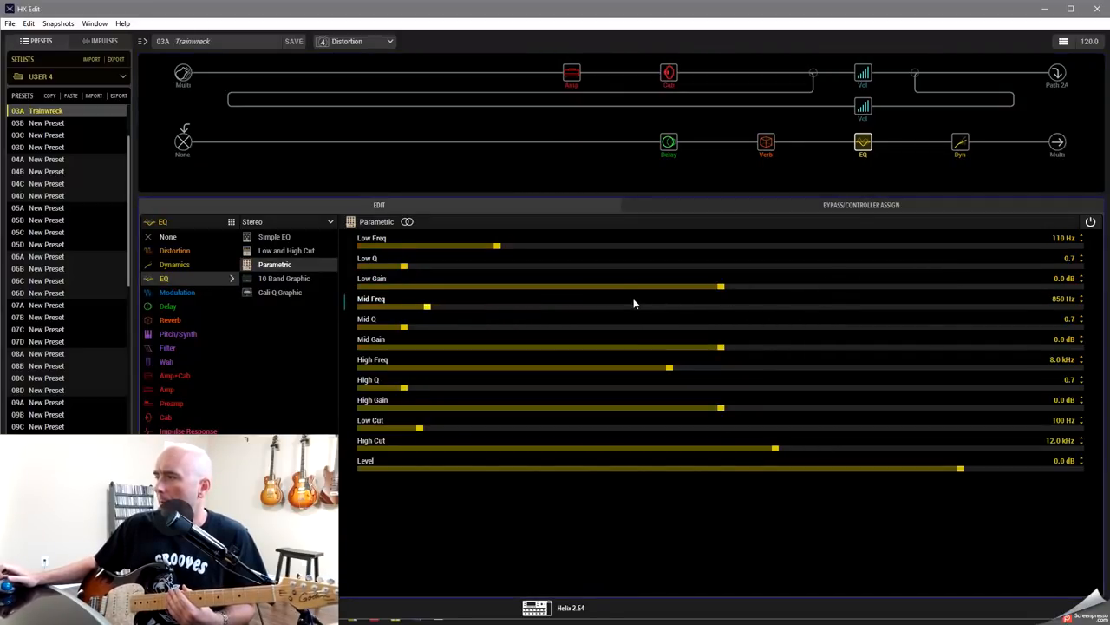
left_click_drag(426, 307, 403, 307)
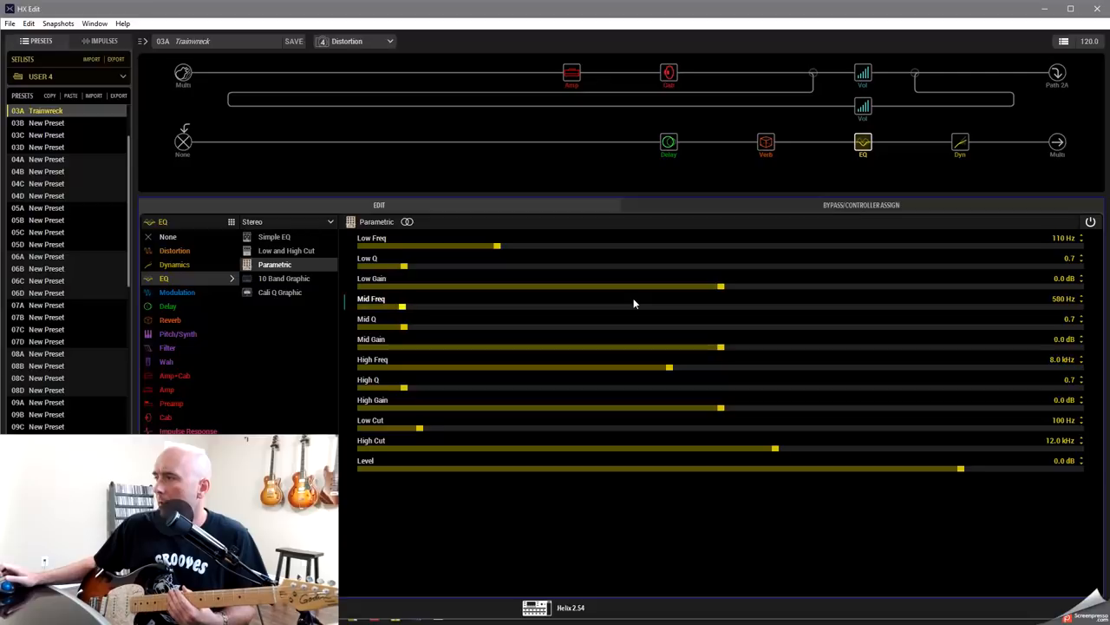
left_click_drag(402, 306, 389, 305)
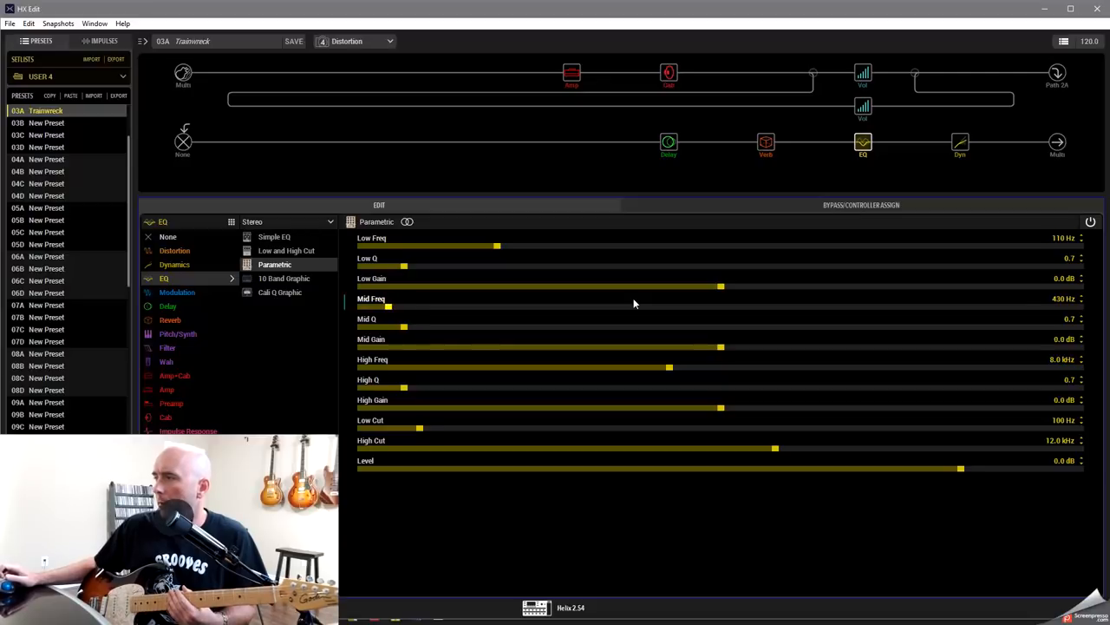
Step: Narrow the mid band Q to 1.5 and cut its gain to -2.5 dB
left_click_drag(404, 327, 425, 326)
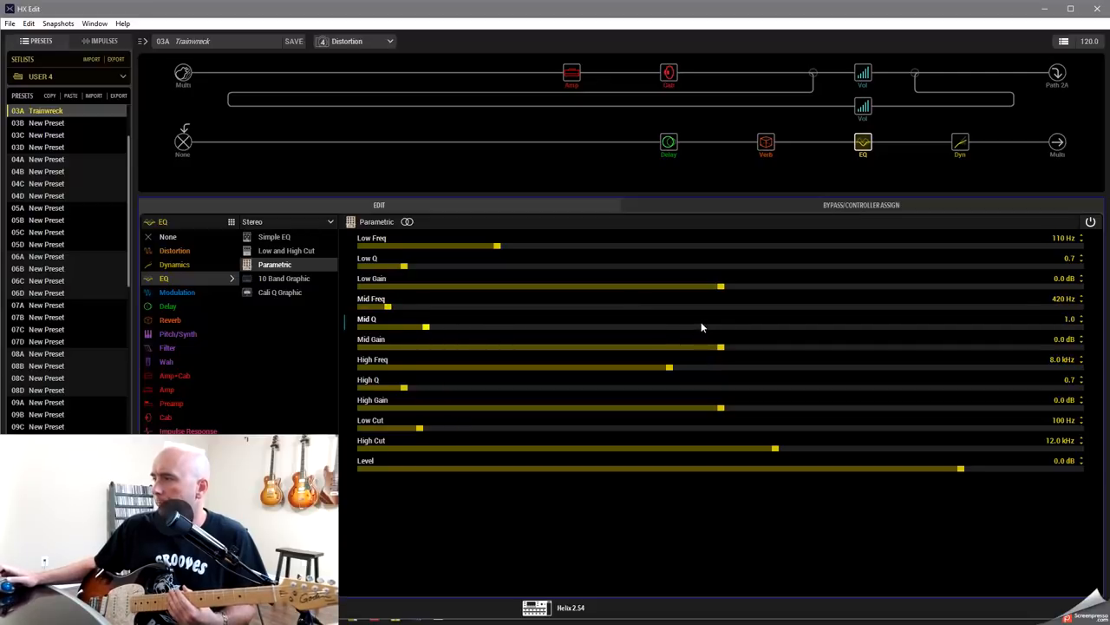
left_click_drag(425, 326, 462, 327)
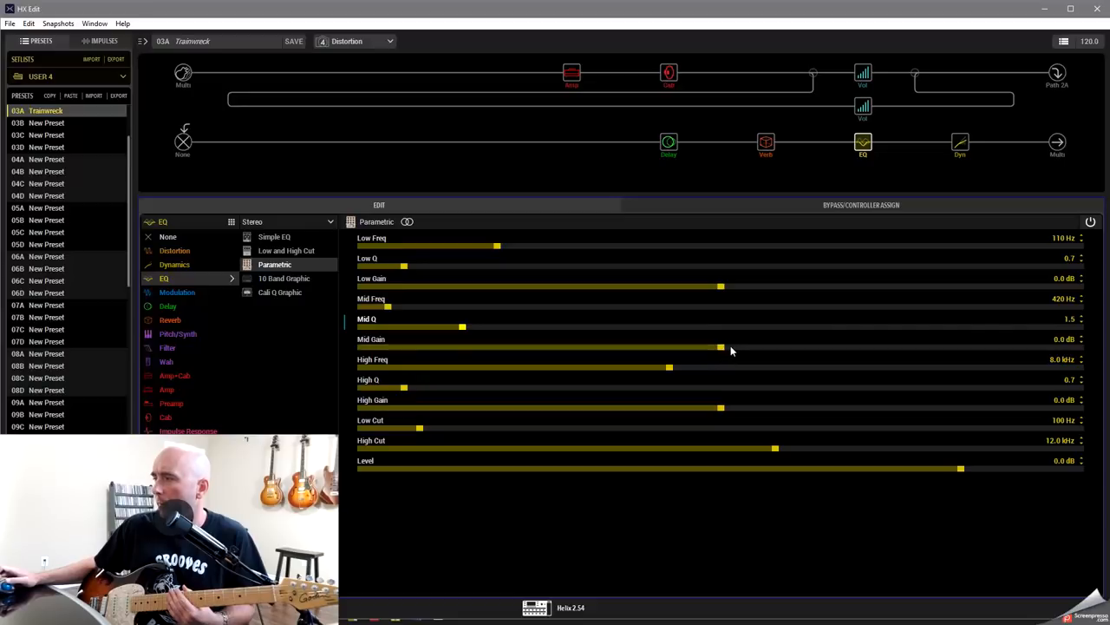
left_click_drag(721, 347, 680, 347)
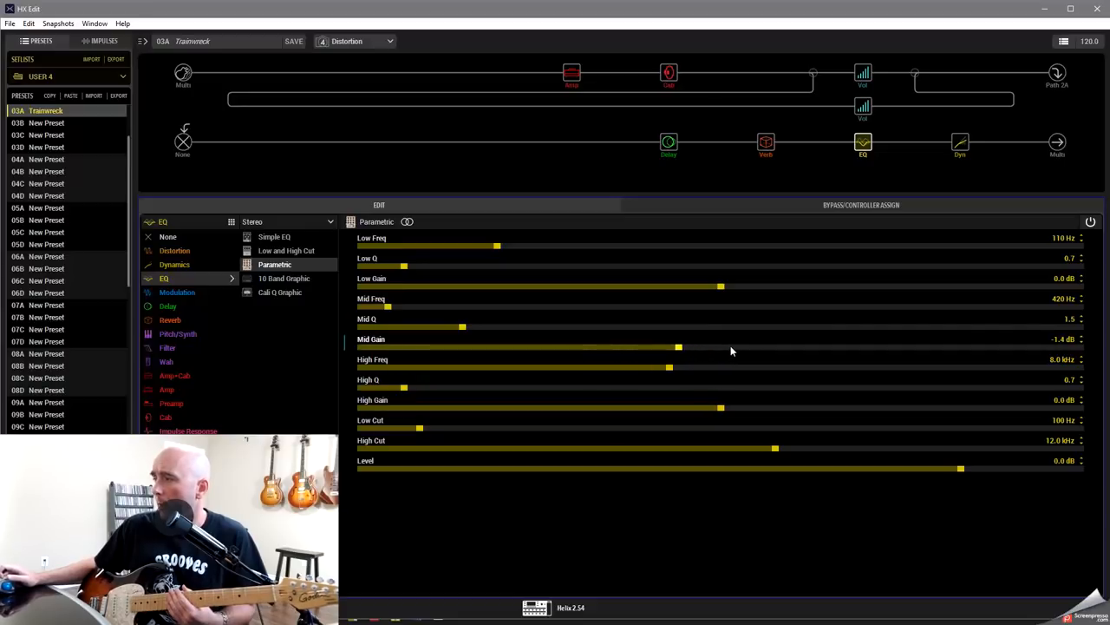
left_click_drag(678, 347, 661, 347)
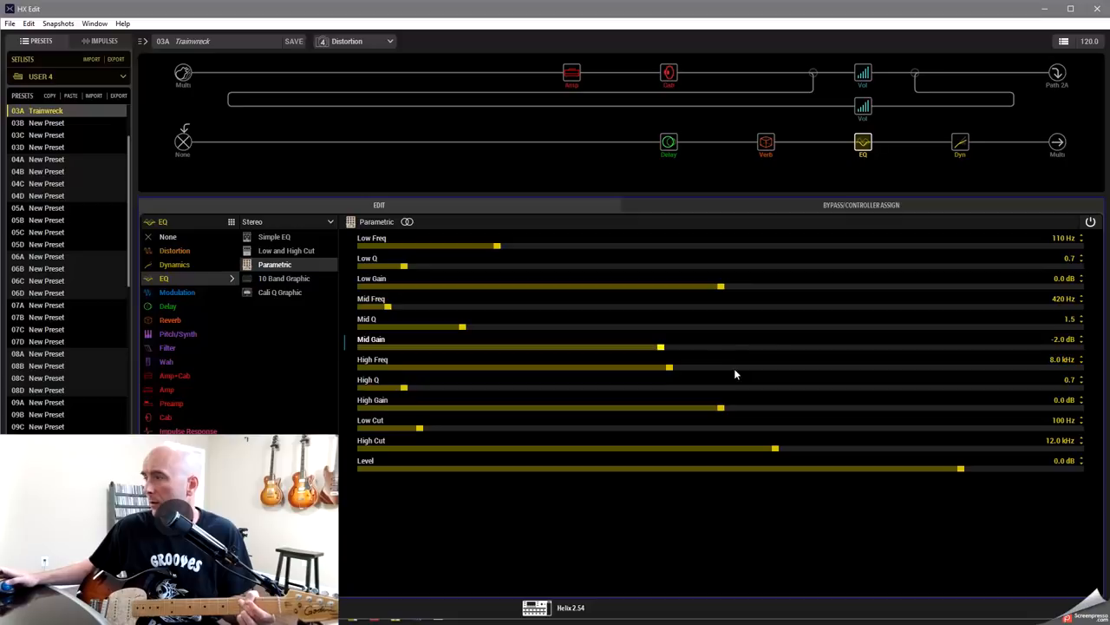
left_click_drag(661, 347, 649, 347)
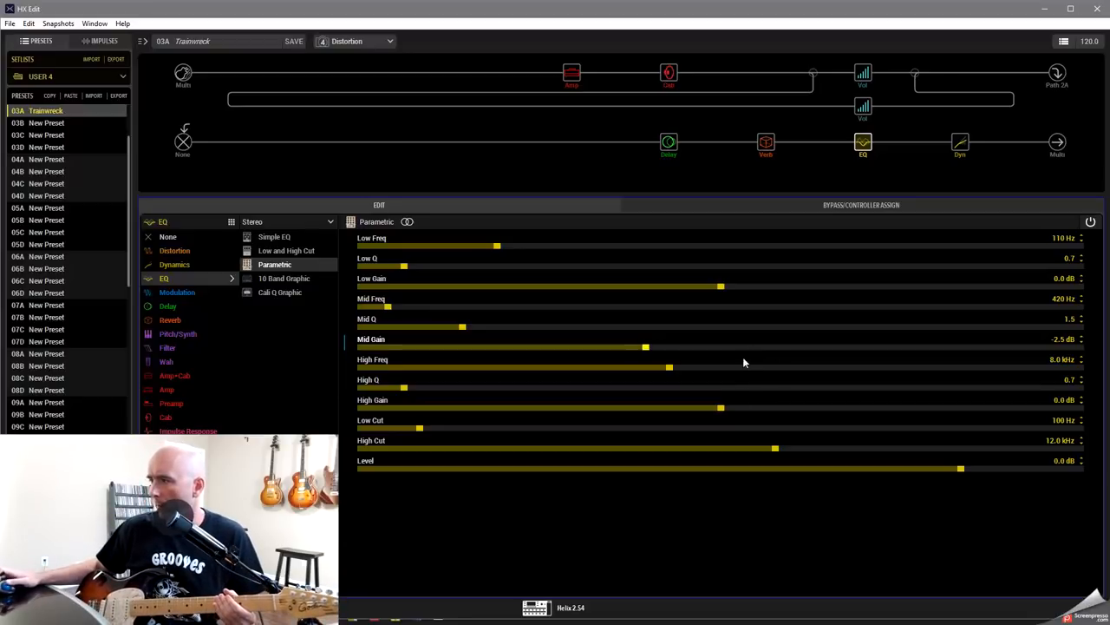
Step: Set the high band to 4.5 kHz, Q 1.1, -2.6 dB and nudge the low band boost up
left_click_drag(668, 368, 562, 367)
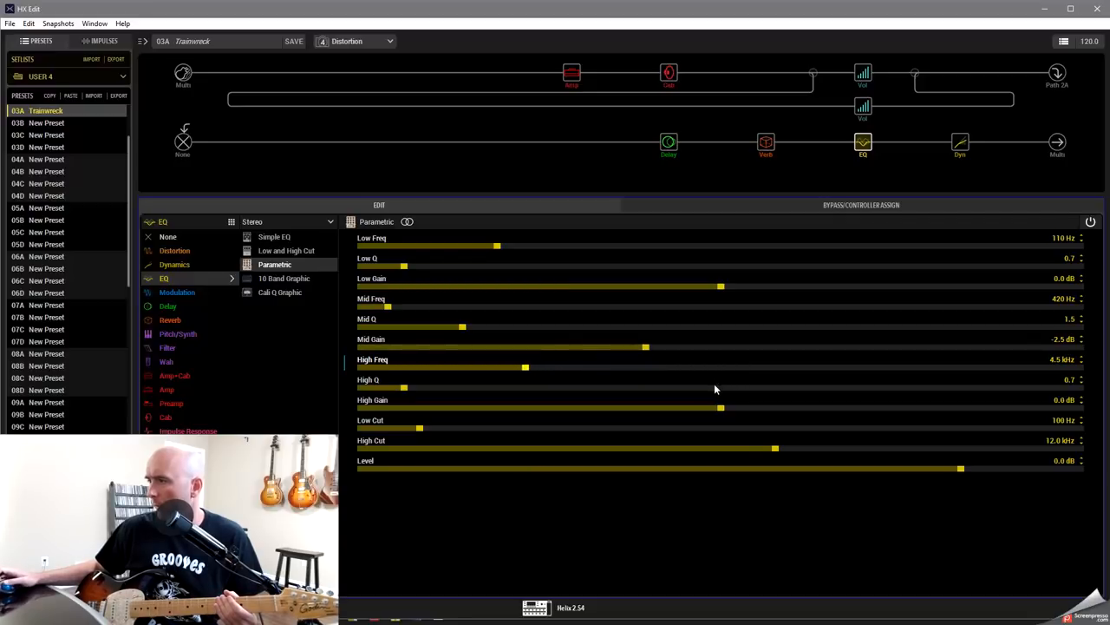
left_click_drag(406, 387, 434, 387)
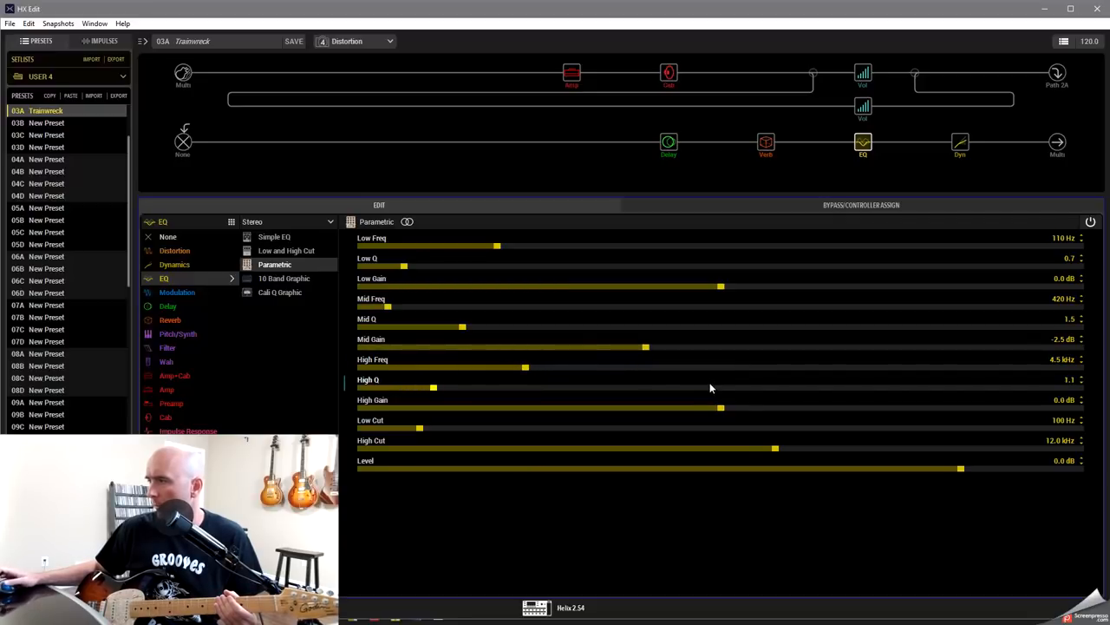
left_click_drag(720, 408, 763, 408)
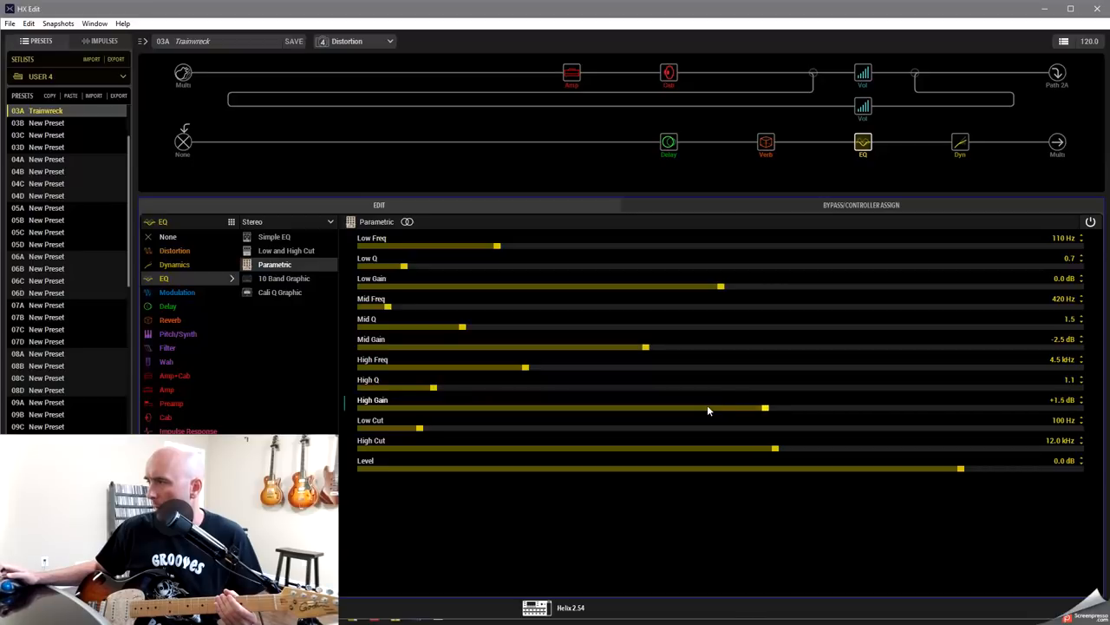
left_click_drag(763, 408, 781, 408)
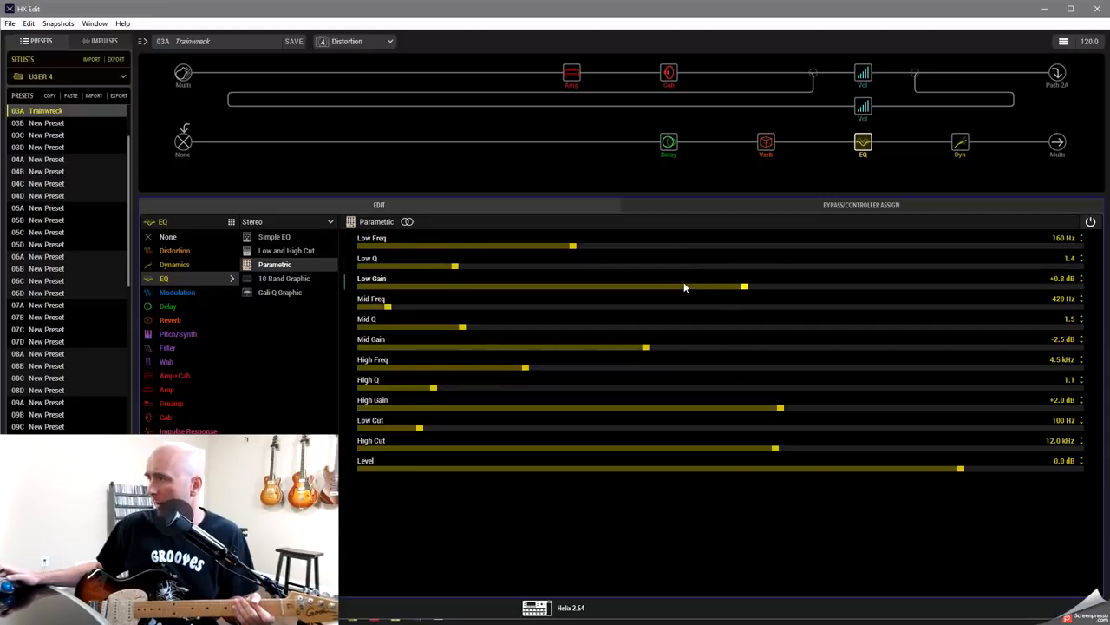
left_click_drag(744, 286, 754, 287)
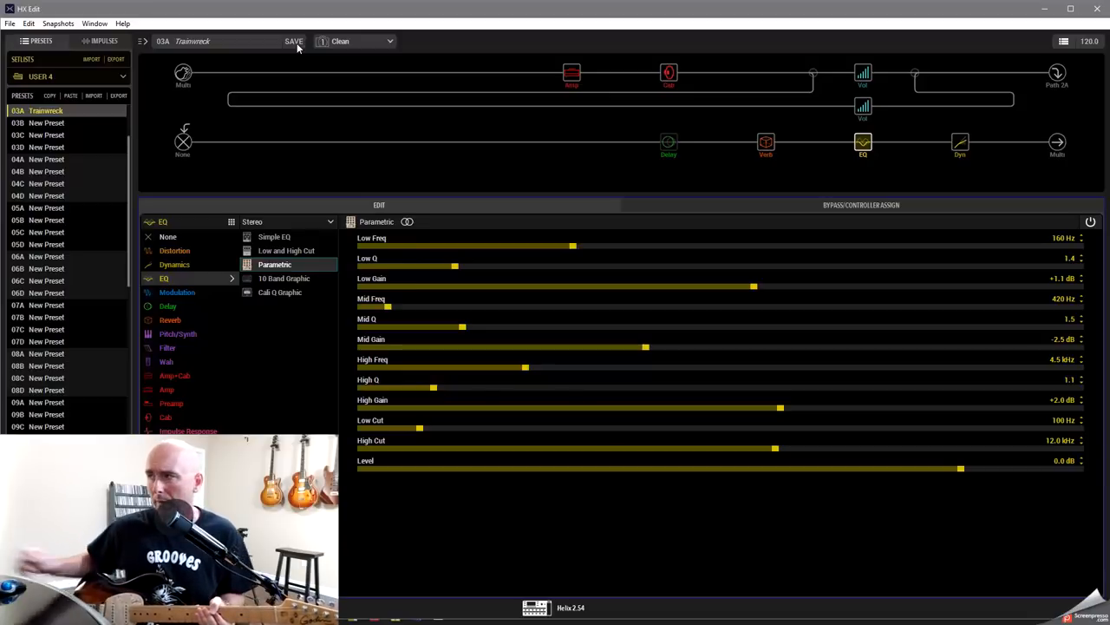
Step: Raise the '63 Spring reverb's Mix to about 40% for the Clean snapshot
left_click(767, 142)
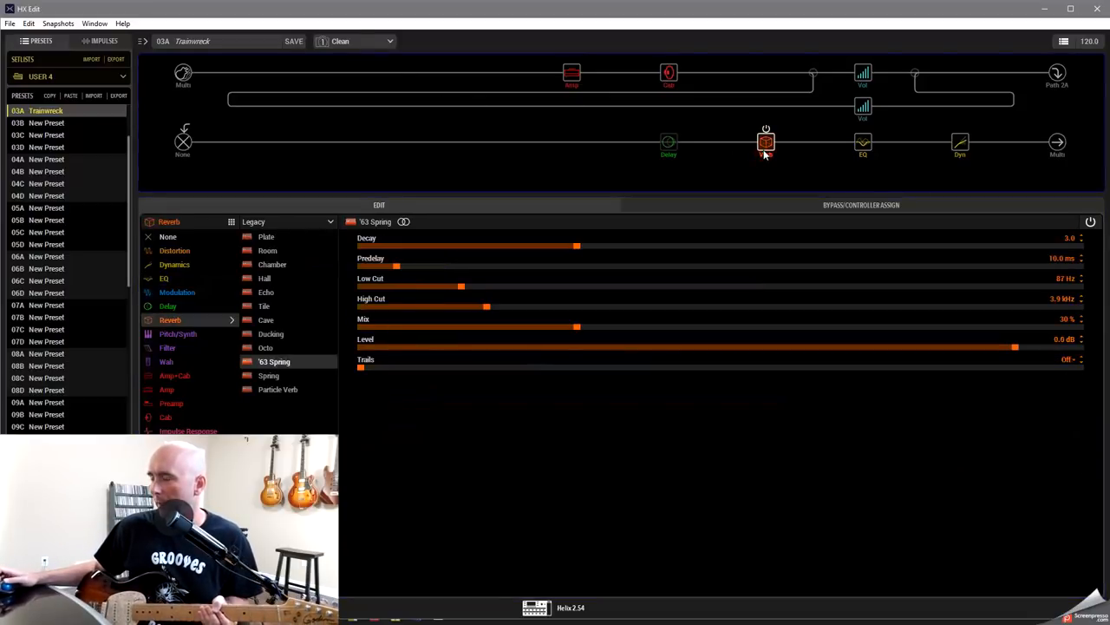
left_click(767, 143)
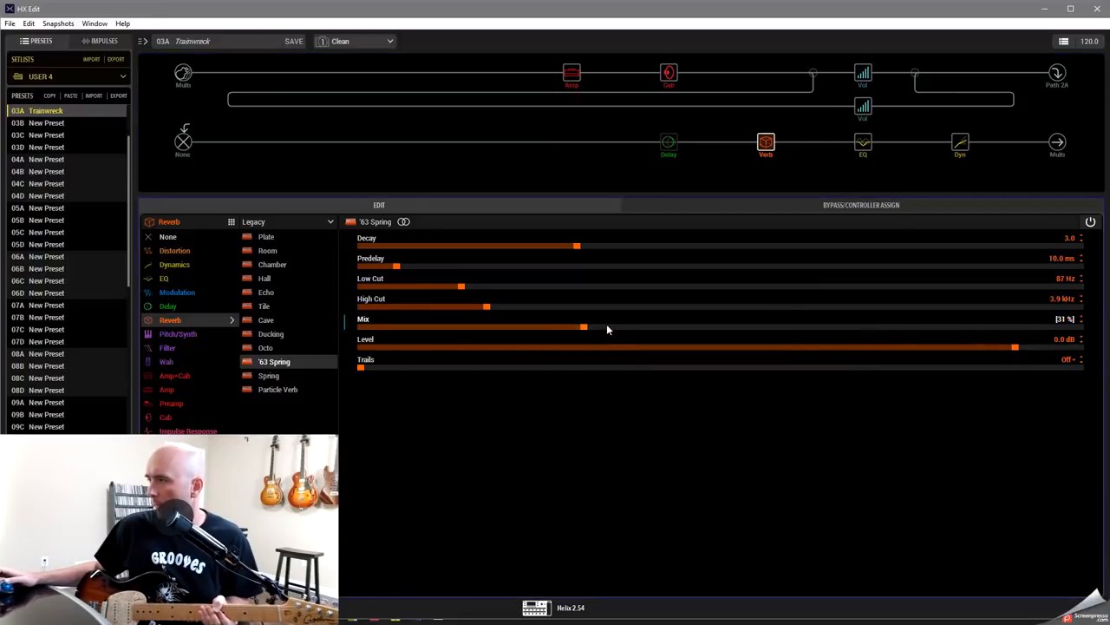
left_click_drag(583, 326, 670, 326)
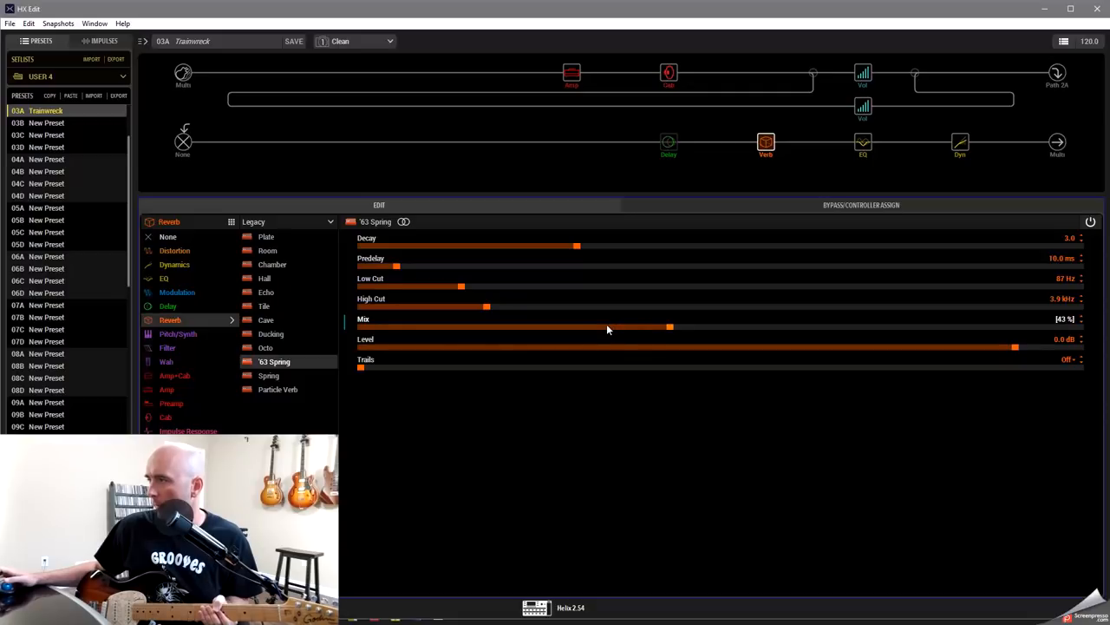
left_click_drag(670, 326, 683, 327)
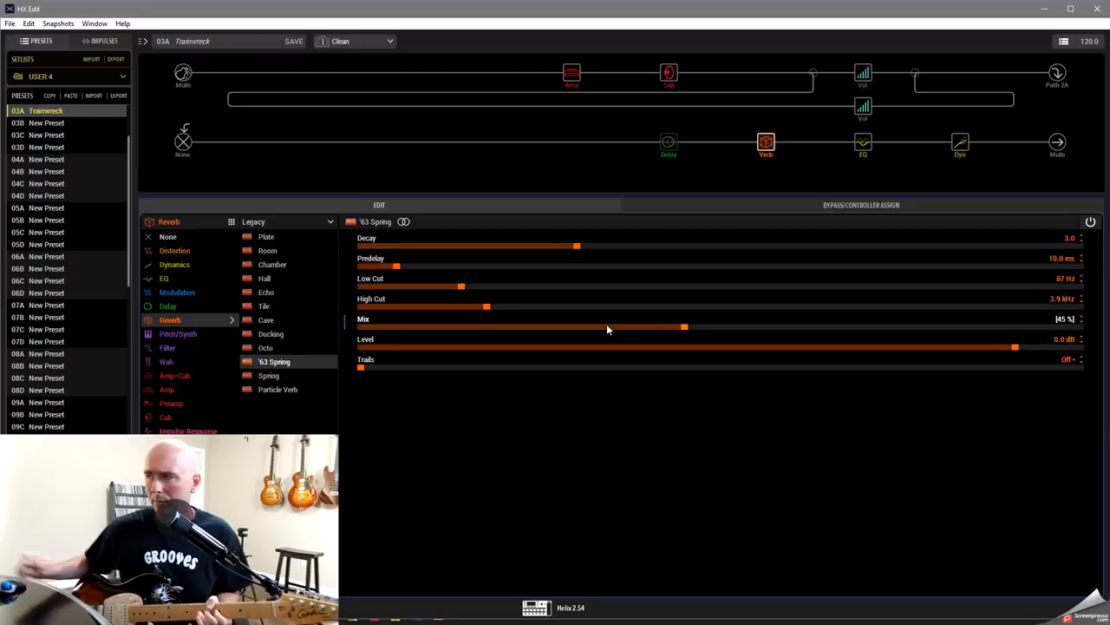
left_click_drag(684, 326, 642, 326)
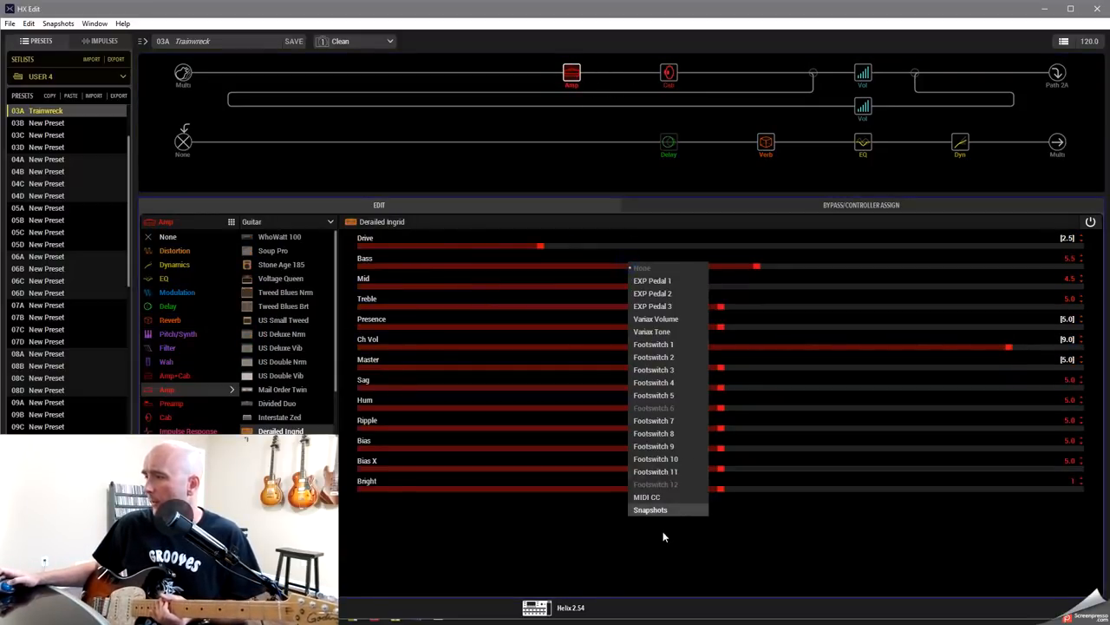
Step: Assign the amp's Bass to Snapshots control and turn it up for Clean
left_click(728, 271)
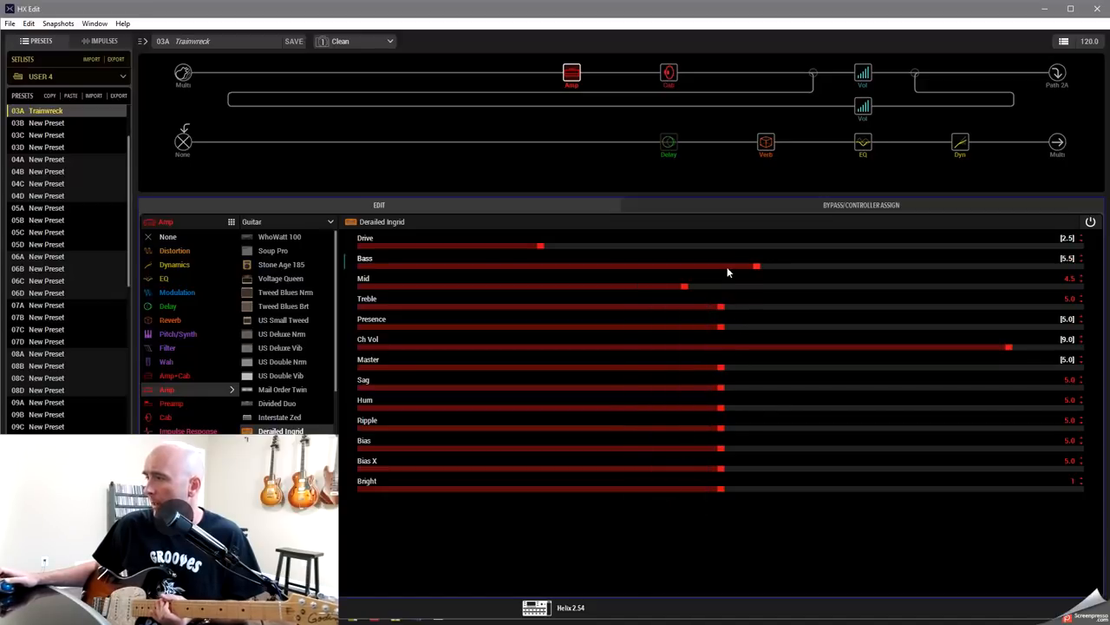
left_click_drag(756, 267, 850, 267)
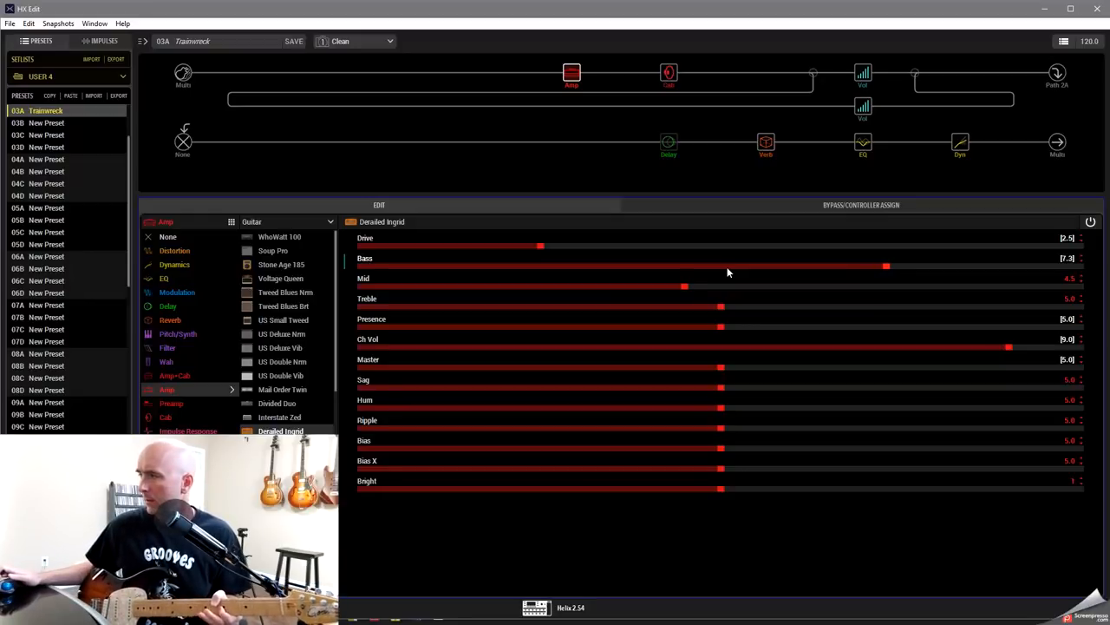
left_click_drag(885, 267, 901, 267)
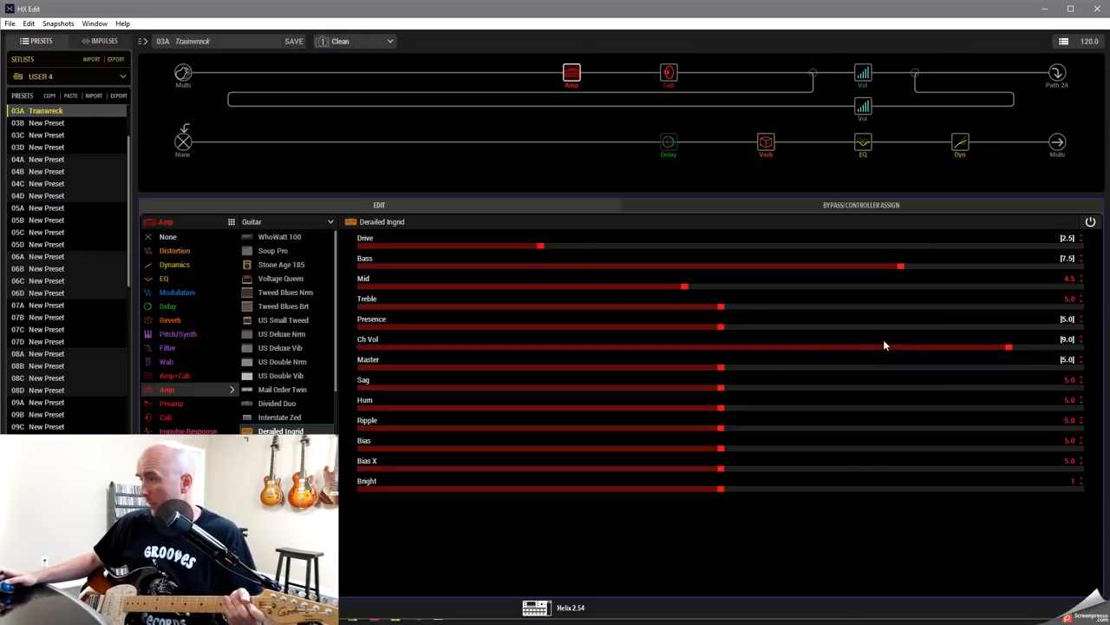
Step: Turn down the Derailed Ingrid amp's Ch Vol on the Clean snapshot
left_click_drag(1006, 347, 950, 347)
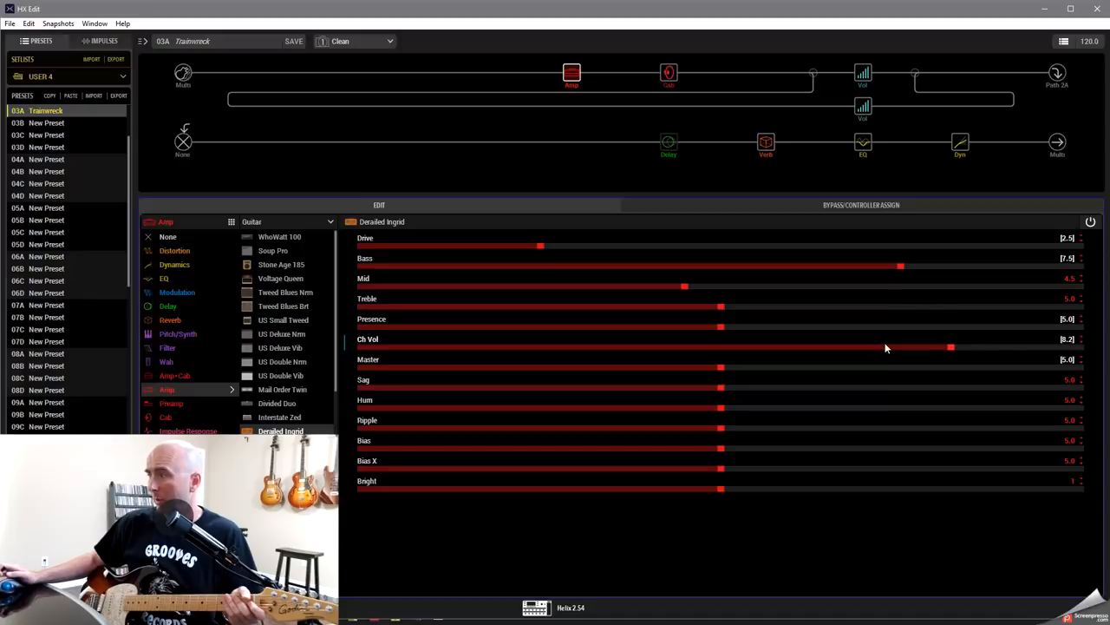